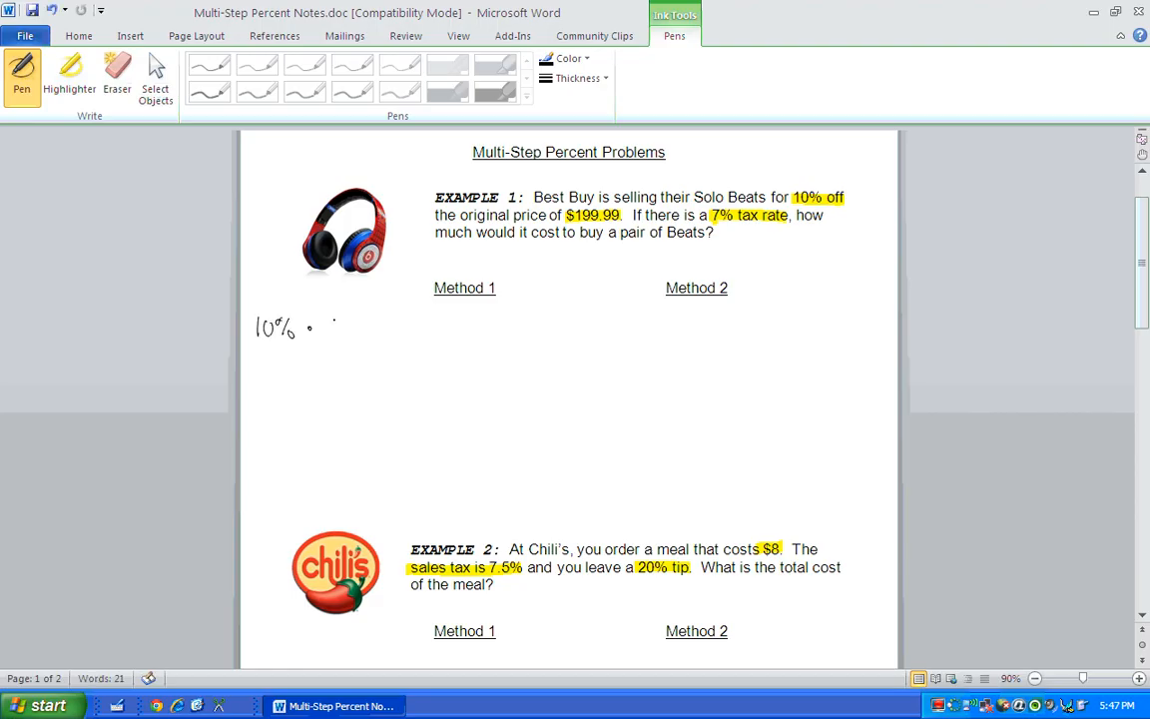
# Step: Handwrite 10% · $199.99 = 19.999 and note it rounds to a $20 discount
pyautogui.moveTo(319, 328); pyautogui.dragTo(375, 327)
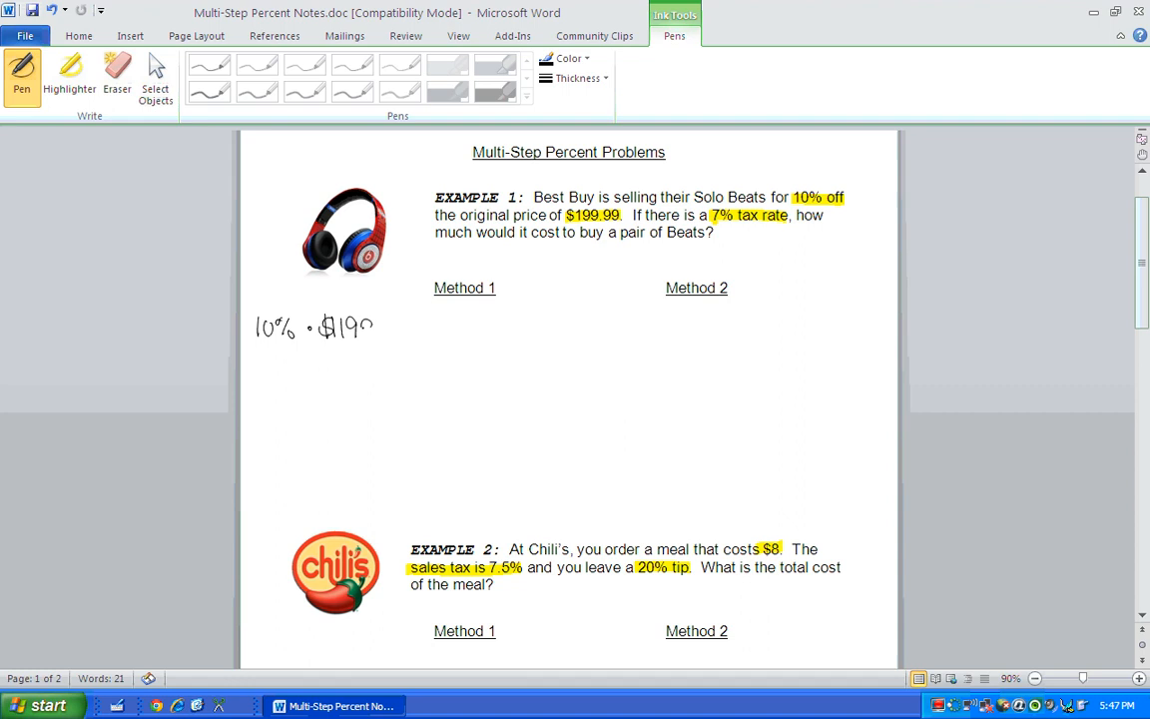
pyautogui.moveTo(376, 327); pyautogui.dragTo(419, 327)
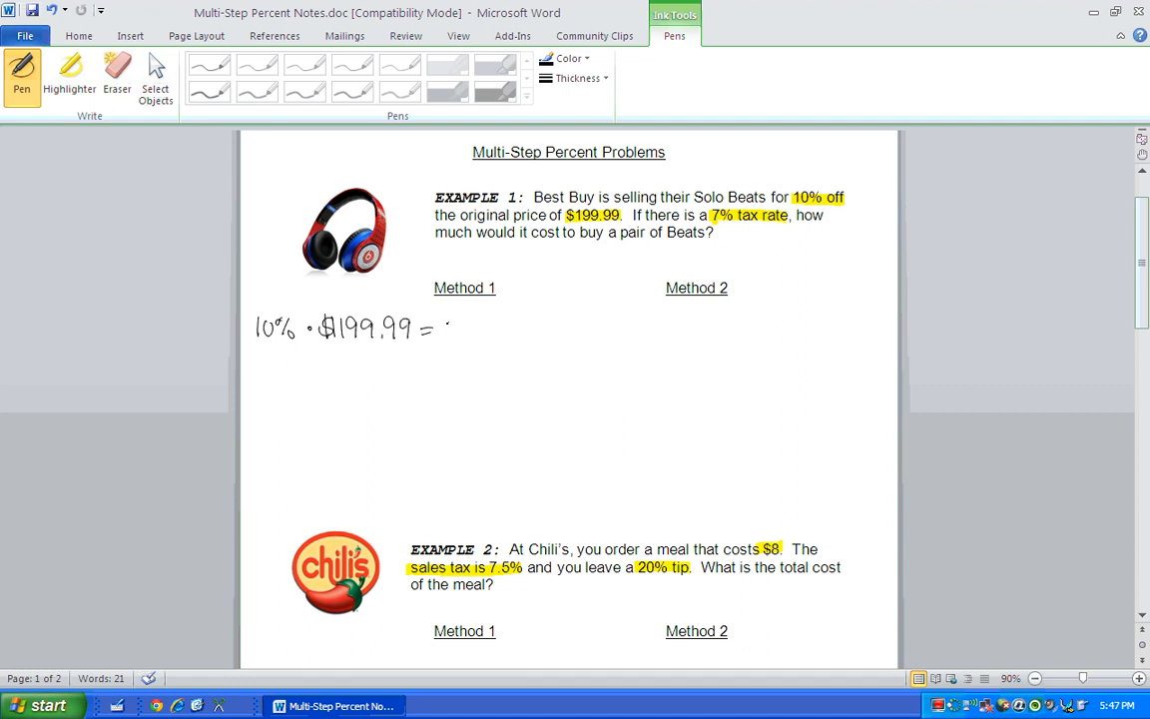
pyautogui.moveTo(455, 329); pyautogui.dragTo(499, 329)
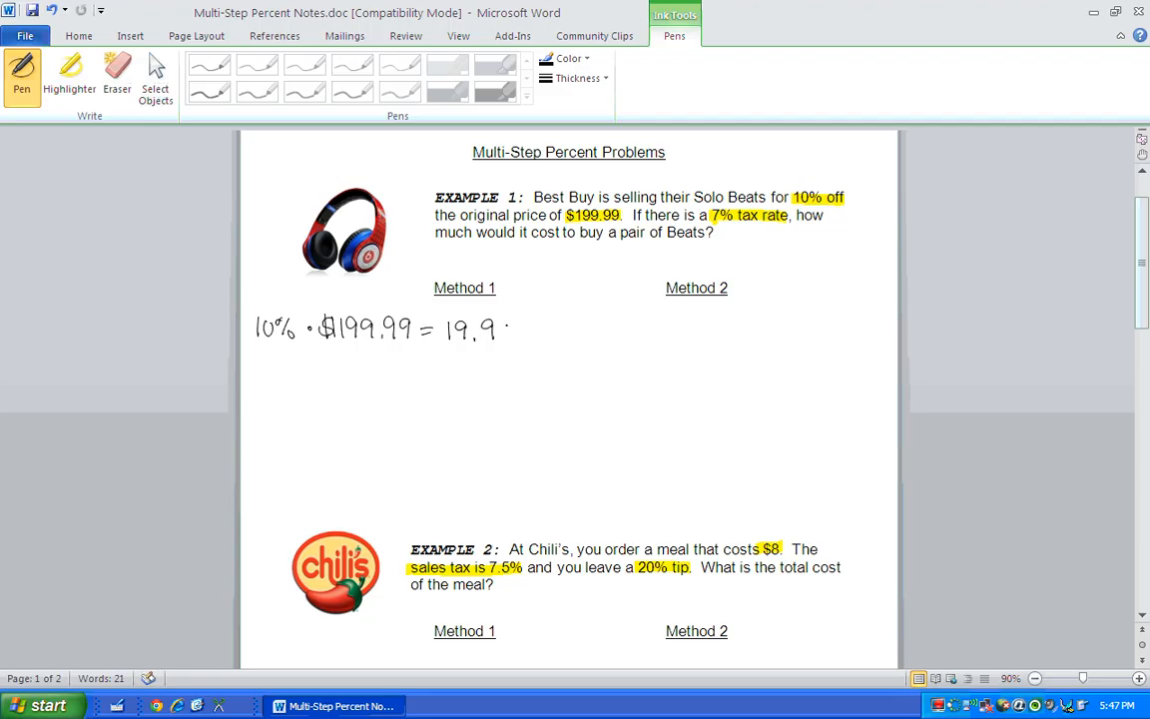
pyautogui.moveTo(499, 328); pyautogui.dragTo(523, 329)
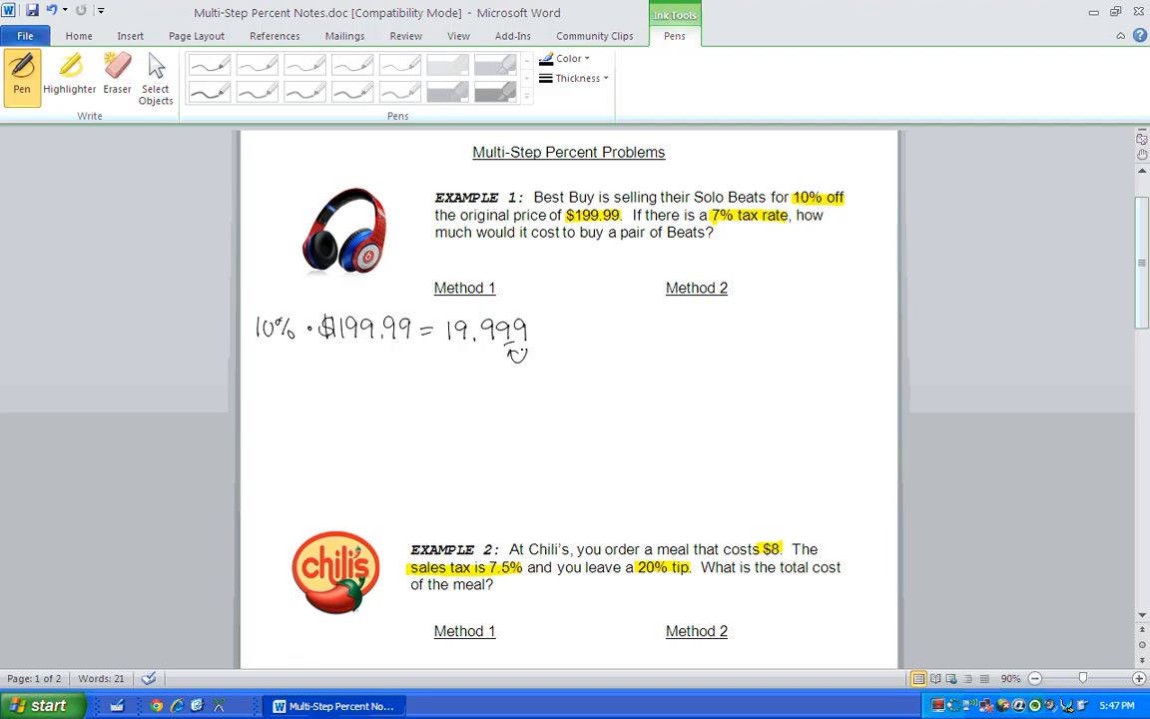
pyautogui.moveTo(459, 317); pyautogui.dragTo(469, 304)
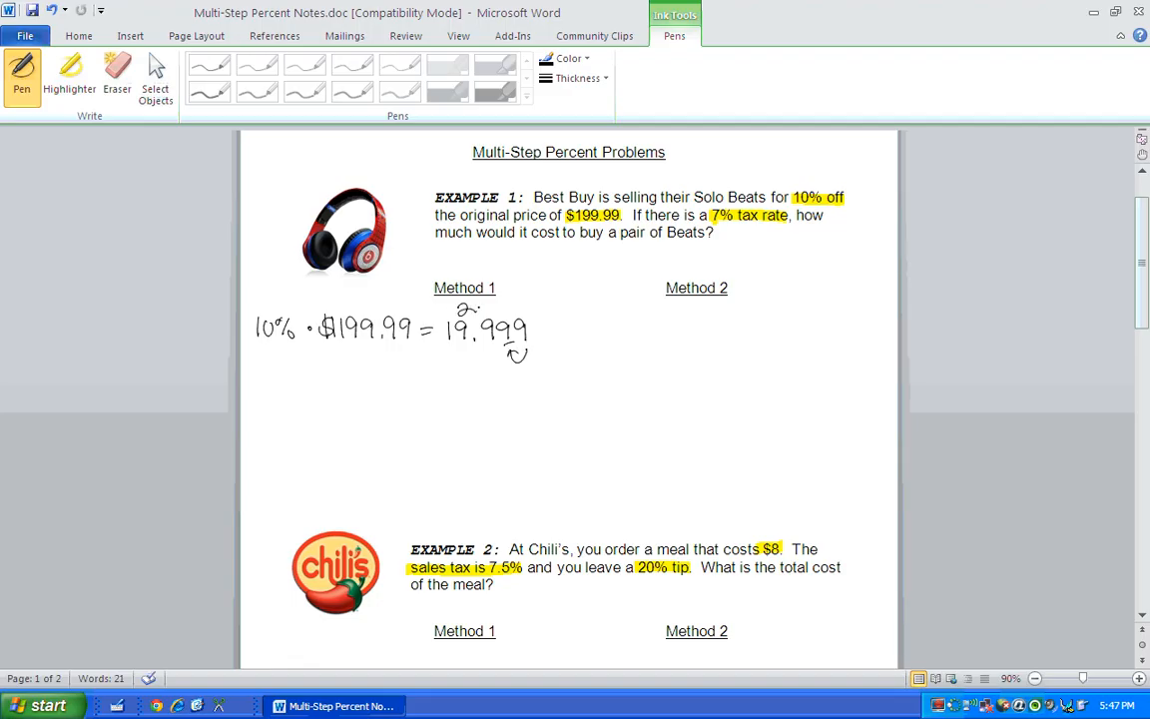
pyautogui.moveTo(443, 303); pyautogui.dragTo(489, 310)
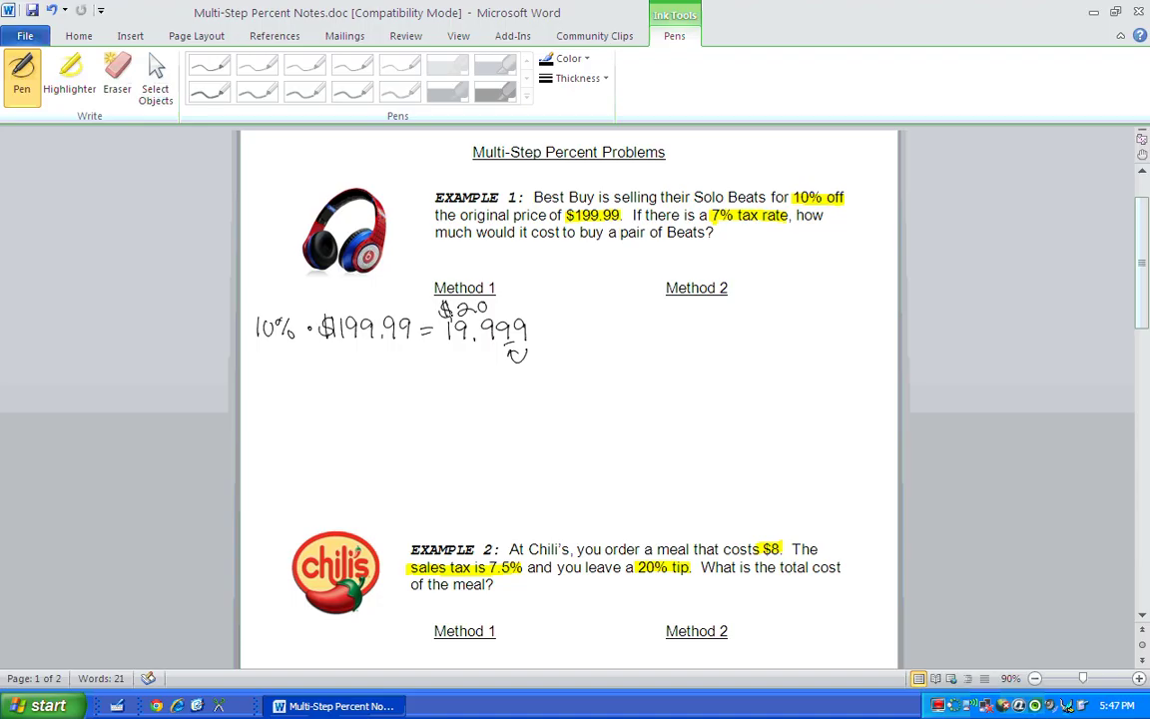
# Step: Handwrite $199.99 − $20 = $179.99 and begin the 7% tax line
pyautogui.moveTo(255, 370); pyautogui.dragTo(263, 384)
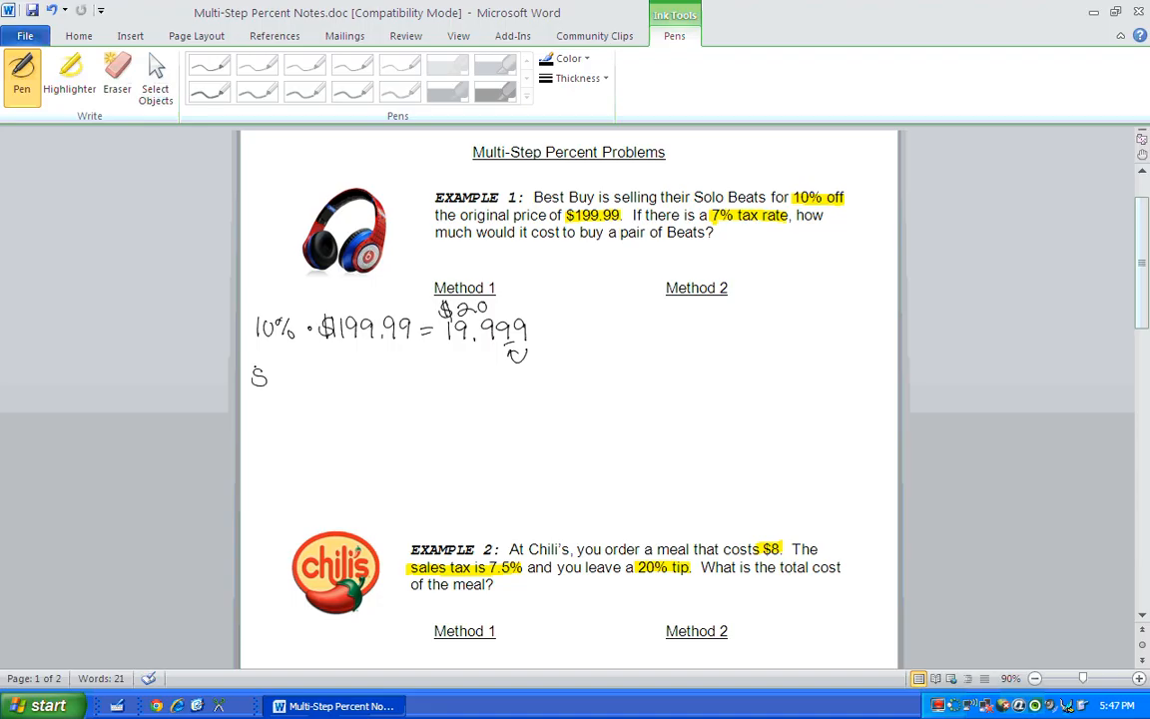
pyautogui.moveTo(257, 377); pyautogui.dragTo(329, 377)
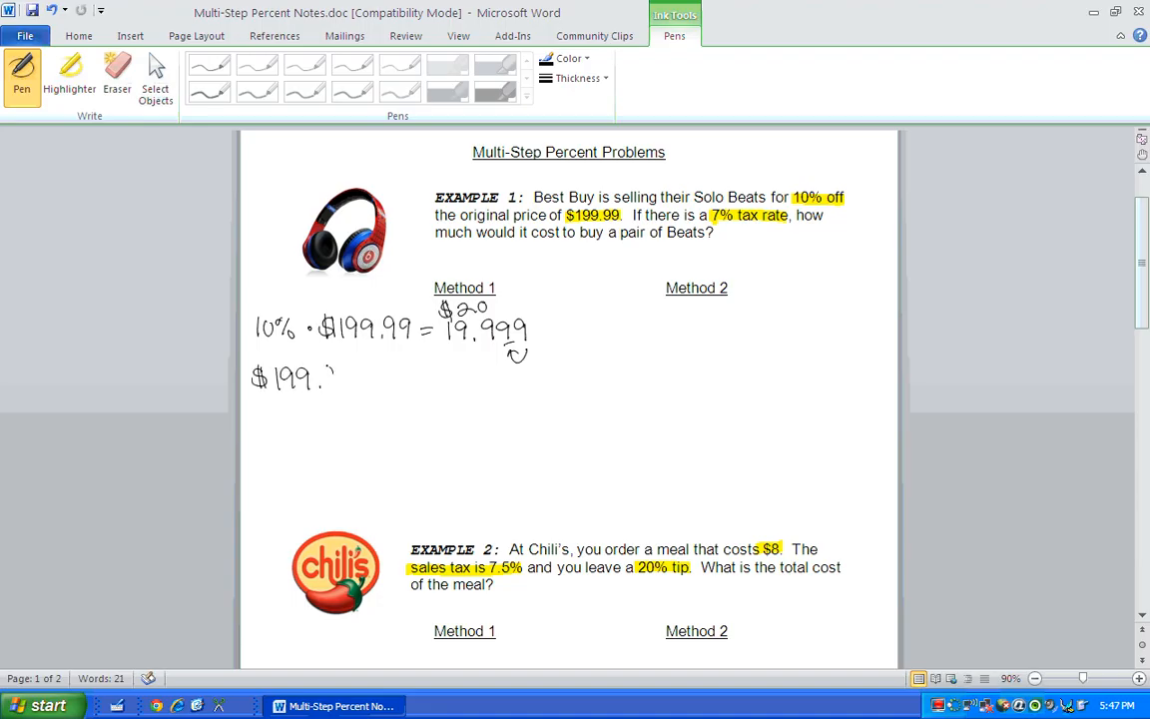
pyautogui.moveTo(324, 377); pyautogui.dragTo(368, 378)
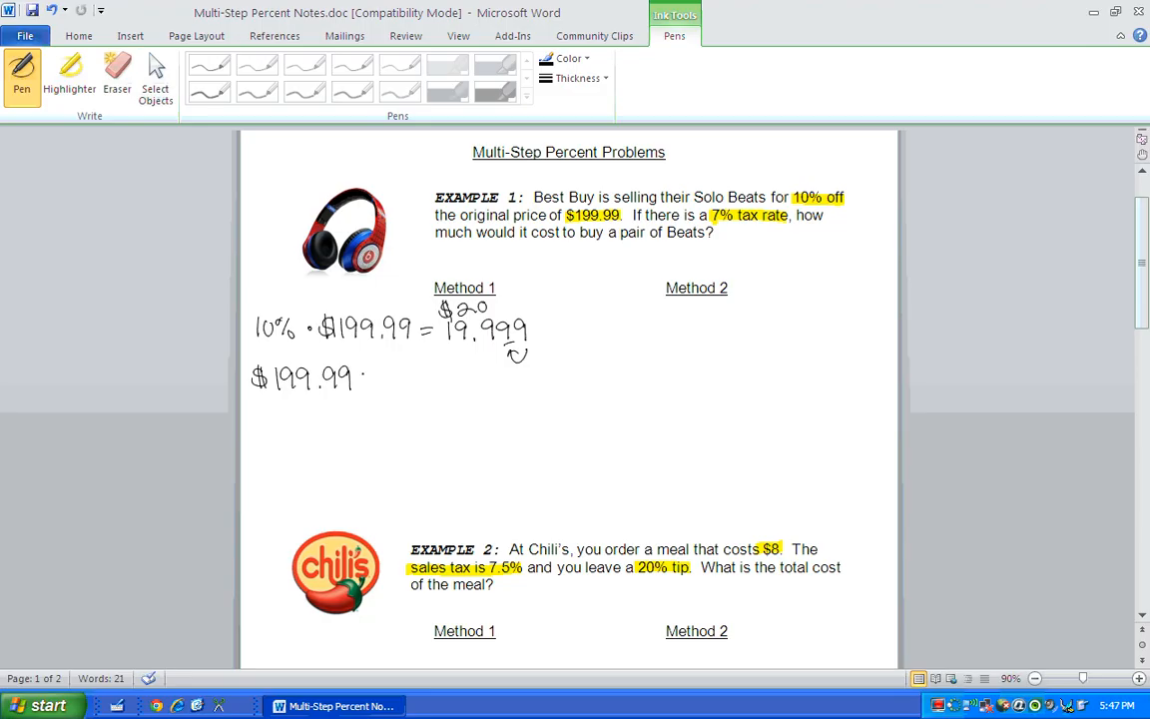
pyautogui.moveTo(364, 377); pyautogui.dragTo(419, 377)
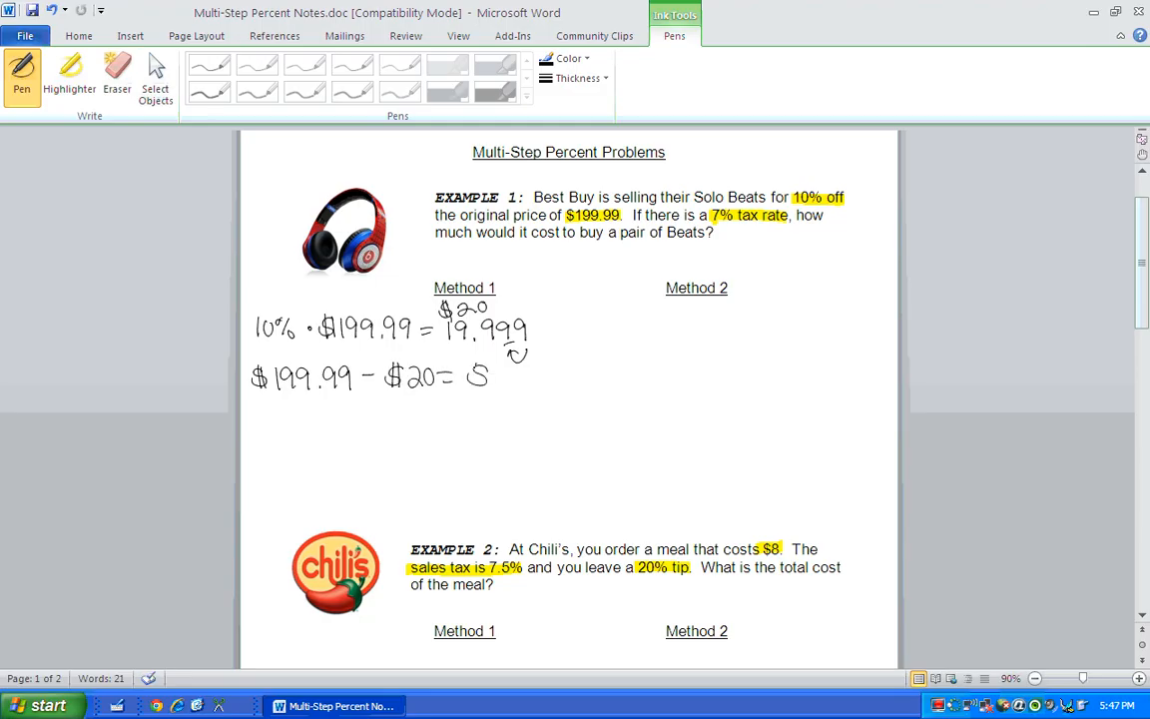
pyautogui.moveTo(469, 389); pyautogui.dragTo(543, 376)
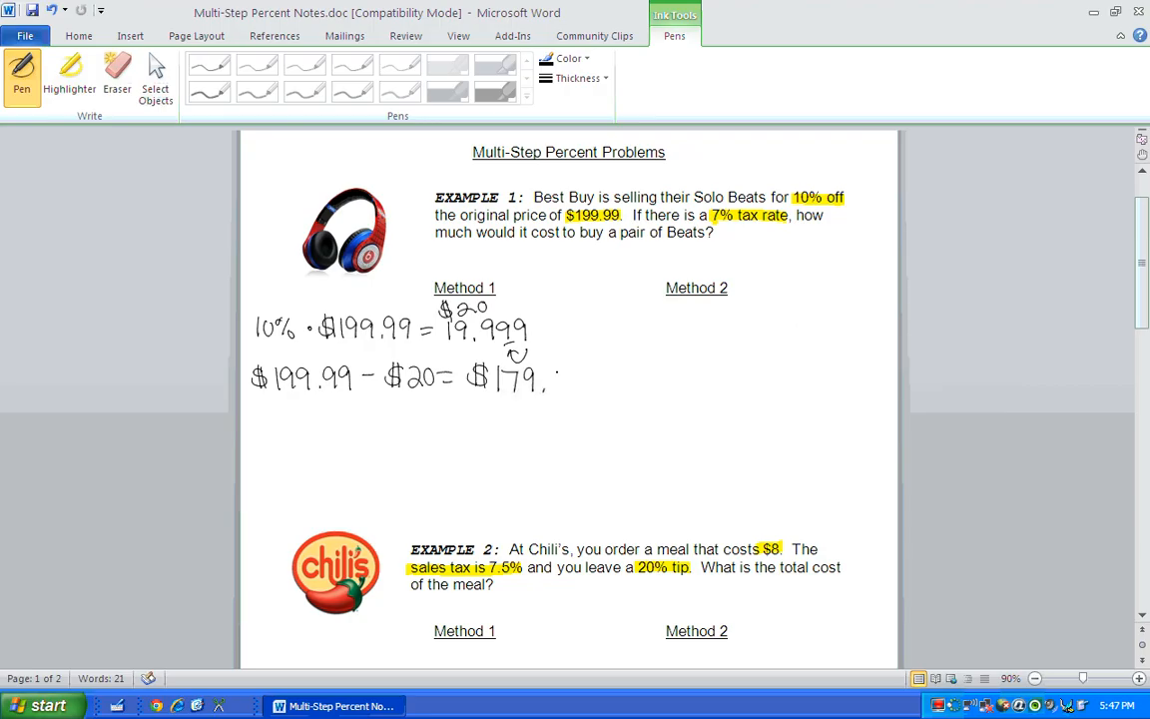
pyautogui.moveTo(542, 378); pyautogui.dragTo(579, 390)
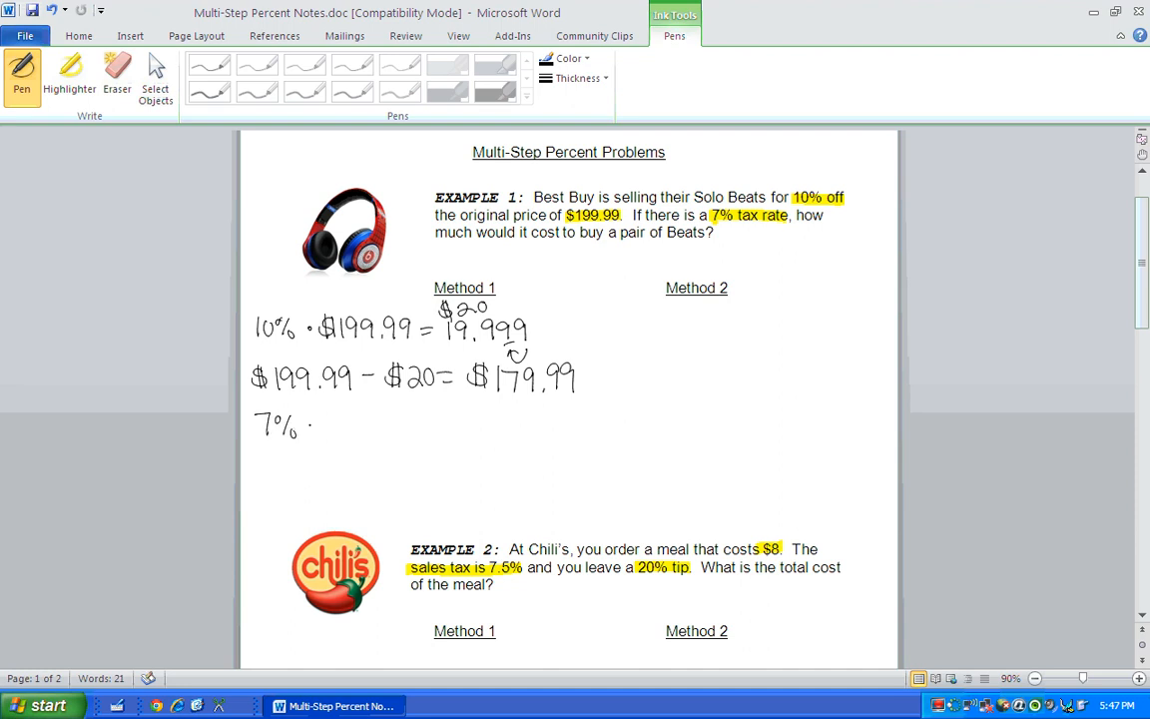
# Step: Handwrite 7% · $179.99 = 12.59… rounded to a $12.60 tax
pyautogui.moveTo(323, 419); pyautogui.dragTo(339, 429)
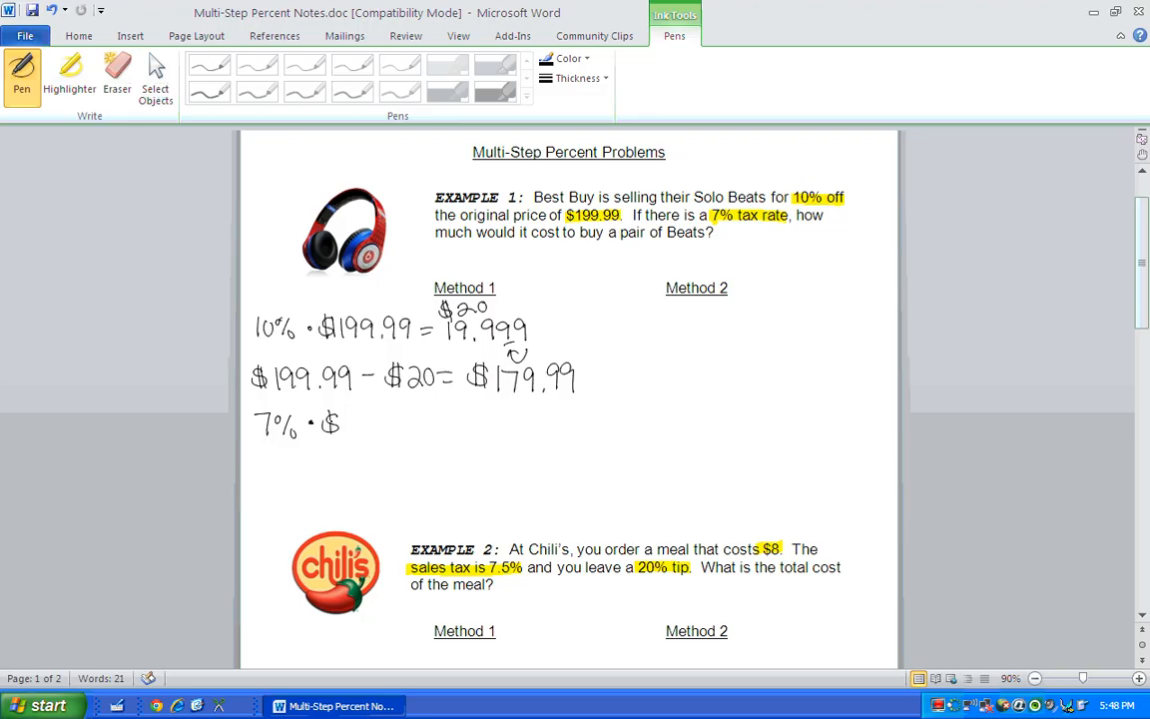
pyautogui.moveTo(343, 421); pyautogui.dragTo(400, 419)
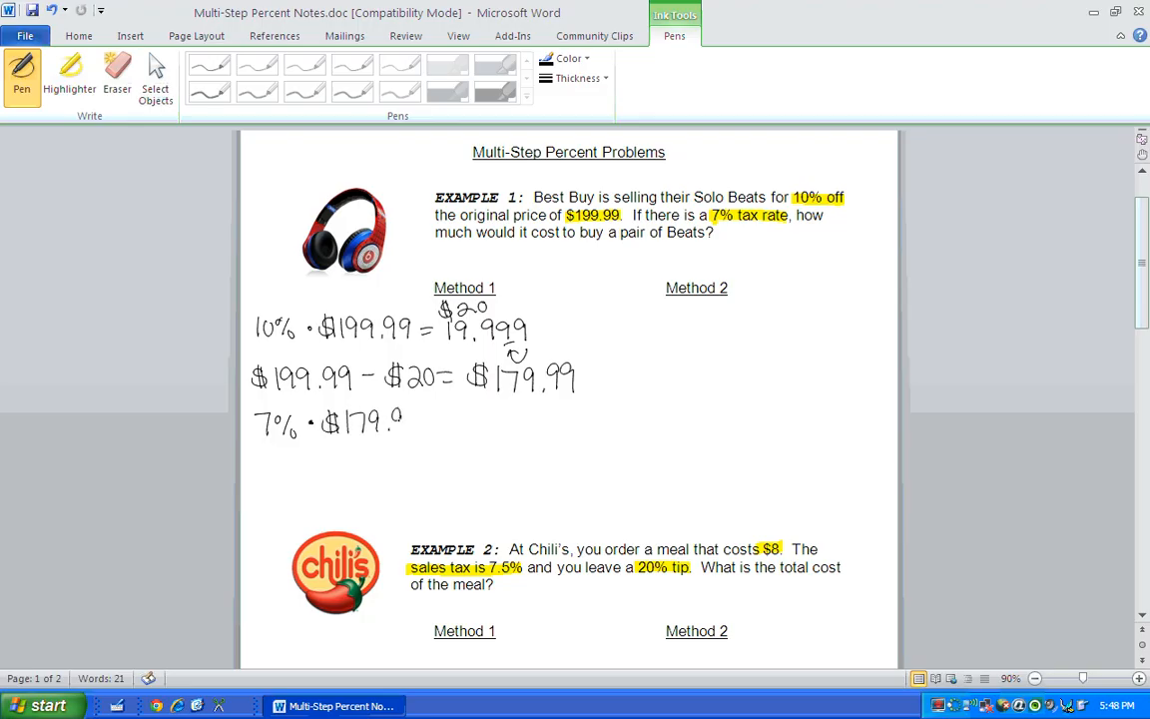
pyautogui.moveTo(395, 419); pyautogui.dragTo(449, 419)
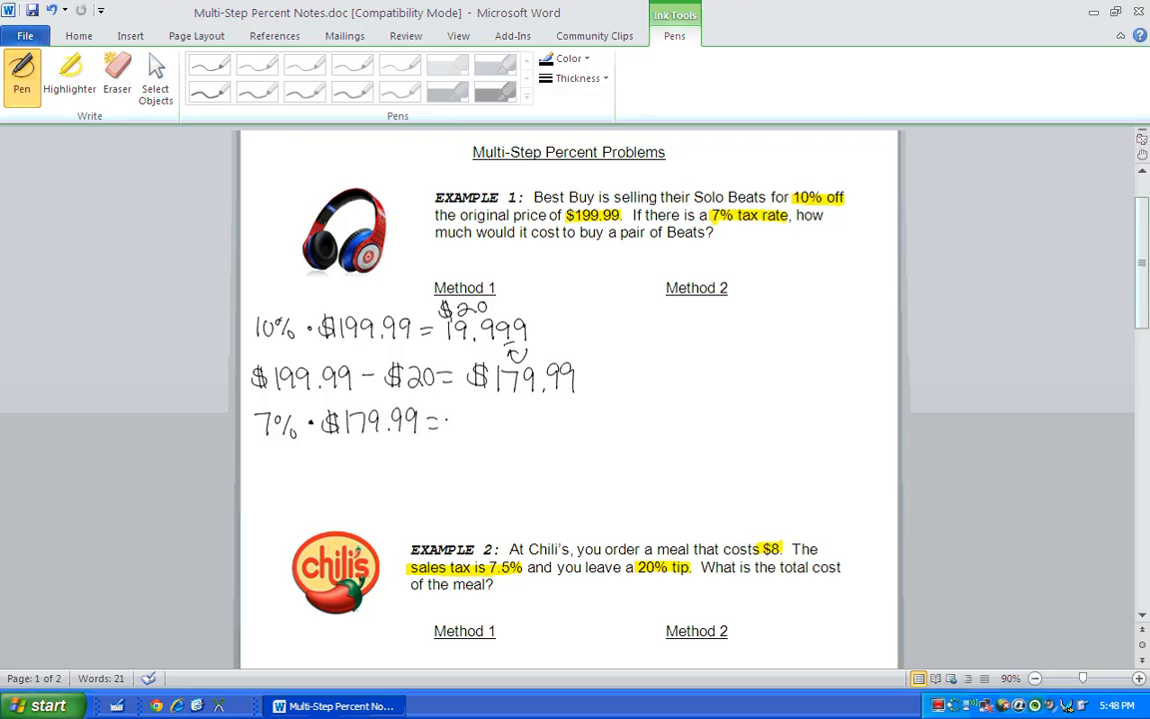
pyautogui.moveTo(459, 420); pyautogui.dragTo(495, 423)
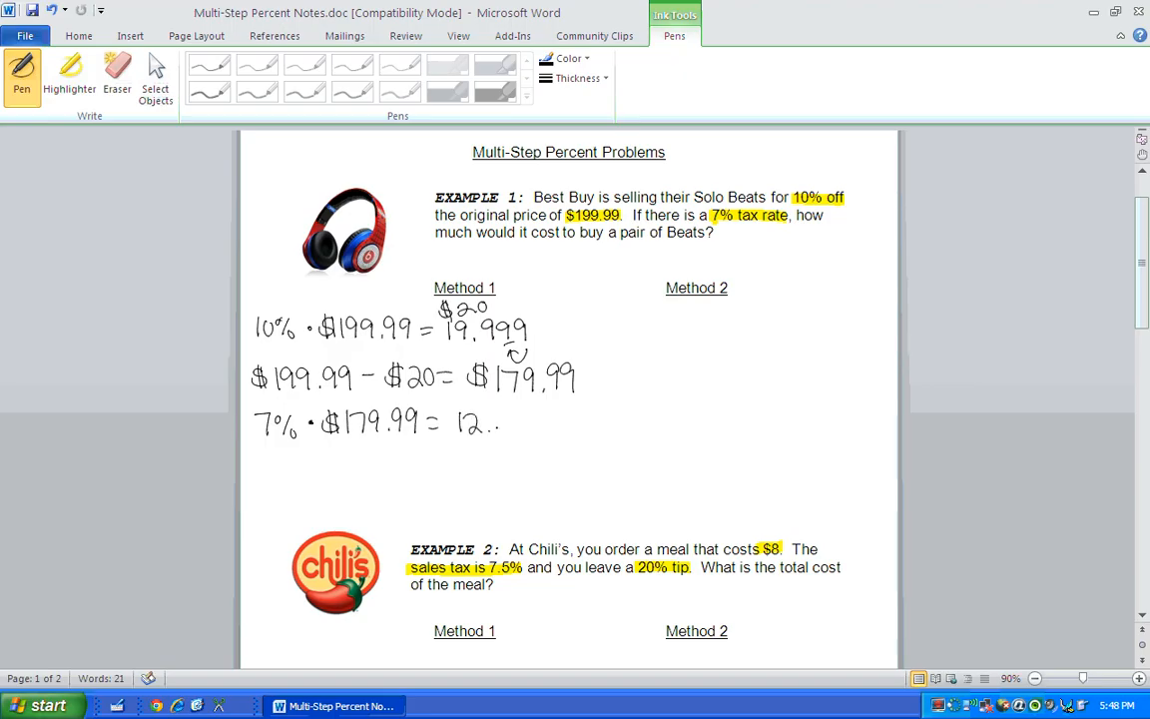
pyautogui.moveTo(503, 419); pyautogui.dragTo(519, 424)
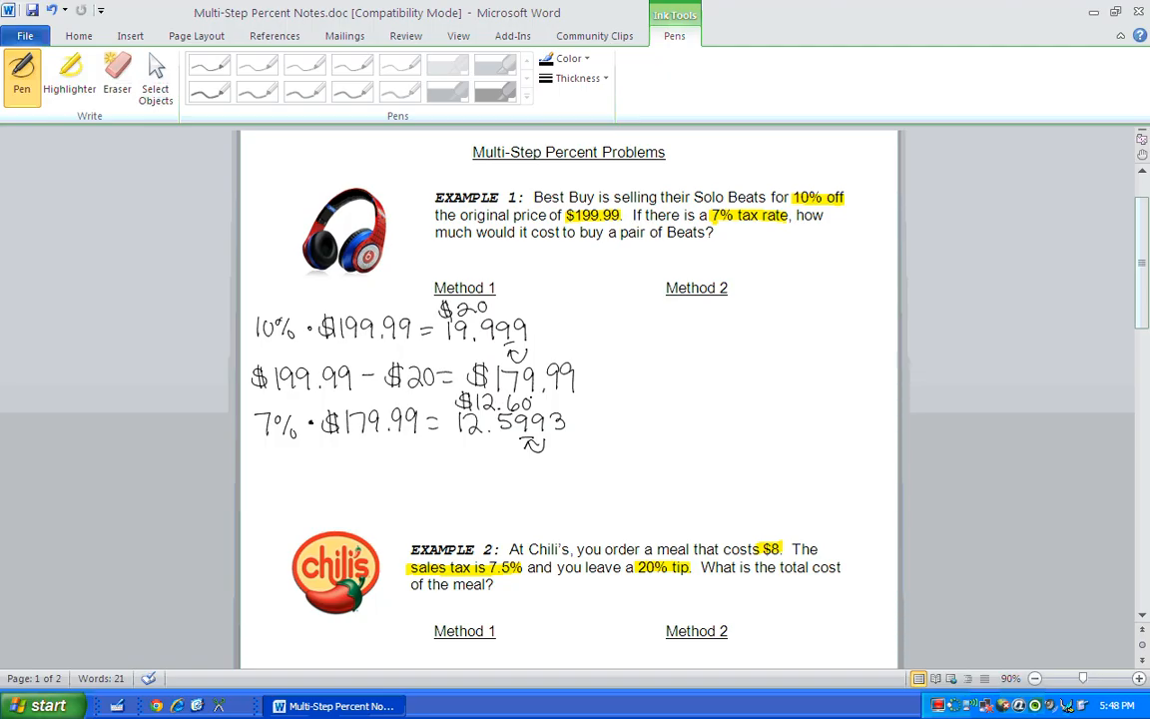
# Step: Handwrite $179.99 + $12.60 = $192.59 and box the total
pyautogui.moveTo(261, 475); pyautogui.dragTo(276, 459)
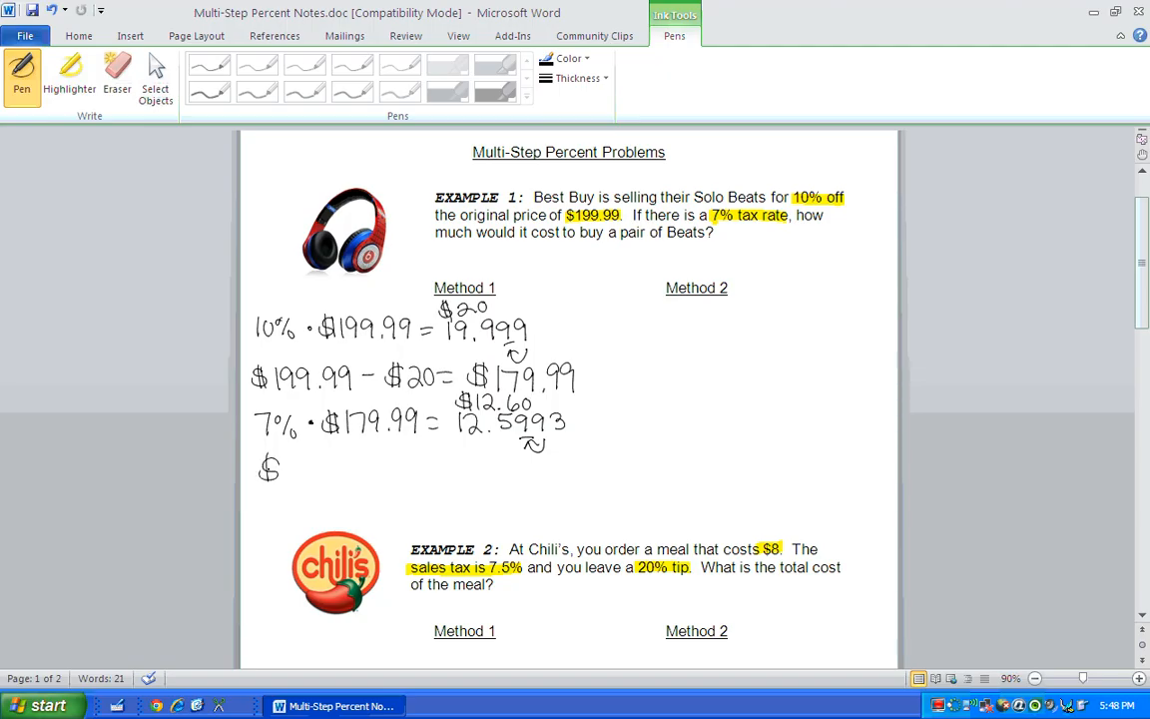
pyautogui.moveTo(269, 469); pyautogui.dragTo(339, 464)
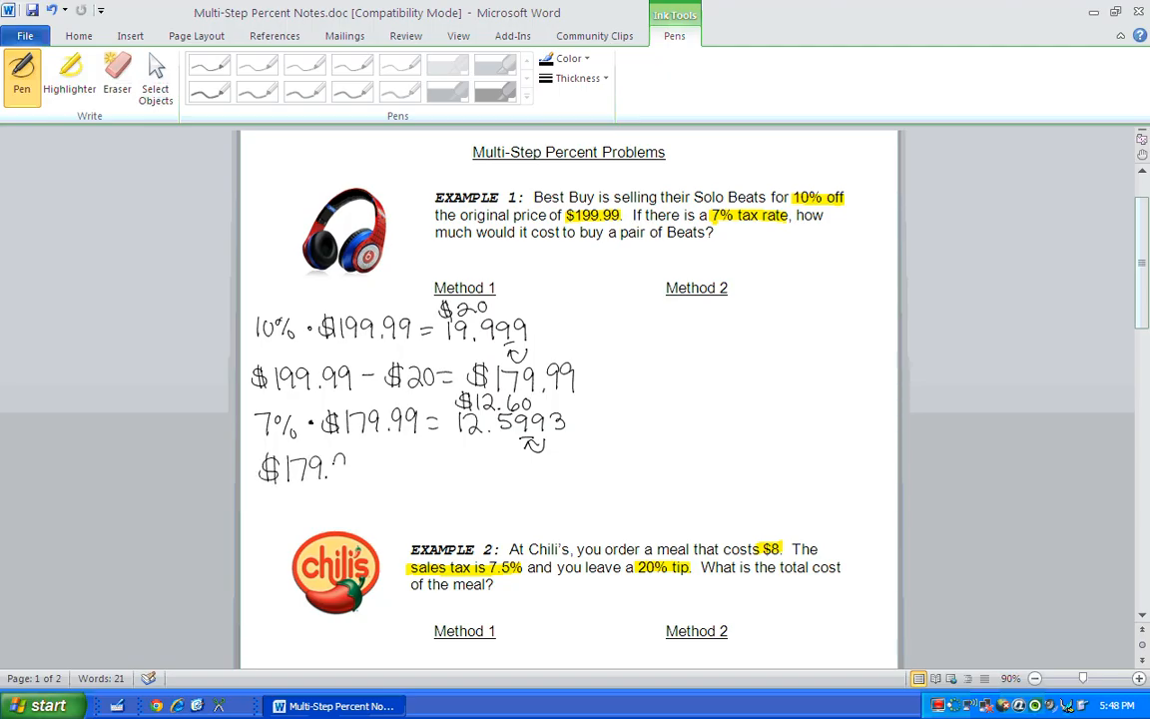
pyautogui.moveTo(319, 463); pyautogui.dragTo(376, 463)
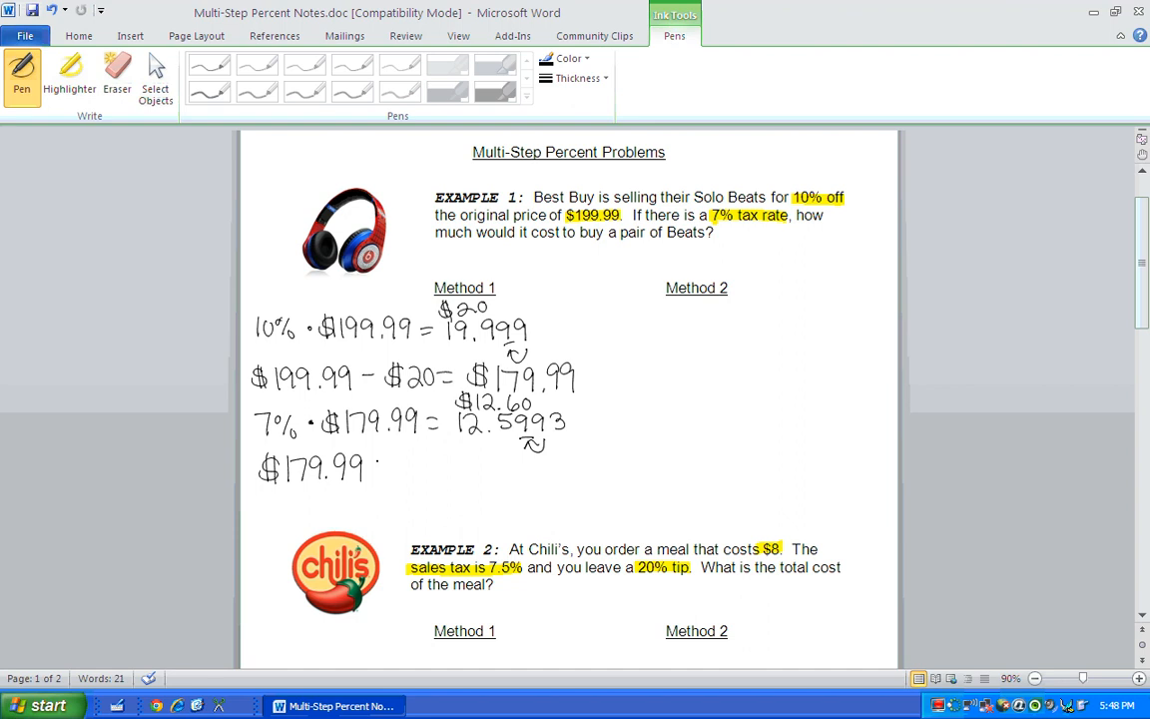
pyautogui.moveTo(379, 463); pyautogui.dragTo(409, 463)
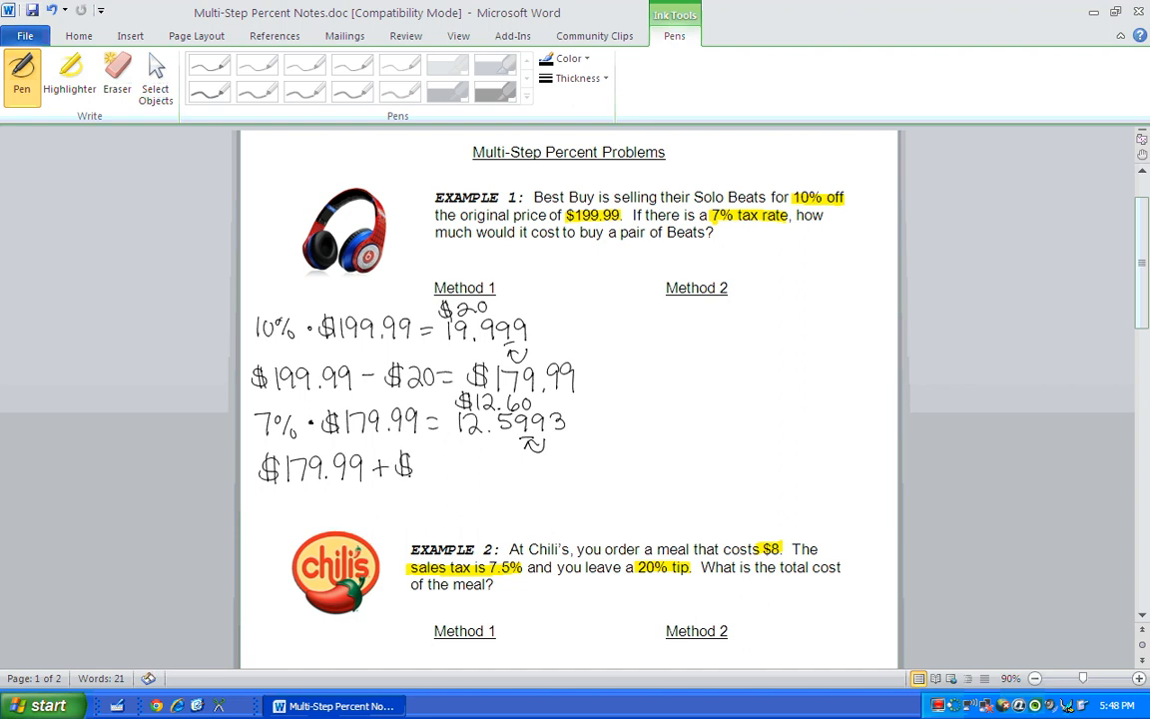
pyautogui.moveTo(399, 463); pyautogui.dragTo(479, 469)
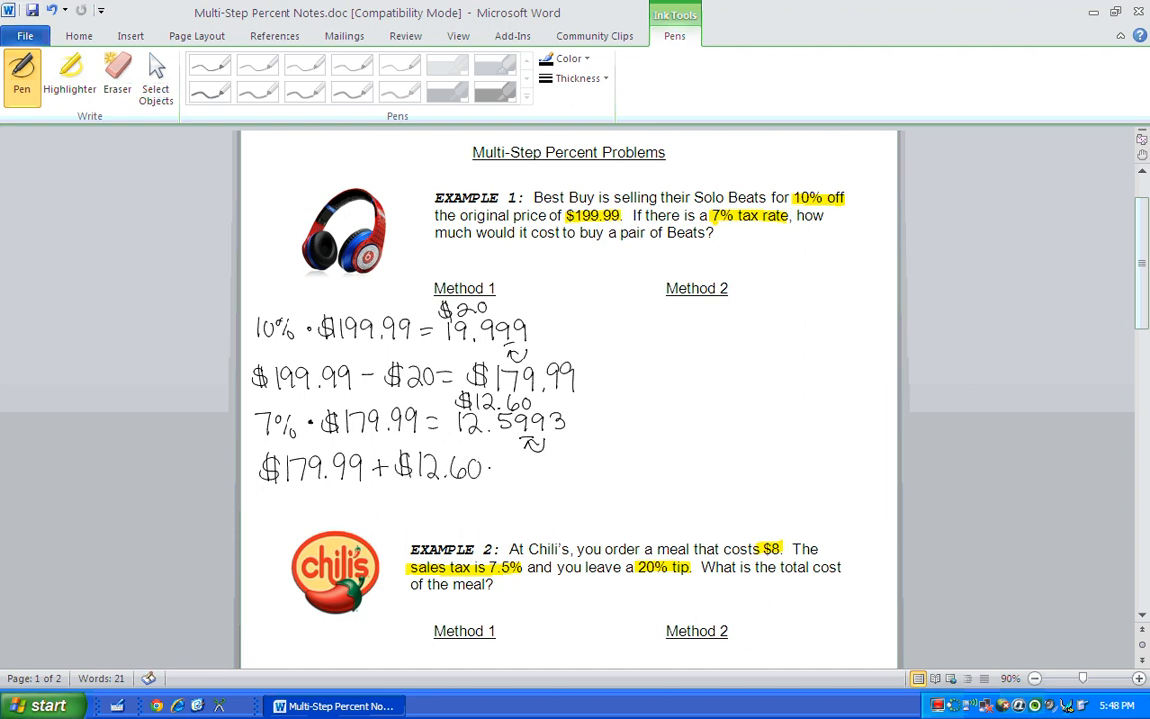
pyautogui.moveTo(495, 469); pyautogui.dragTo(515, 469)
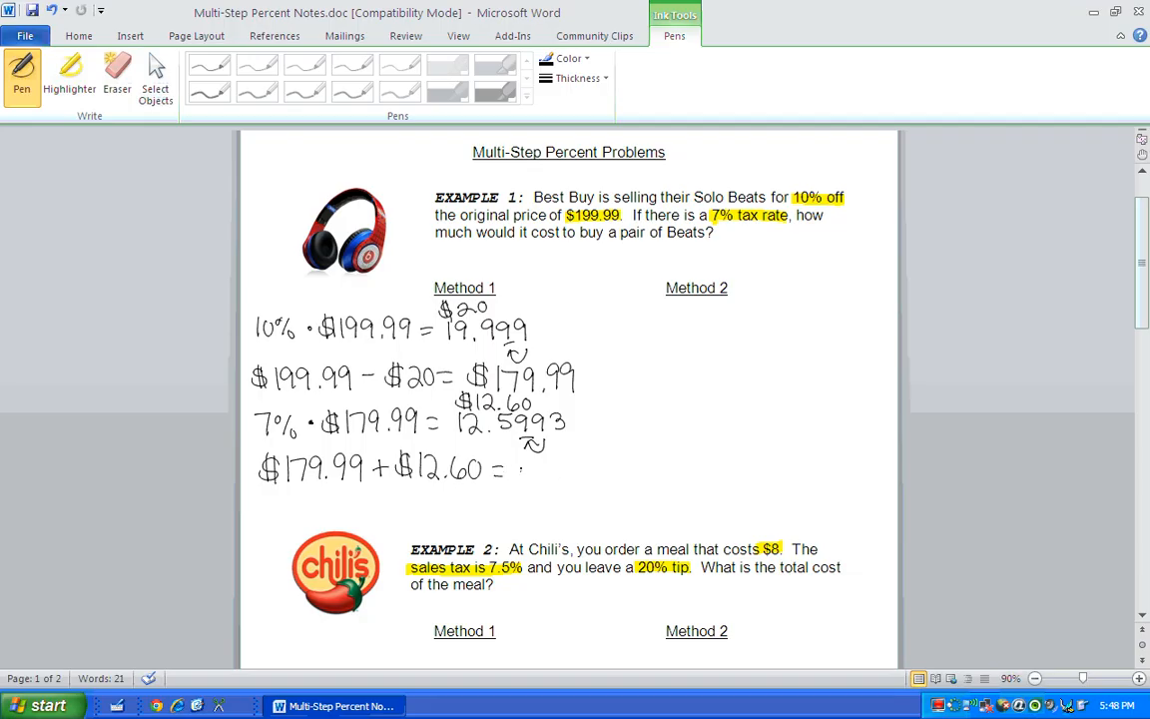
pyautogui.moveTo(509, 469); pyautogui.dragTo(569, 475)
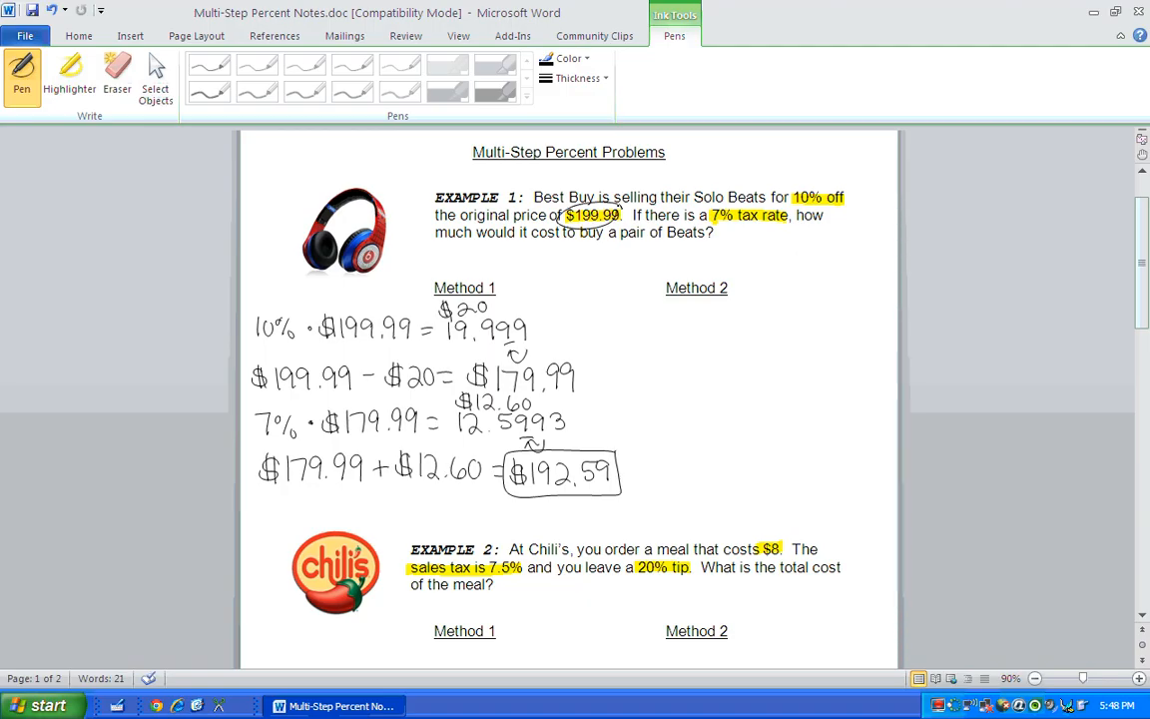
# Step: Label the original price as 100% and write (100% − 10%) under Method 2
pyautogui.moveTo(619, 209); pyautogui.dragTo(655, 180)
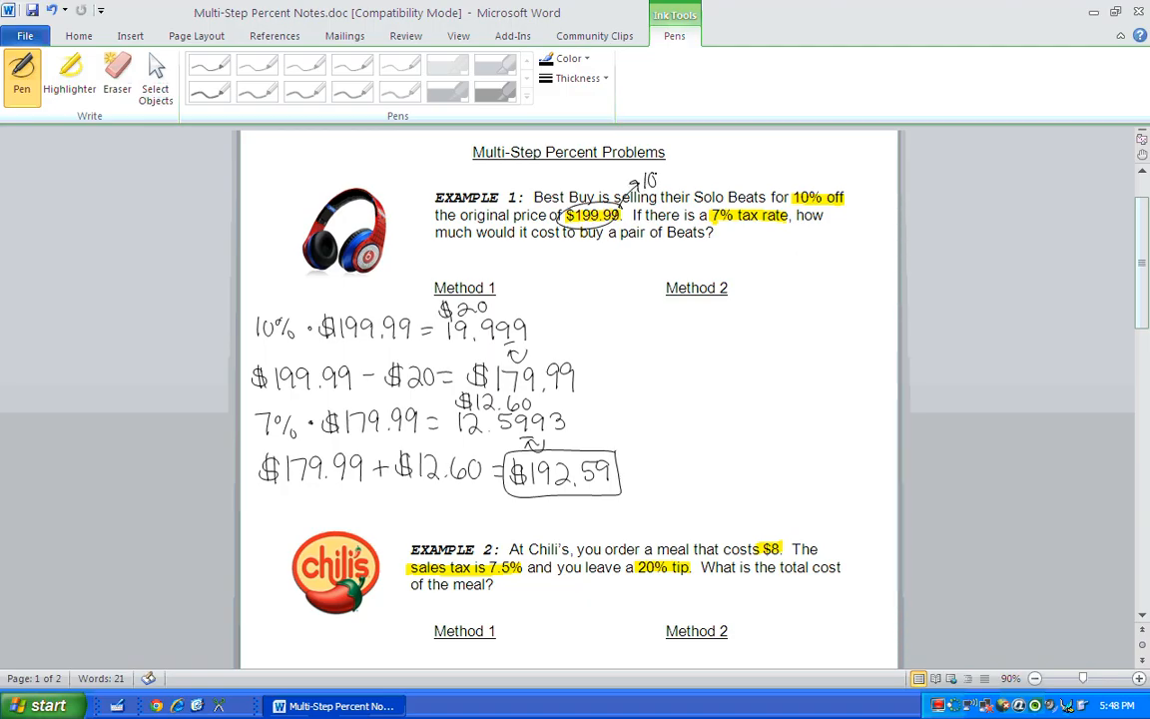
pyautogui.moveTo(659, 179); pyautogui.dragTo(623, 323)
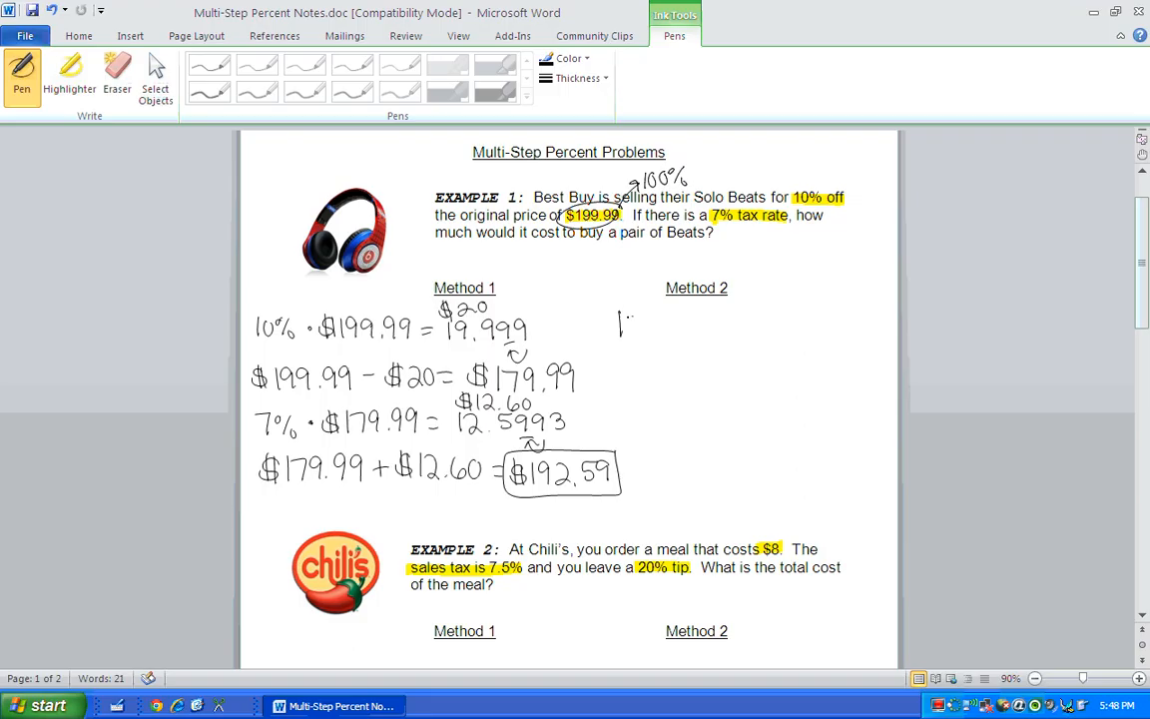
pyautogui.moveTo(619, 319); pyautogui.dragTo(675, 336)
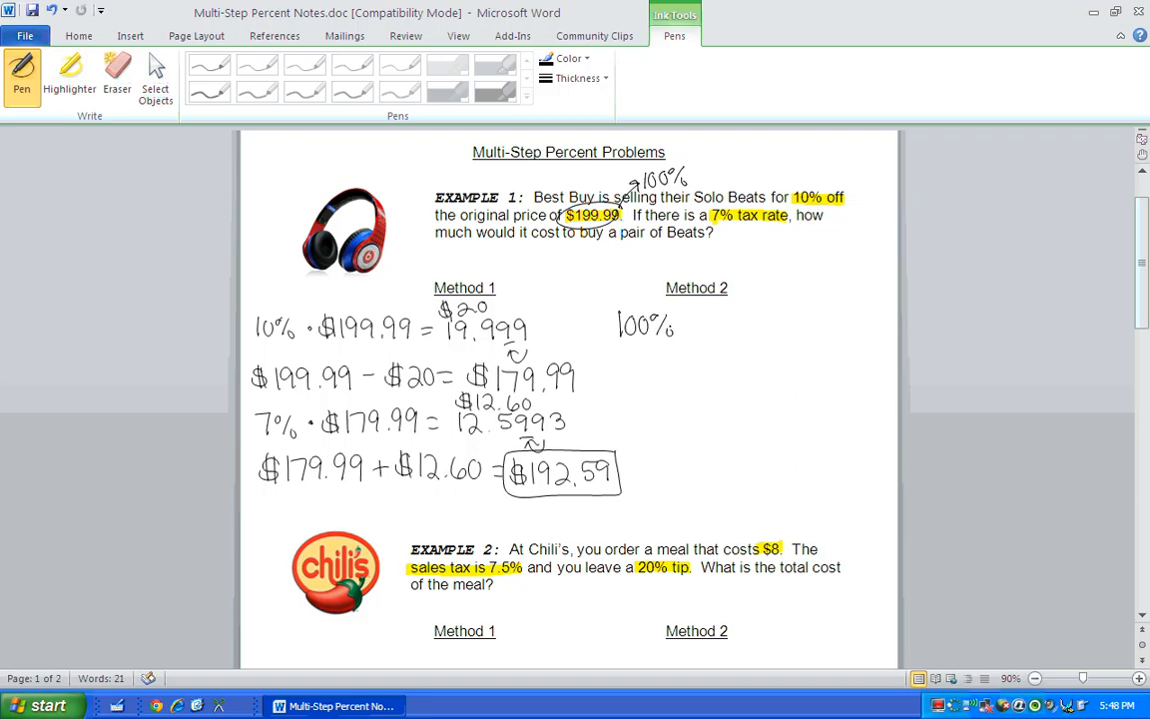
pyautogui.moveTo(683, 324); pyautogui.dragTo(739, 319)
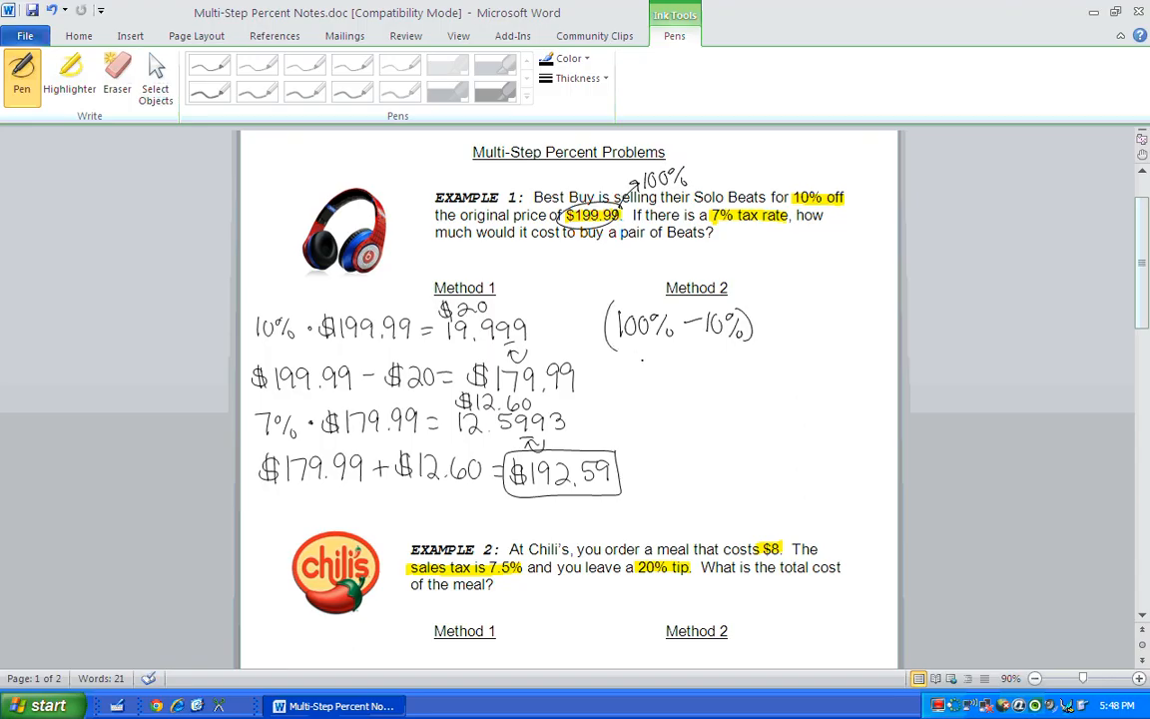
# Step: Handwrite 90% · $199.99 = $179.99 and circle the discounted price
pyautogui.moveTo(615, 375); pyautogui.dragTo(649, 376)
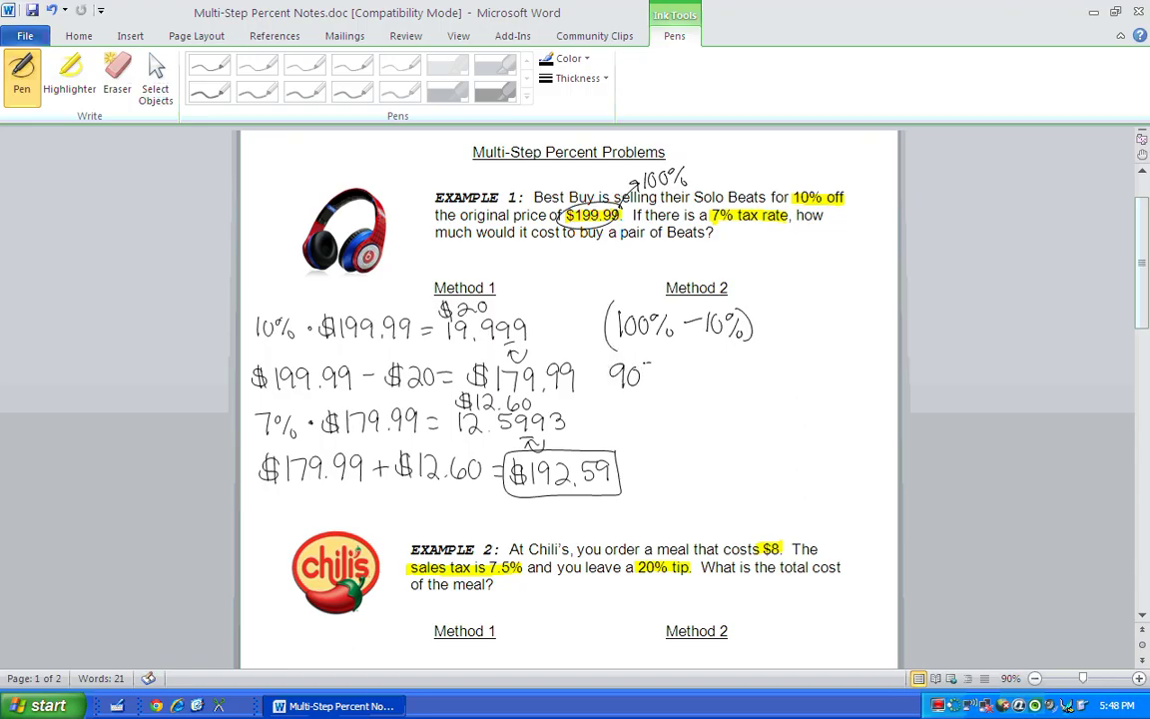
pyautogui.moveTo(661, 375); pyautogui.dragTo(699, 377)
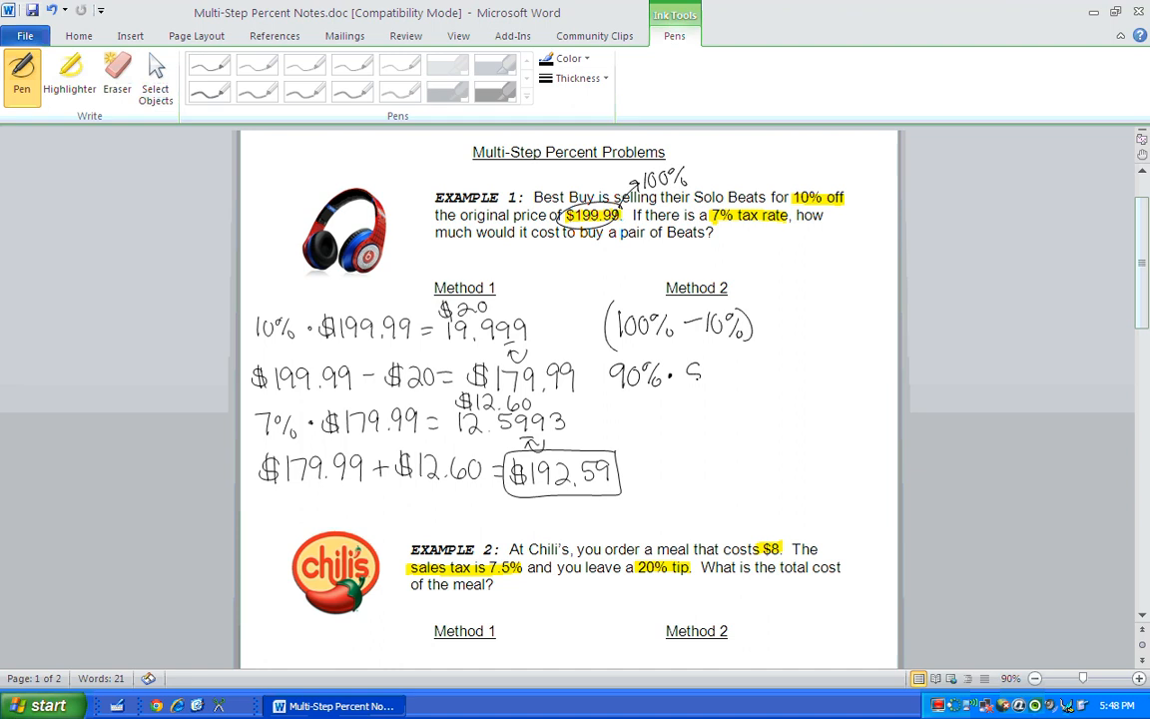
pyautogui.moveTo(689, 376); pyautogui.dragTo(743, 377)
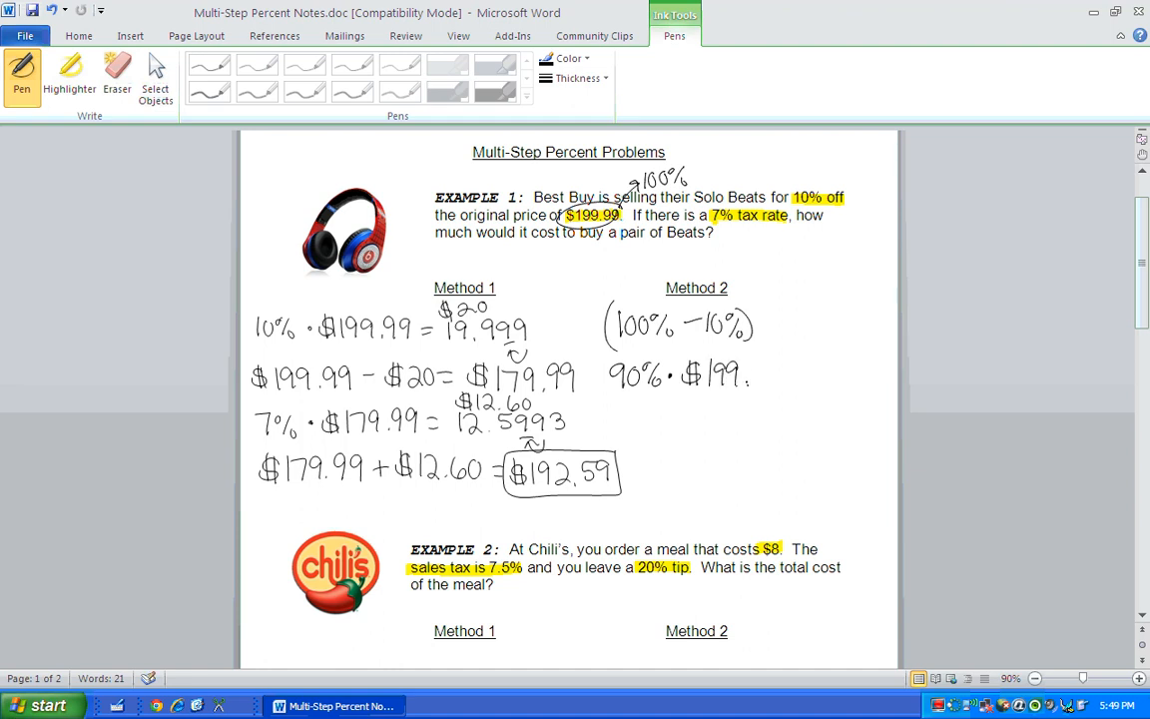
pyautogui.moveTo(778, 375); pyautogui.dragTo(815, 375)
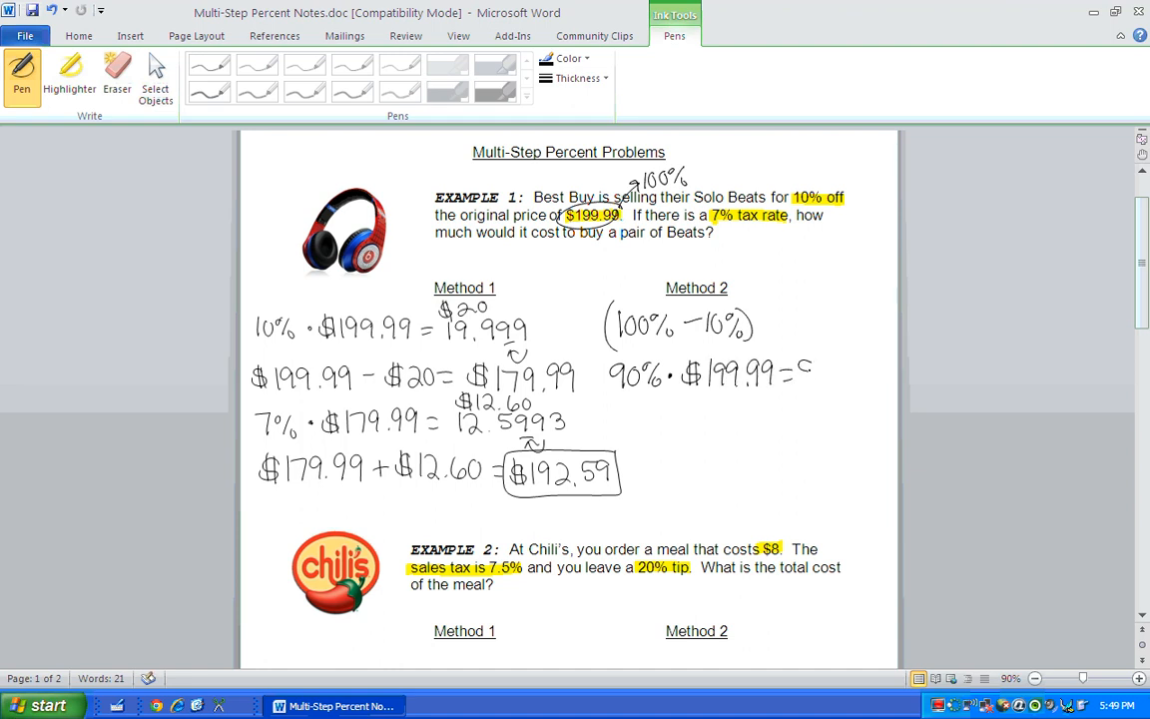
pyautogui.moveTo(808, 371); pyautogui.dragTo(851, 372)
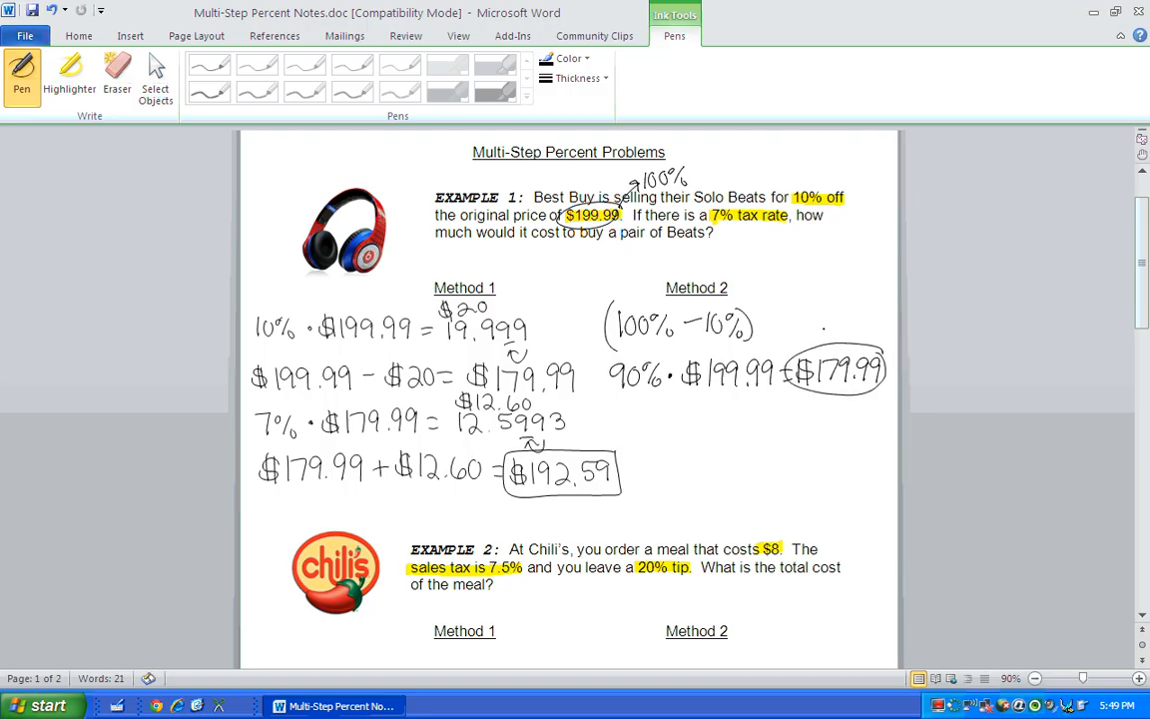
# Step: Note 100% above $179.99, write (100% + 7%) and 107% · $179.99 = $192.59, boxed
pyautogui.moveTo(819, 329); pyautogui.dragTo(868, 335)
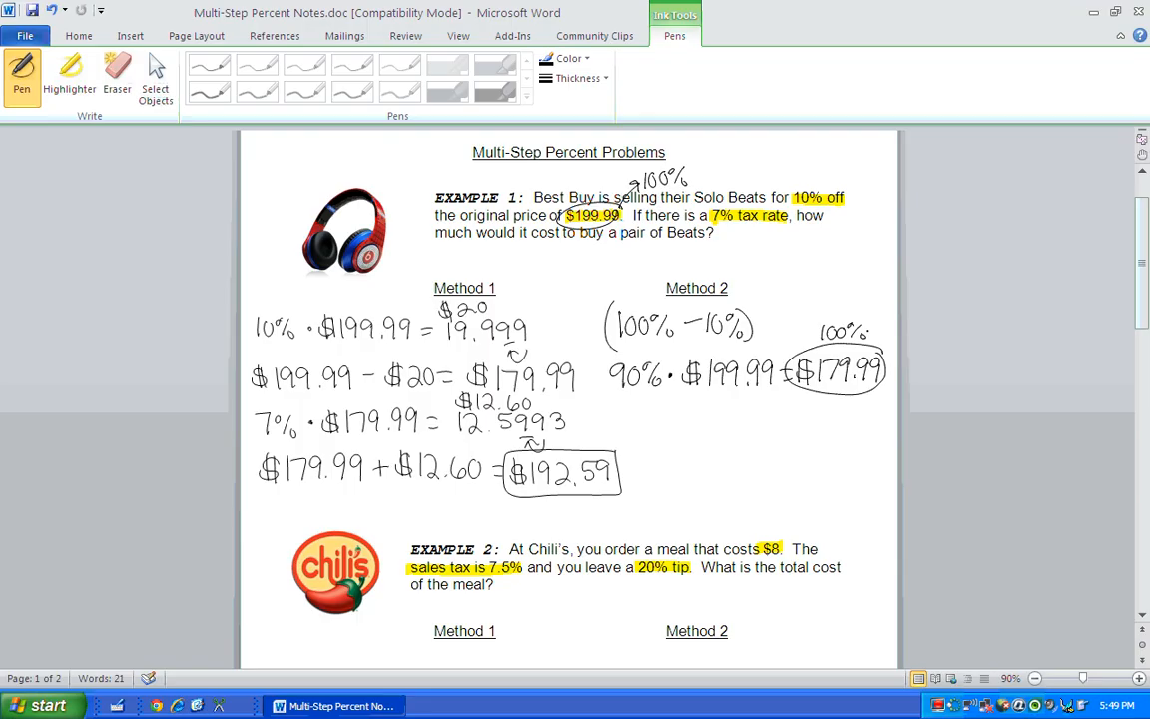
pyautogui.moveTo(634, 429); pyautogui.dragTo(683, 419)
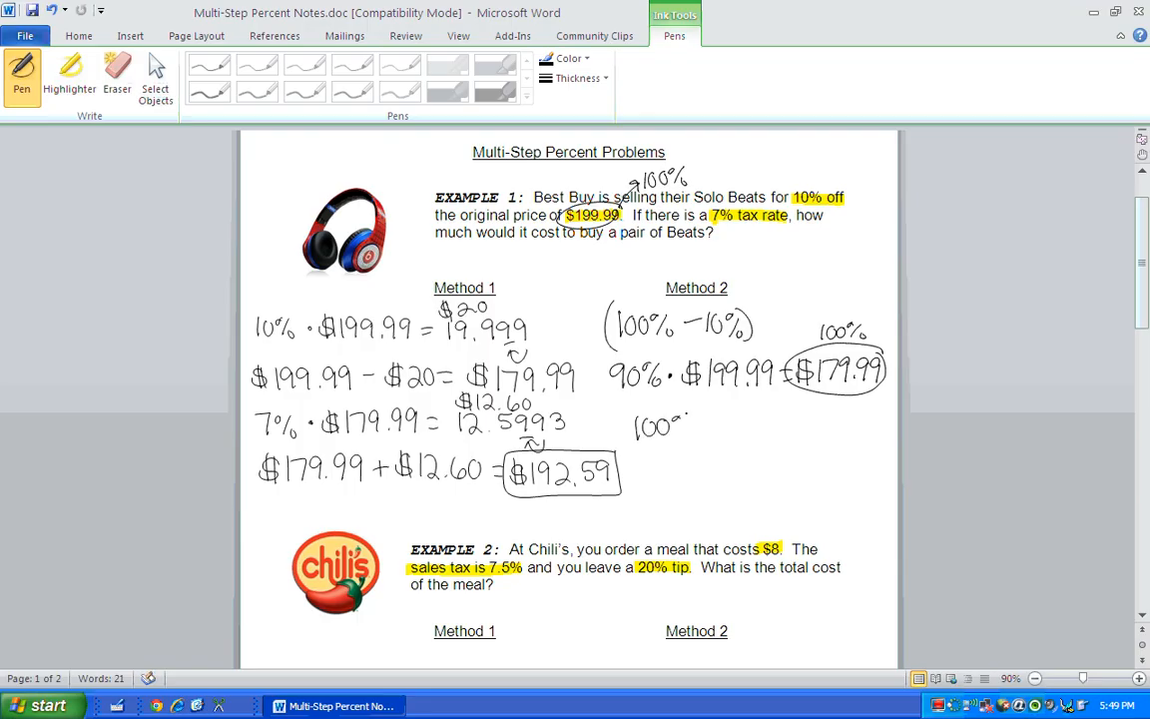
pyautogui.moveTo(694, 427); pyautogui.dragTo(710, 427)
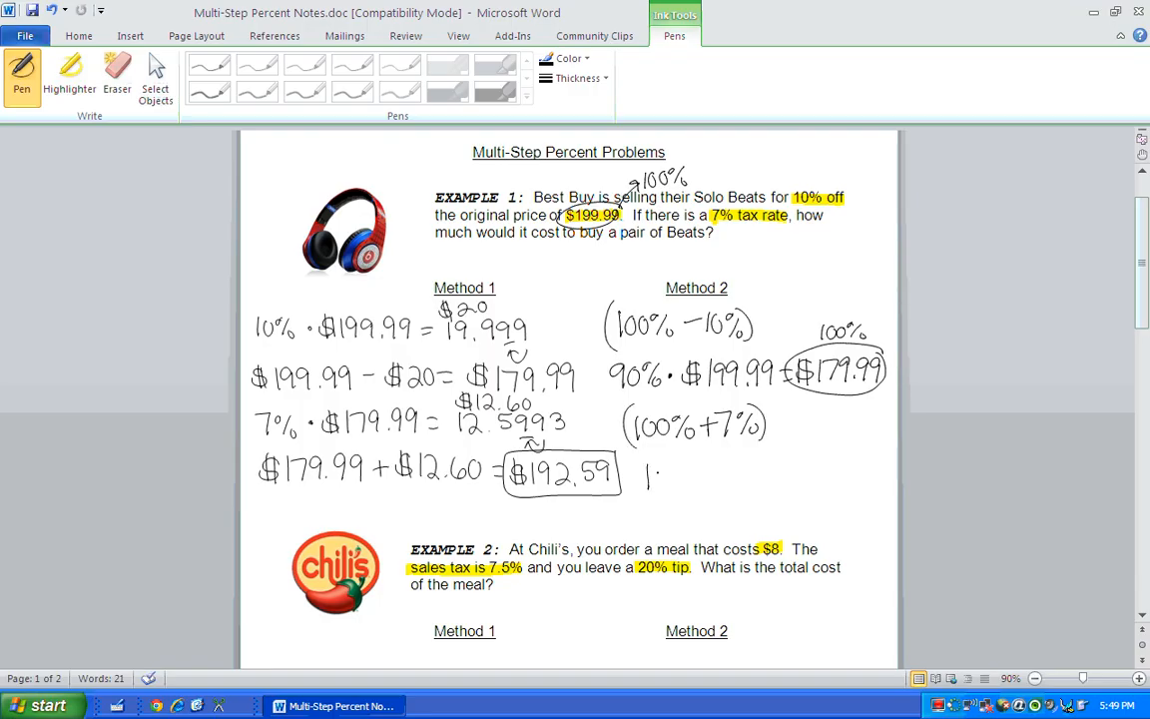
pyautogui.moveTo(646, 477); pyautogui.dragTo(717, 477)
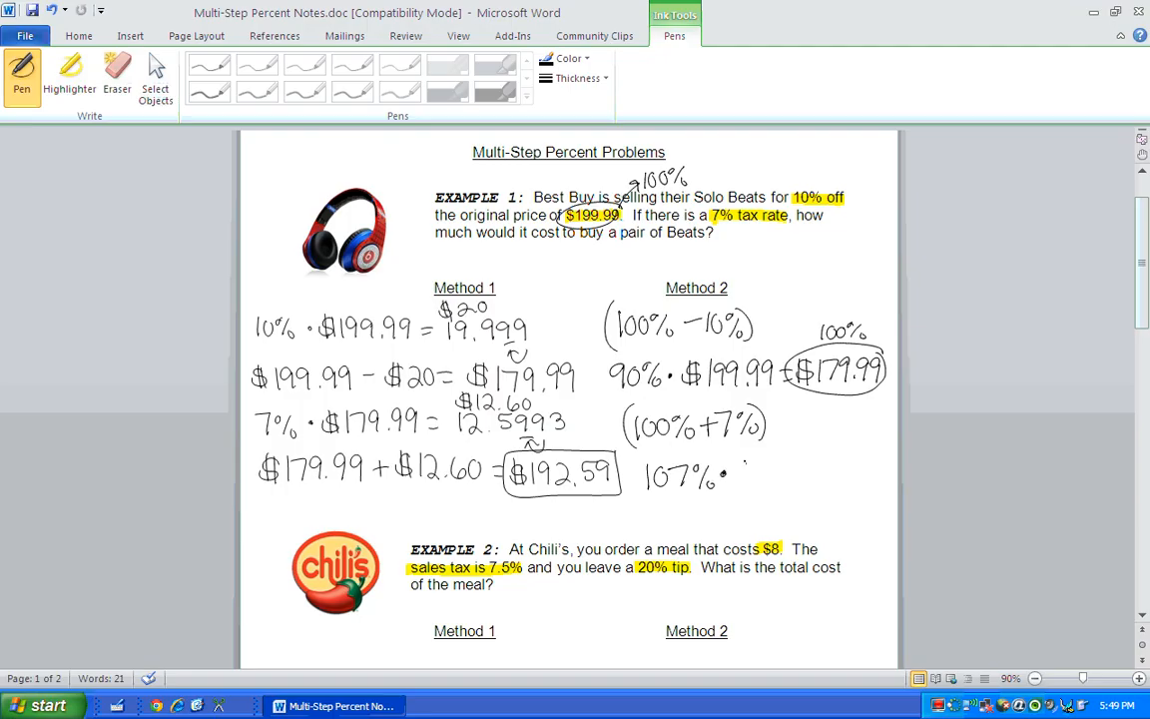
pyautogui.moveTo(729, 469); pyautogui.dragTo(788, 475)
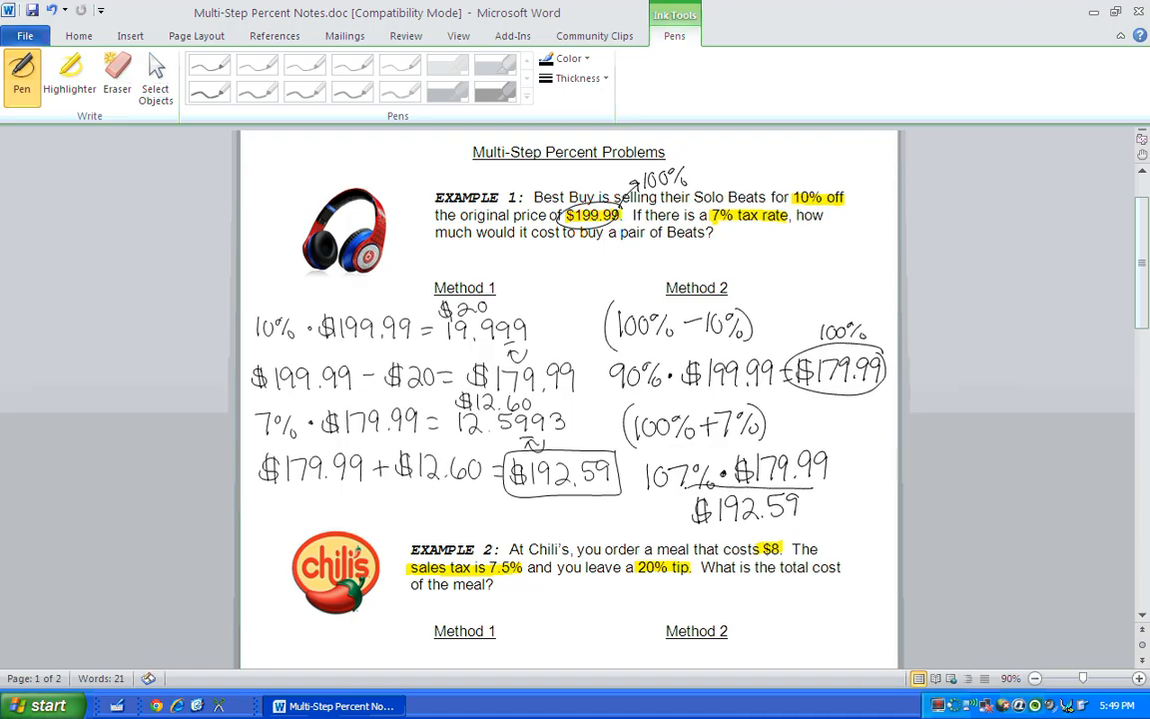
pyautogui.moveTo(683, 489); pyautogui.dragTo(809, 523)
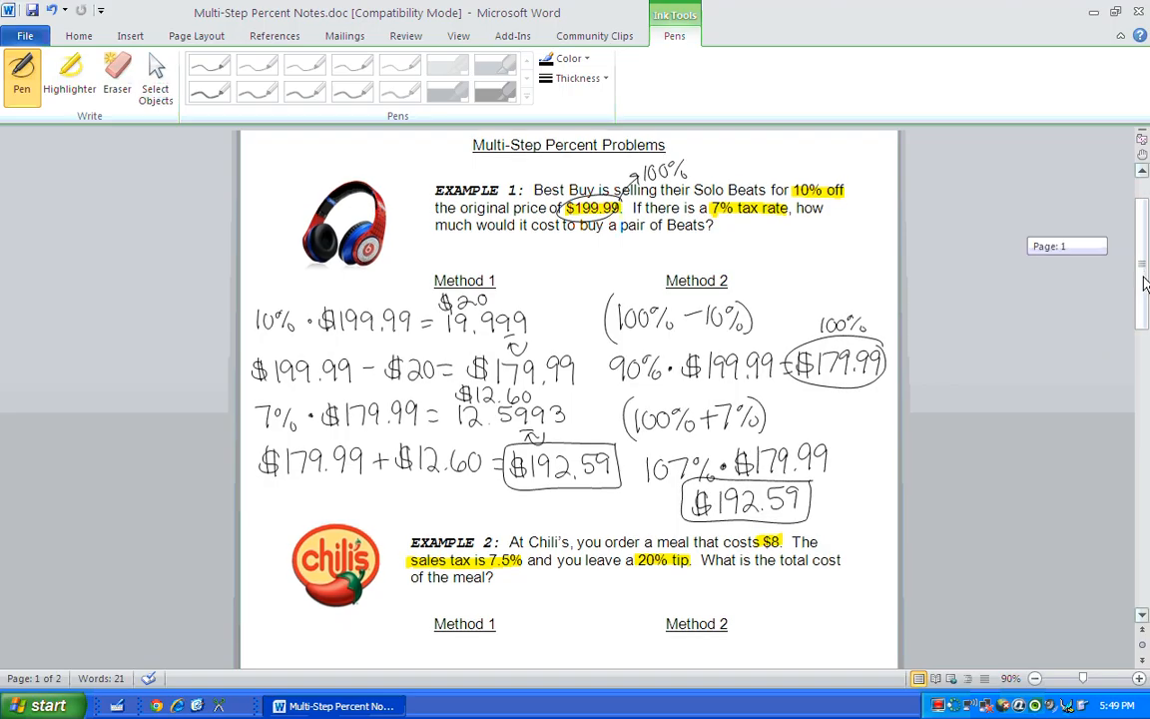
# Step: Under Example 2 Method 1, handwrite 7.5% · $8 = $0.60 labelled tax
pyautogui.scroll(-3)
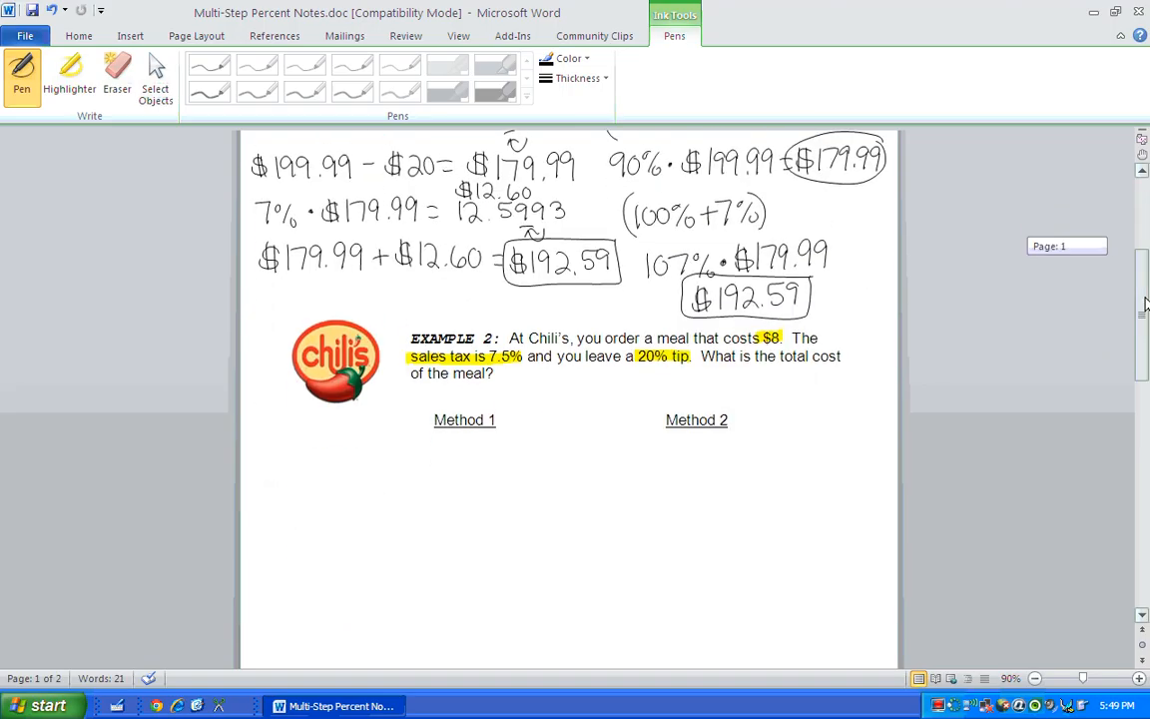
pyautogui.scroll(-3)
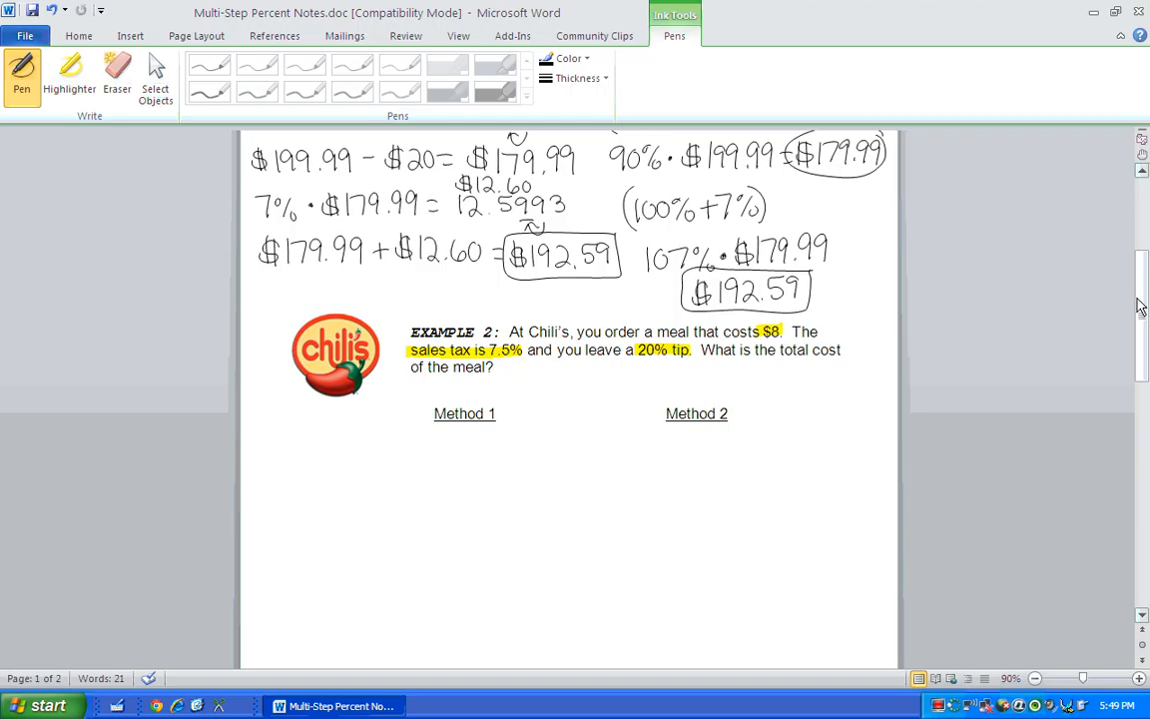
pyautogui.moveTo(263, 439); pyautogui.dragTo(271, 460)
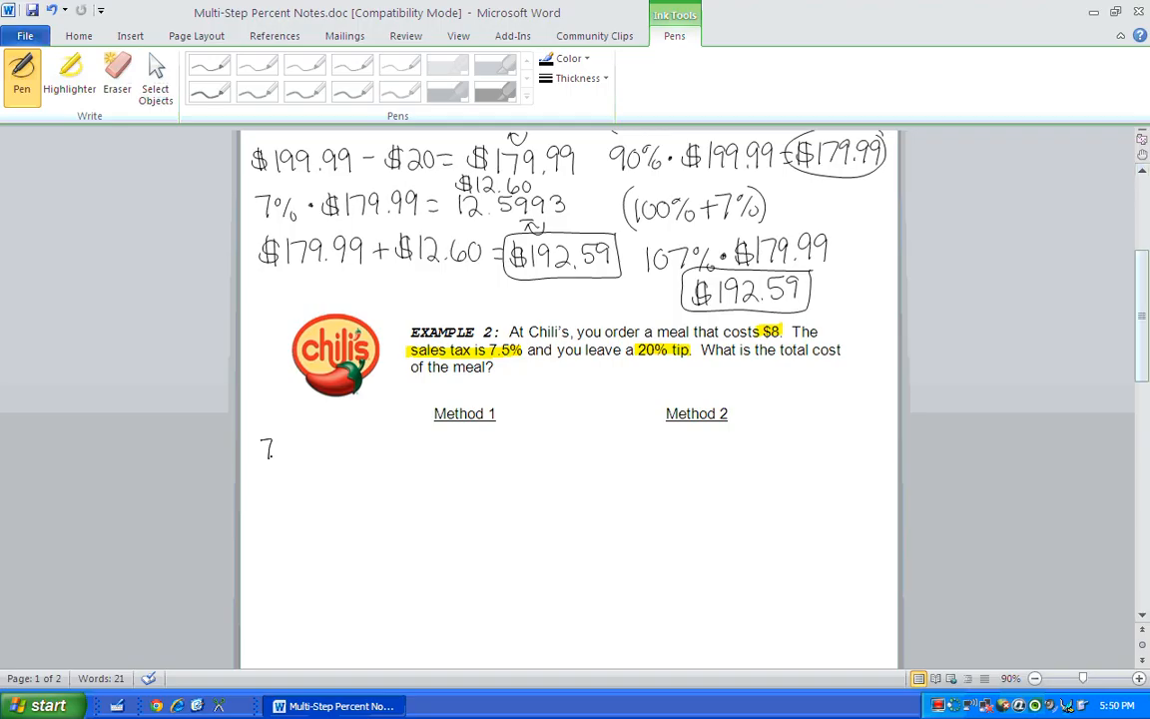
pyautogui.moveTo(259, 449); pyautogui.dragTo(336, 455)
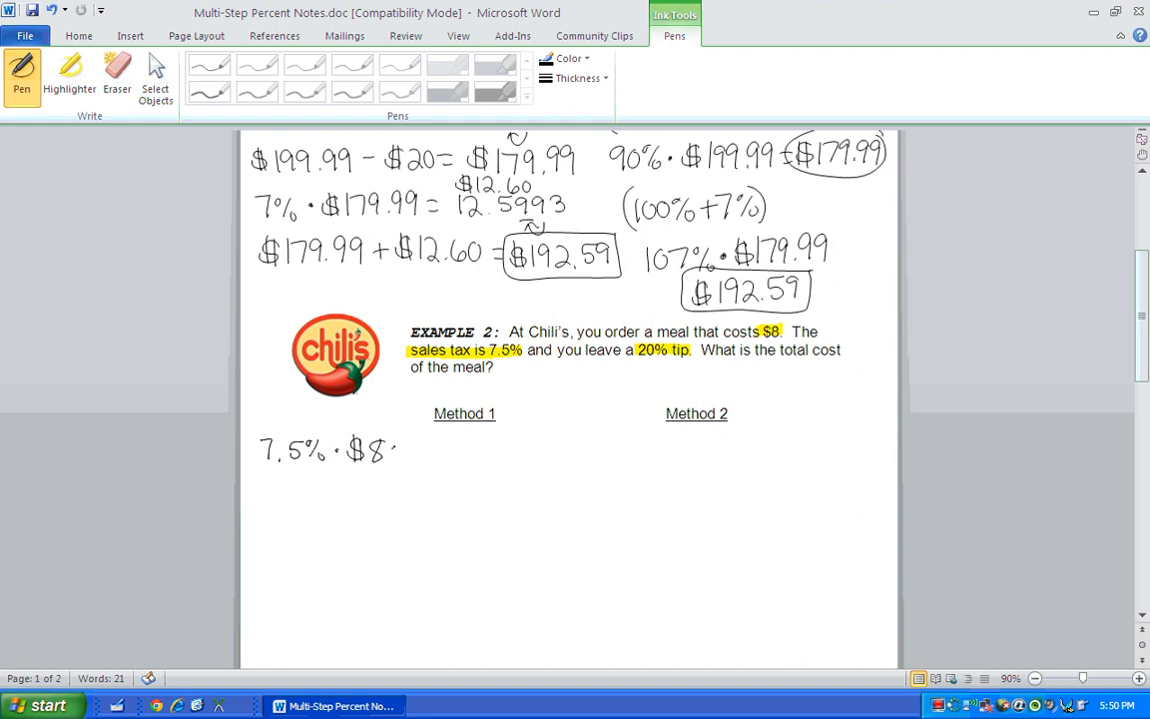
pyautogui.moveTo(399, 449); pyautogui.dragTo(429, 449)
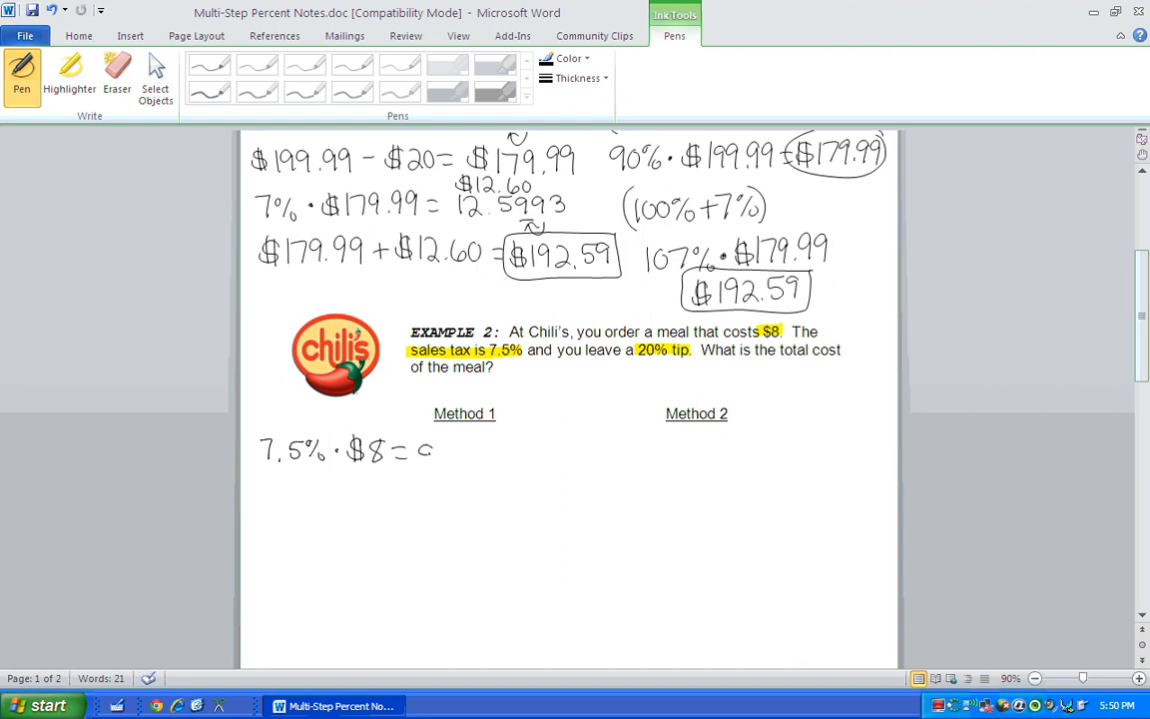
pyautogui.moveTo(415, 455); pyautogui.dragTo(483, 455)
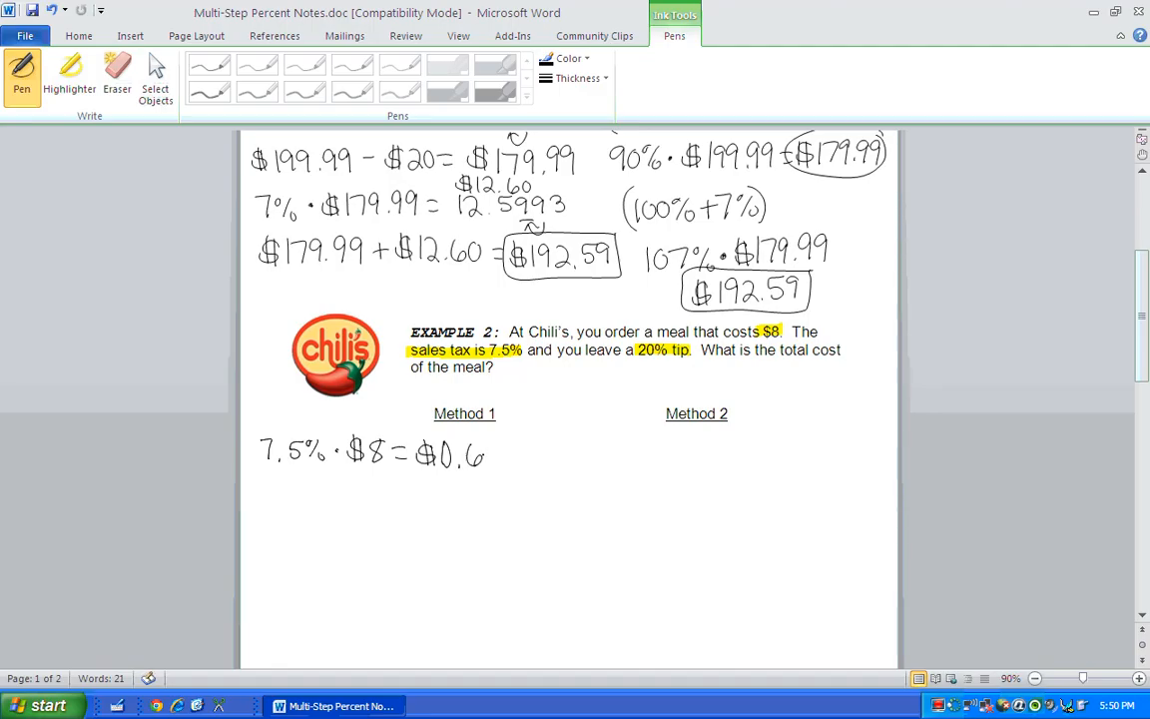
pyautogui.moveTo(487, 455); pyautogui.dragTo(535, 450)
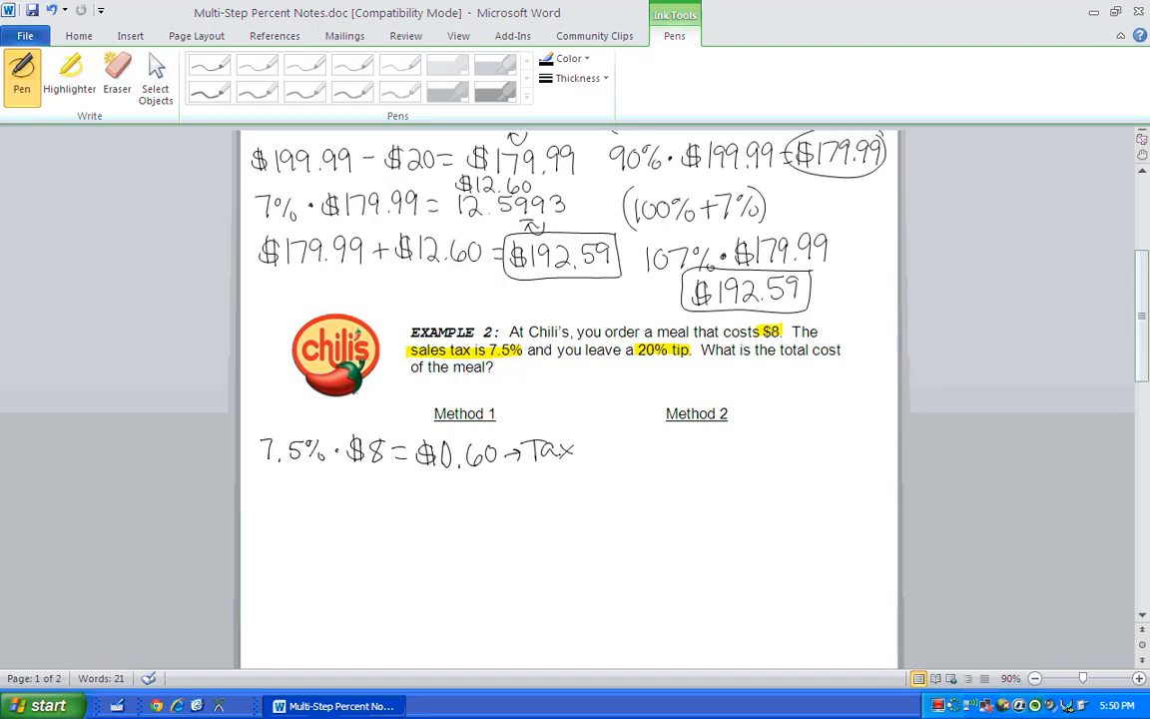
# Step: Handwrite 20% · $8 = $1.60 labelled tip
pyautogui.moveTo(269, 489); pyautogui.dragTo(315, 499)
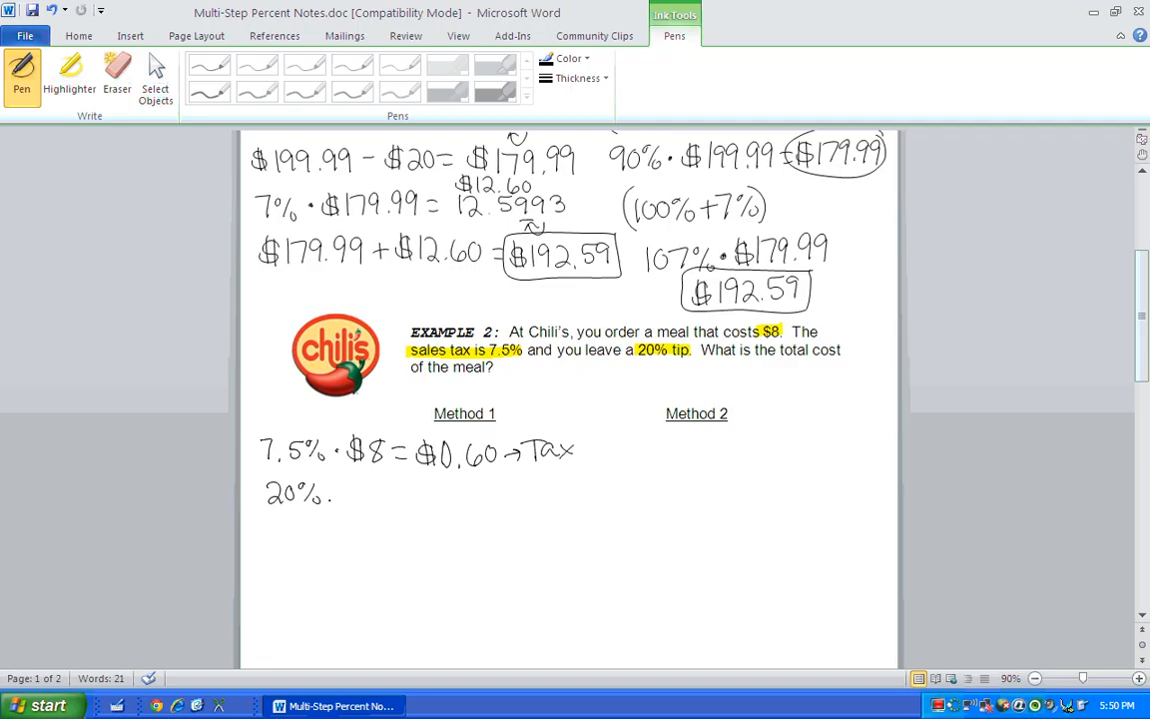
pyautogui.moveTo(344, 489); pyautogui.dragTo(363, 489)
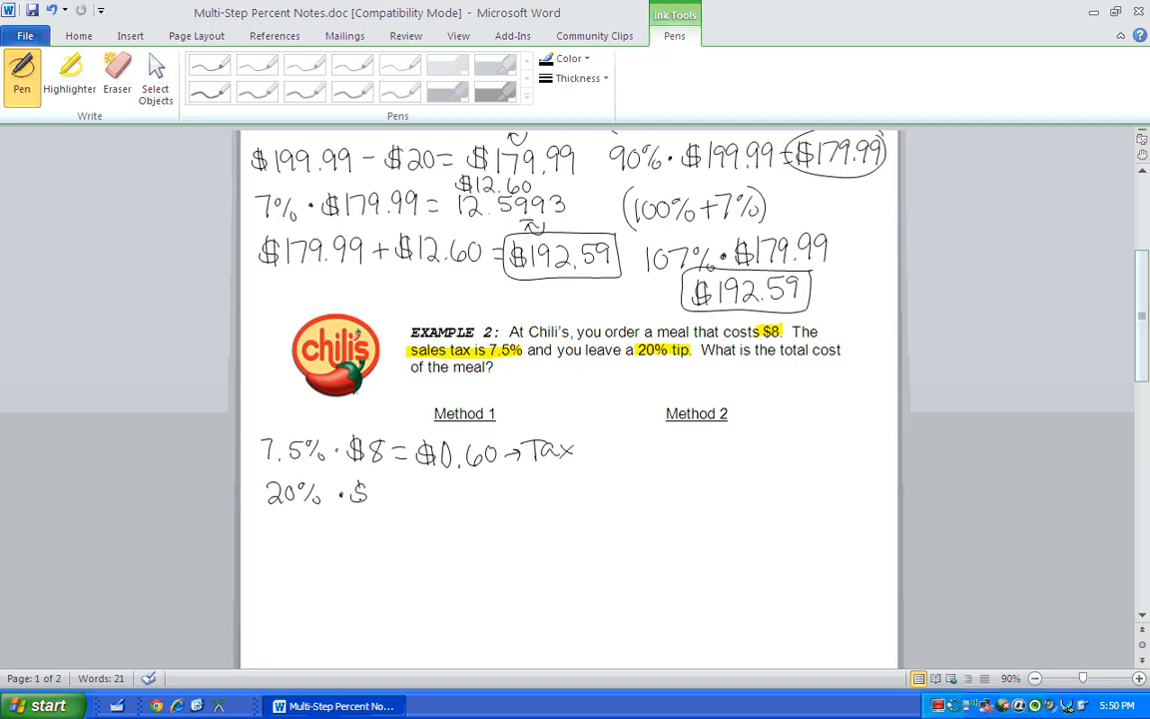
pyautogui.moveTo(359, 495); pyautogui.dragTo(429, 495)
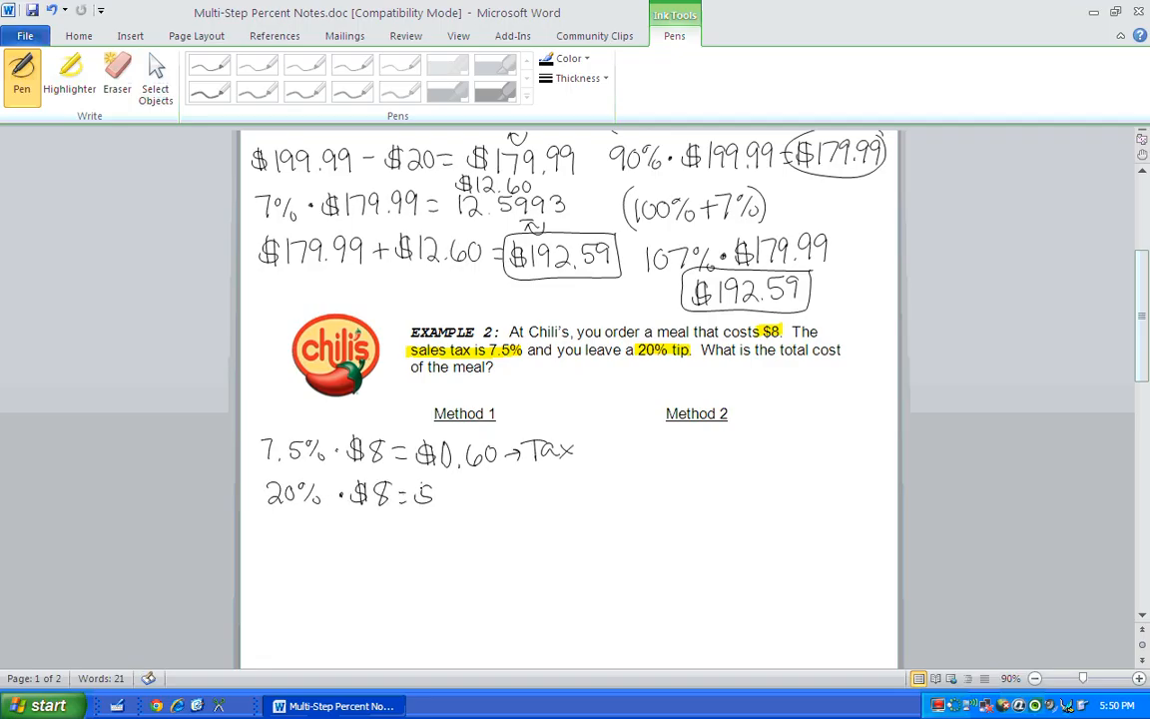
pyautogui.moveTo(419, 495); pyautogui.dragTo(475, 495)
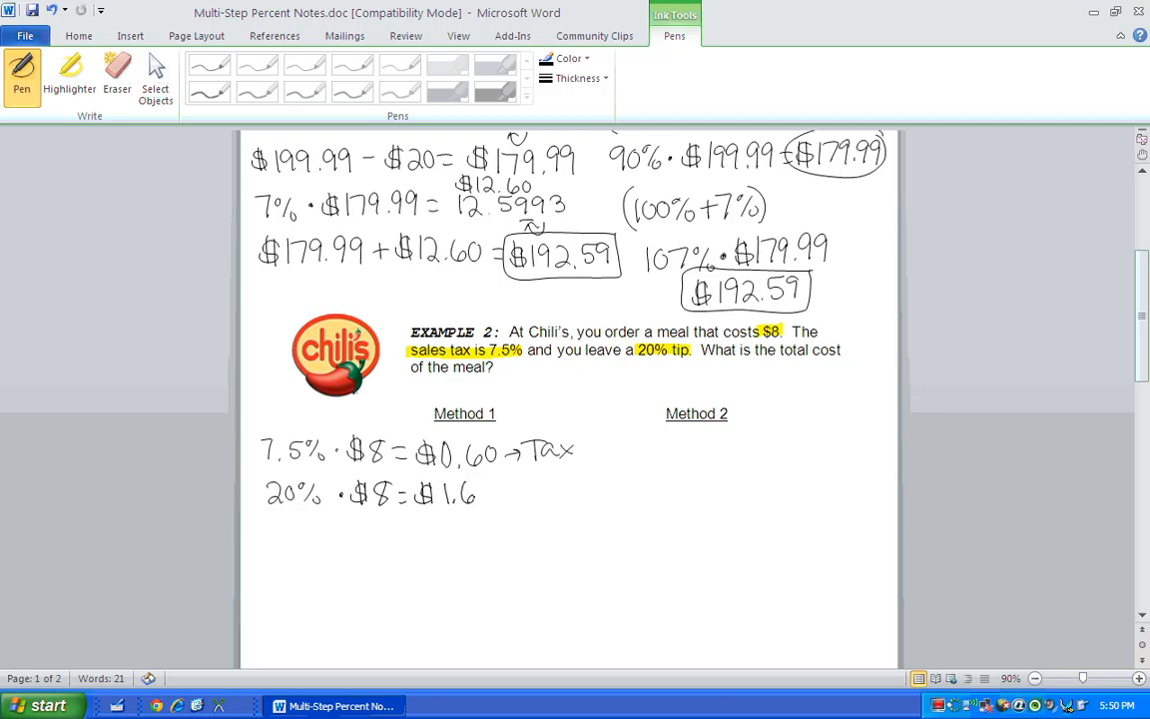
pyautogui.moveTo(477, 495); pyautogui.dragTo(555, 495)
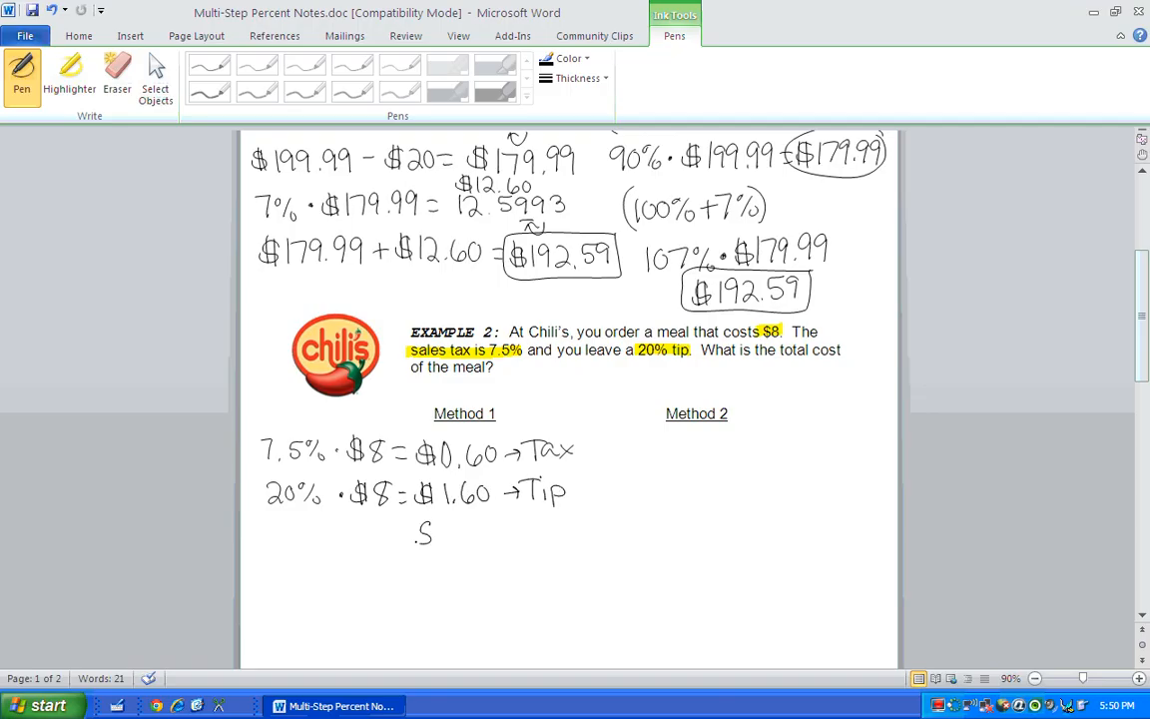
# Step: Add the $8.00 meal, sum to $10.20 and box the total
pyautogui.moveTo(415, 529); pyautogui.dragTo(489, 535)
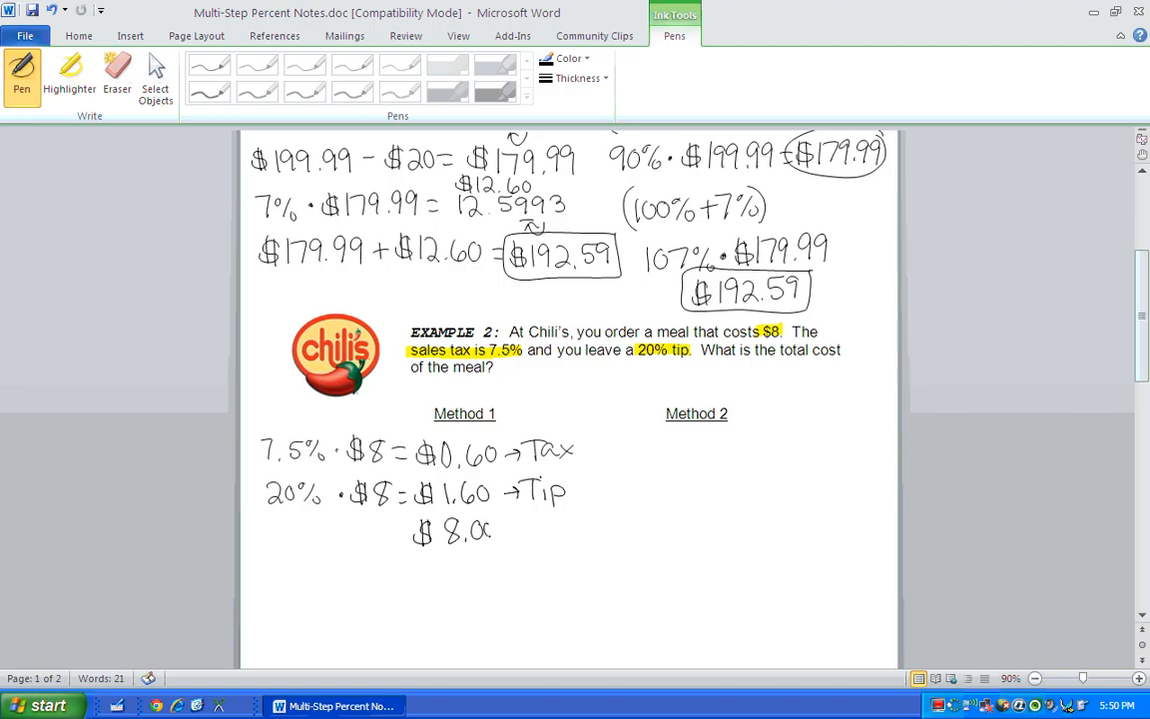
pyautogui.moveTo(503, 527); pyautogui.dragTo(569, 527)
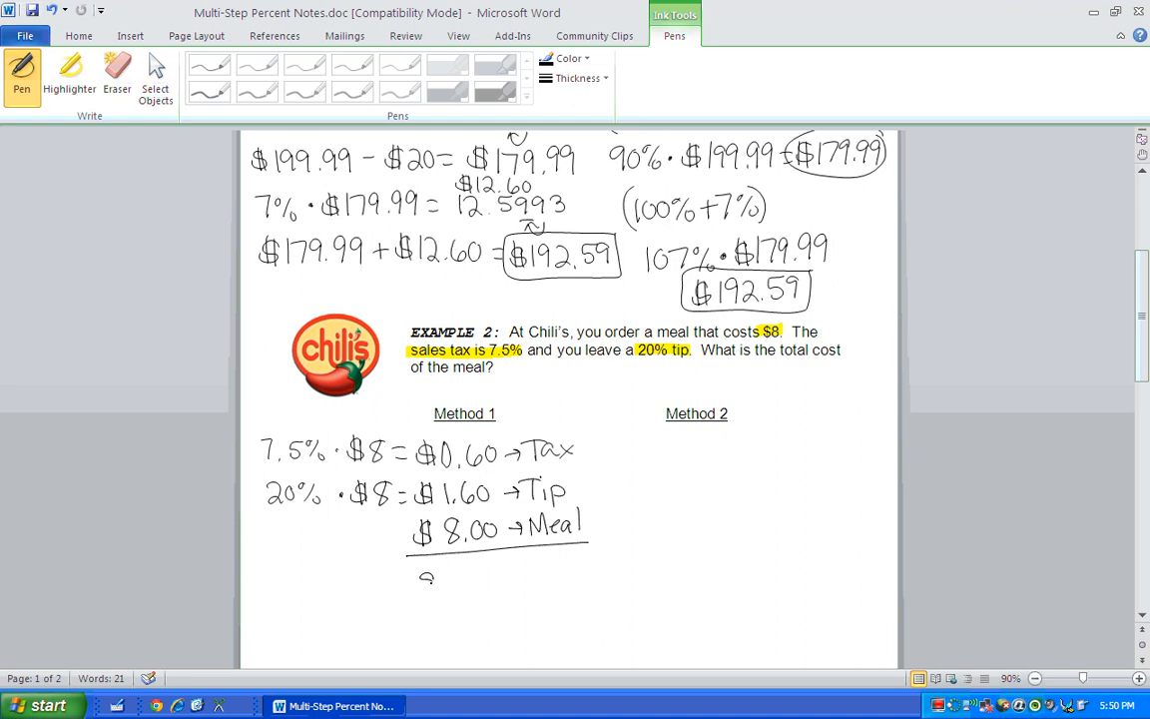
pyautogui.moveTo(415, 575); pyautogui.dragTo(489, 579)
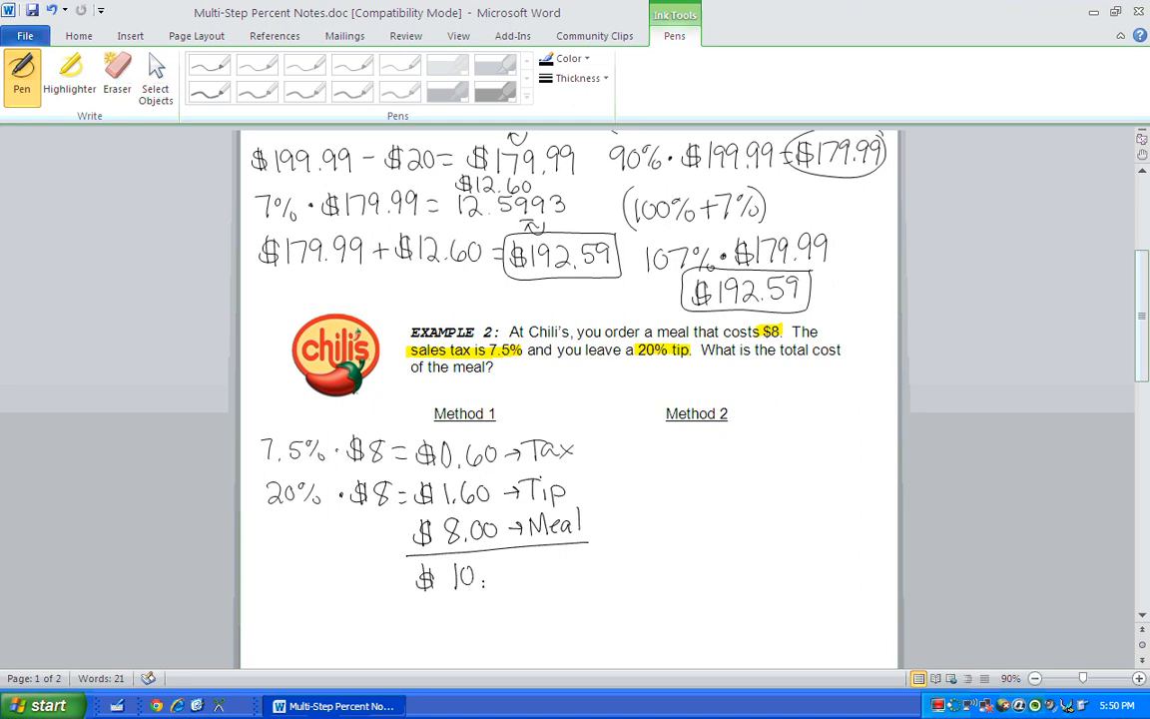
pyautogui.moveTo(489, 575); pyautogui.dragTo(529, 575)
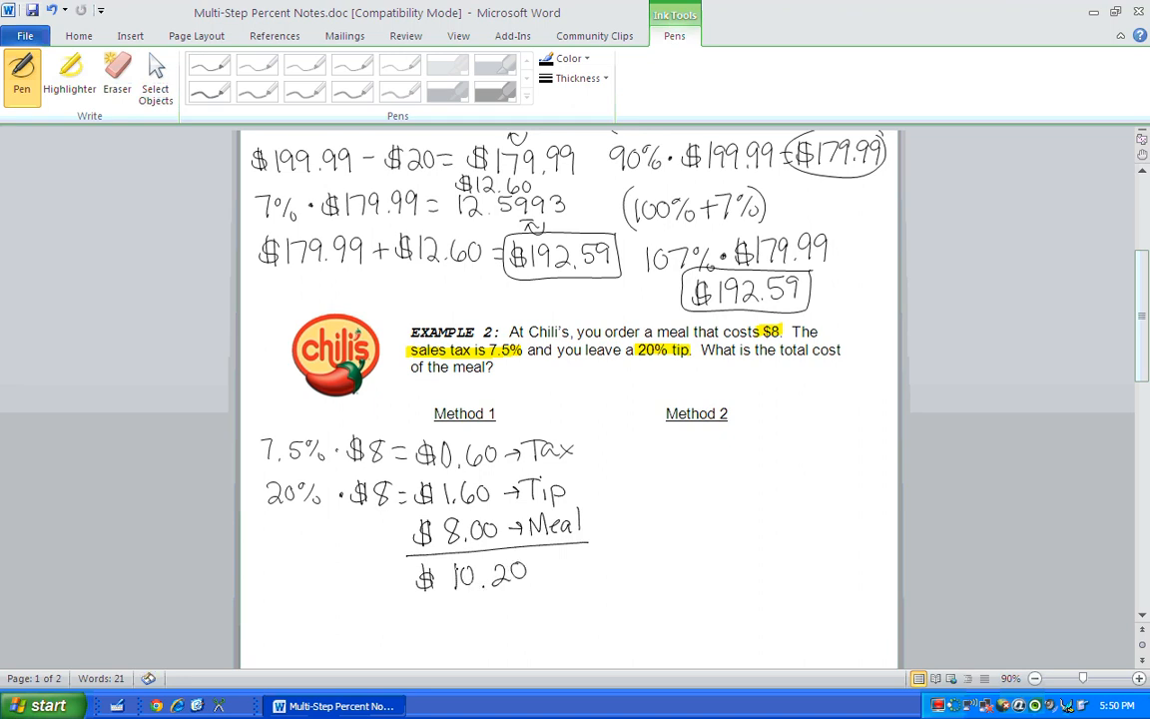
pyautogui.moveTo(407, 547); pyautogui.dragTo(595, 598)
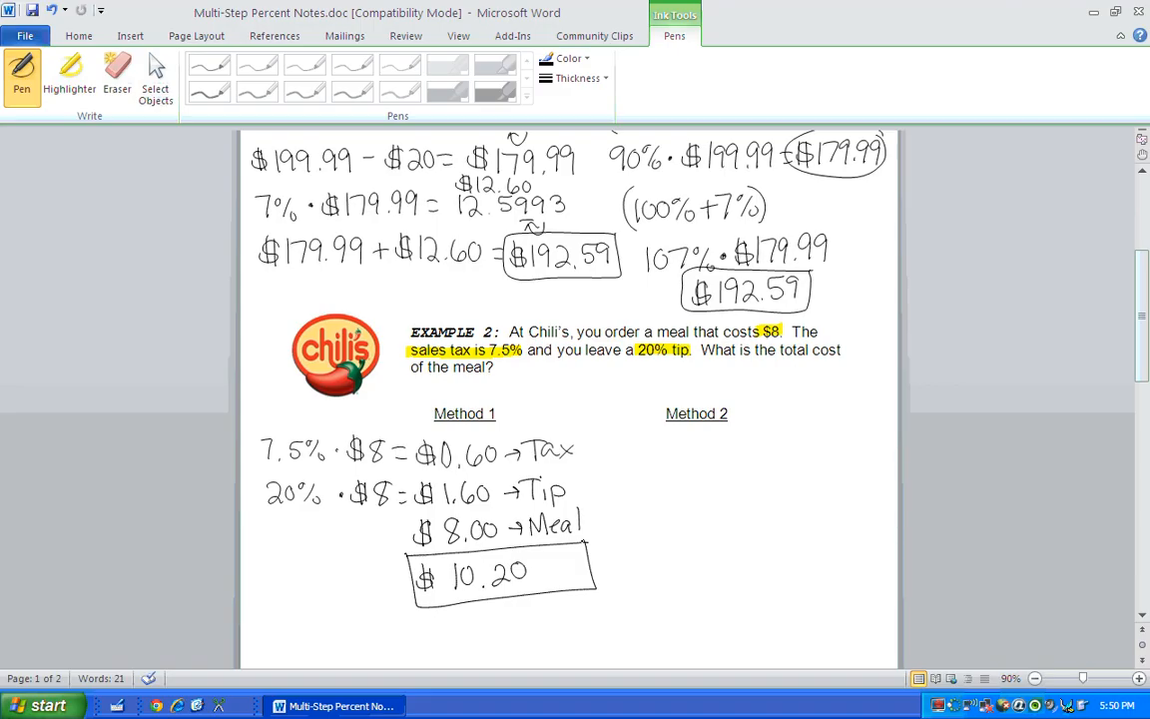
# Step: Handwrite (100% + 7.5% + 20%) under Example 2 Method 2
pyautogui.moveTo(618, 449); pyautogui.dragTo(649, 459)
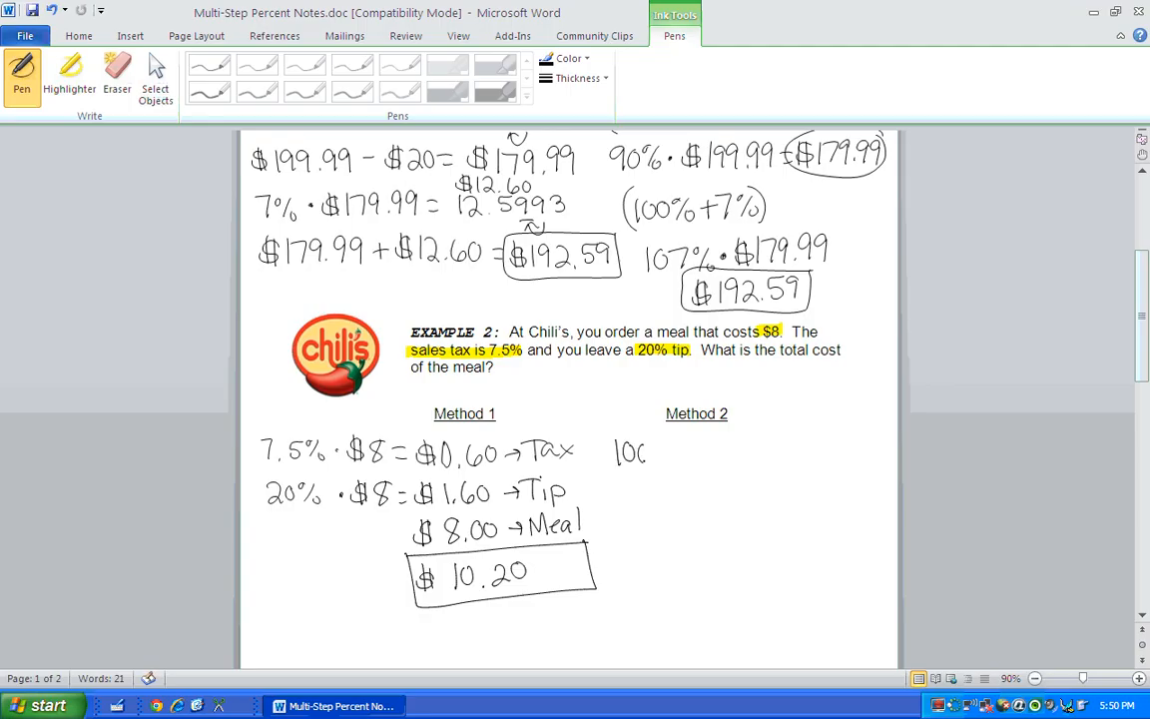
pyautogui.moveTo(619, 455); pyautogui.dragTo(698, 455)
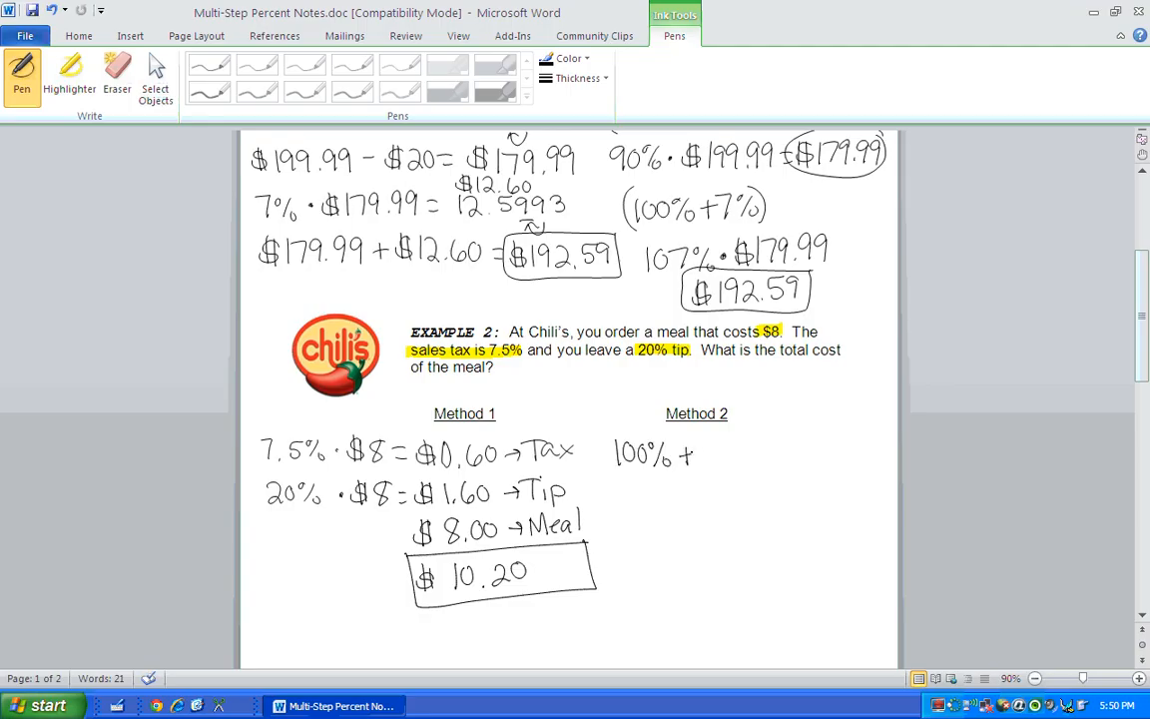
pyautogui.moveTo(703, 455); pyautogui.dragTo(735, 455)
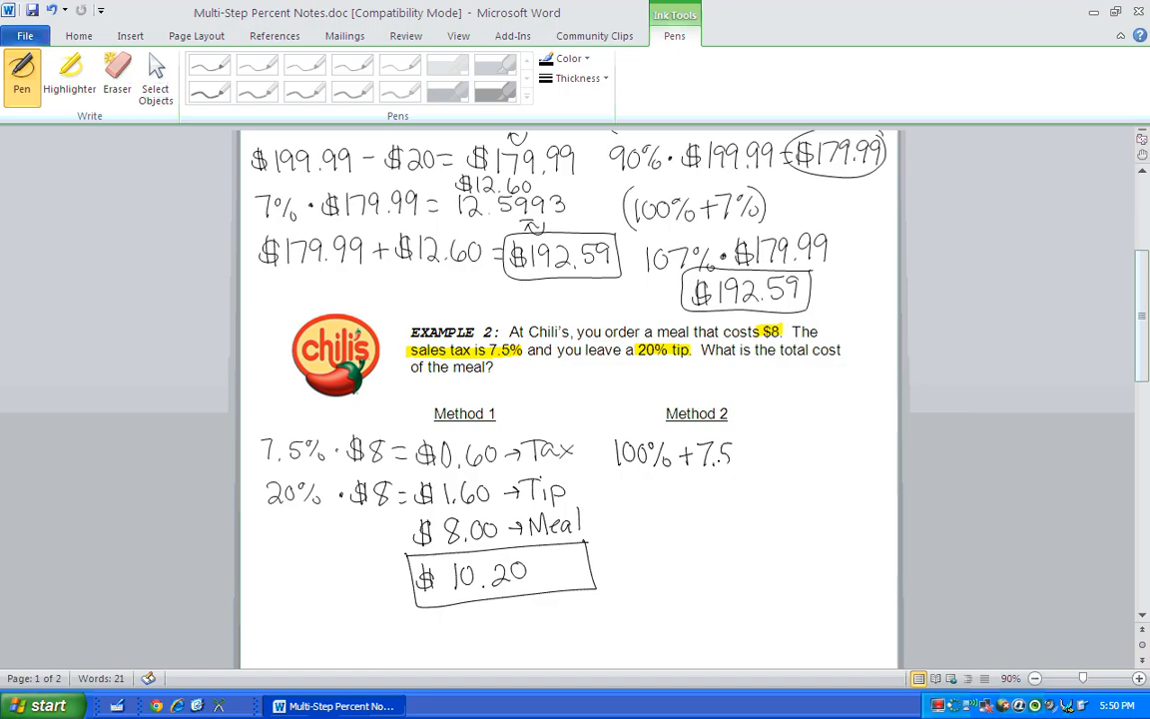
pyautogui.moveTo(740, 455); pyautogui.dragTo(760, 459)
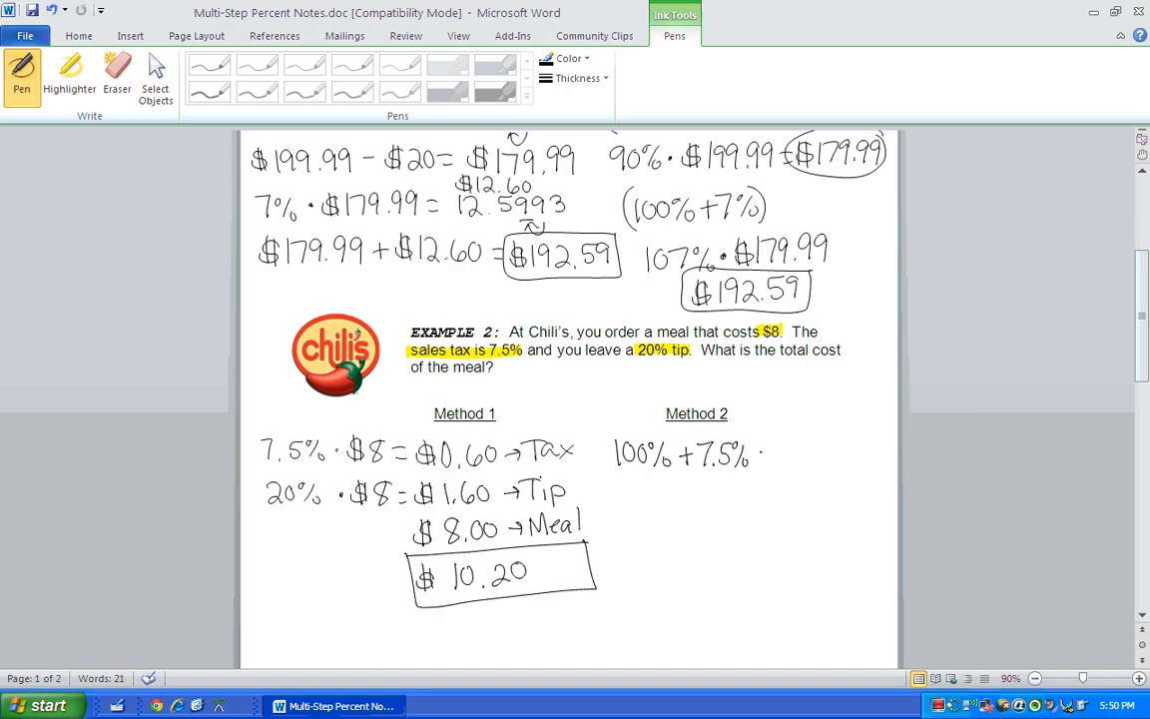
pyautogui.moveTo(766, 455); pyautogui.dragTo(798, 456)
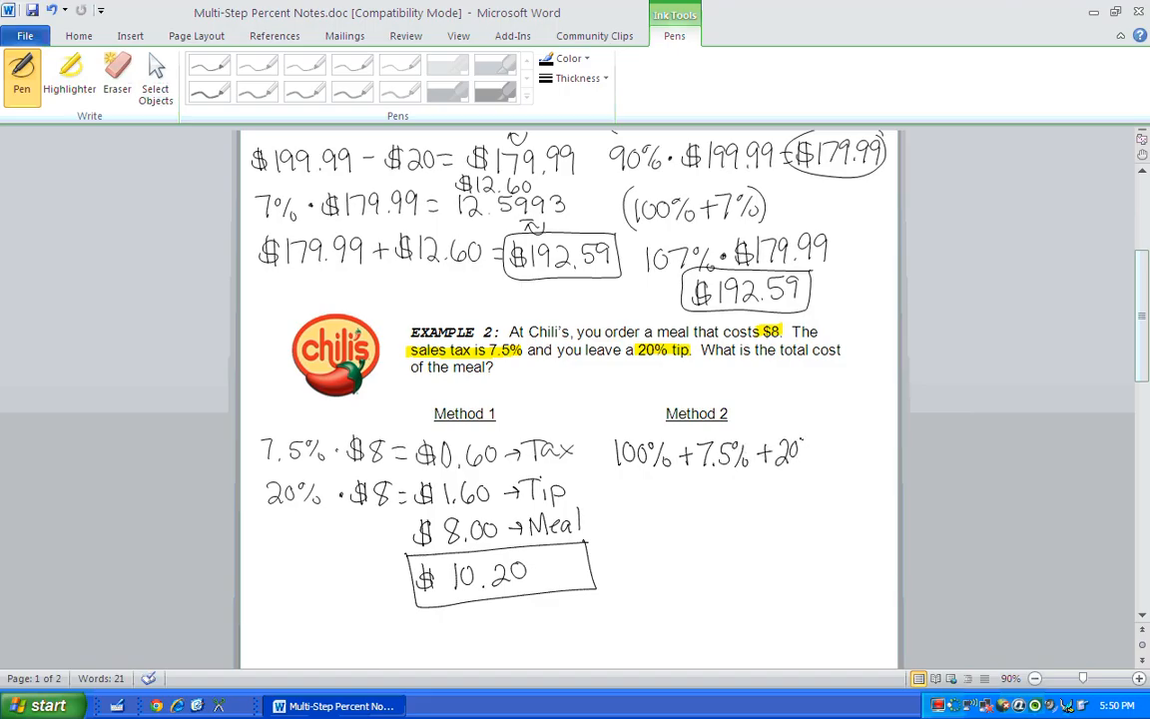
pyautogui.moveTo(603, 443); pyautogui.dragTo(834, 469)
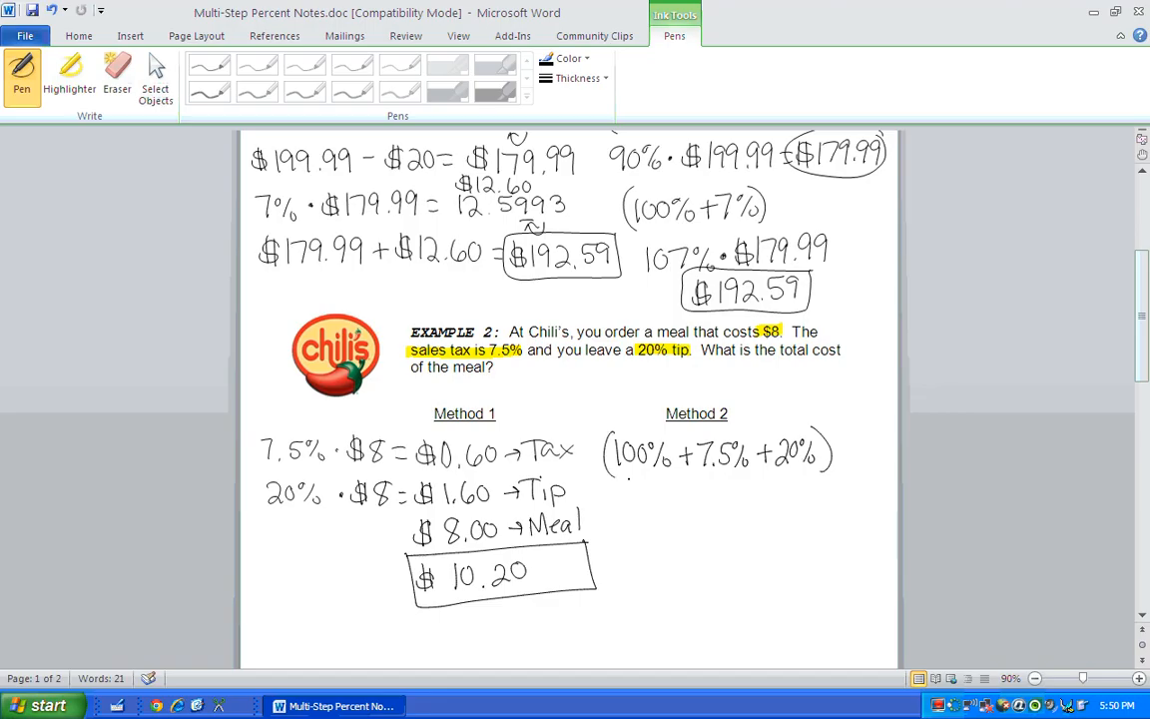
# Step: Handwrite 127.5% · $8 = $10.20 and box the result
pyautogui.moveTo(621, 509); pyautogui.dragTo(669, 511)
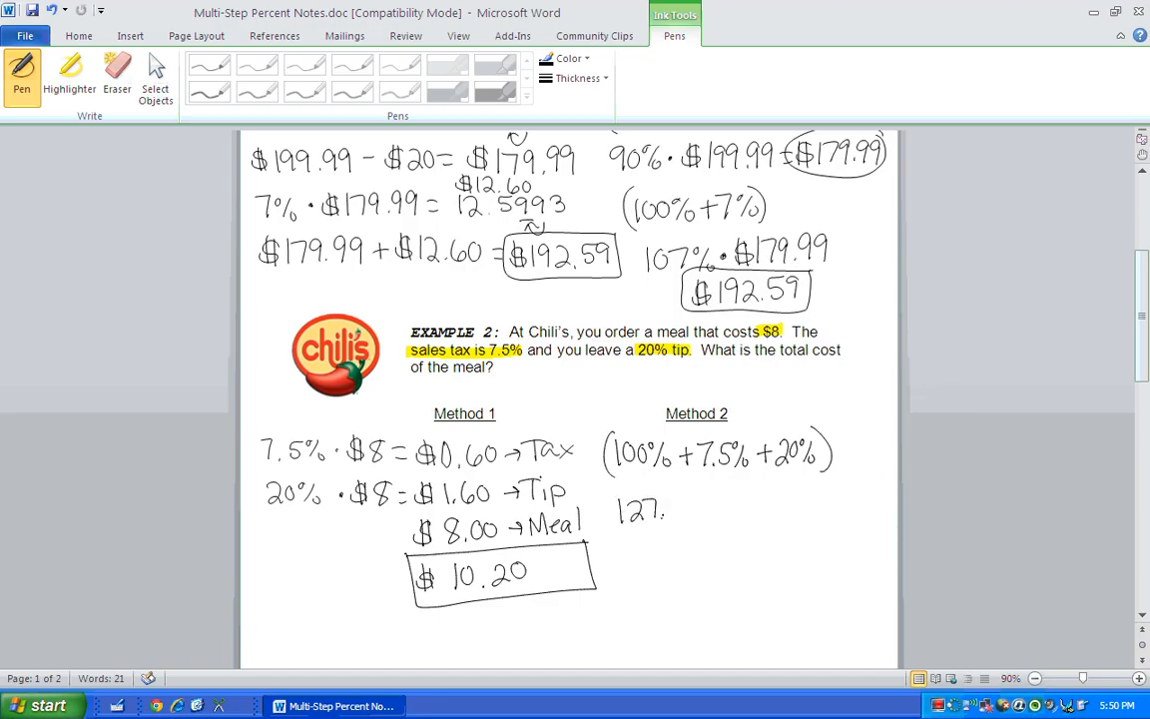
pyautogui.moveTo(668, 509); pyautogui.dragTo(688, 509)
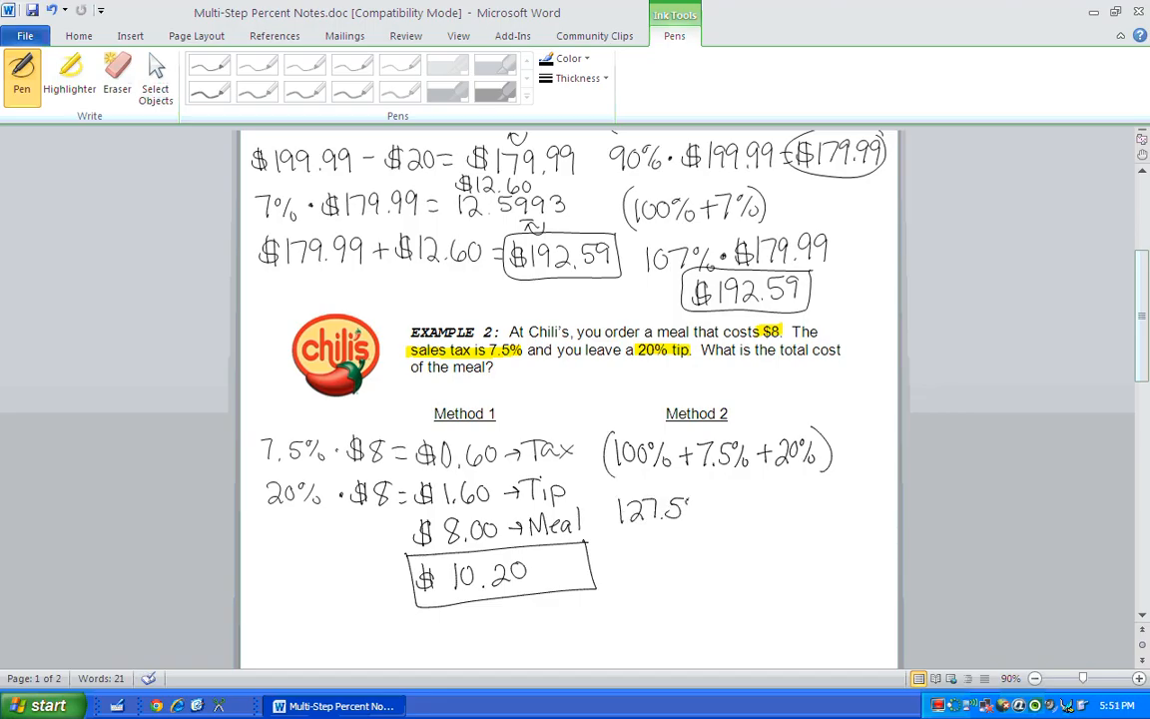
pyautogui.moveTo(689, 509); pyautogui.dragTo(749, 509)
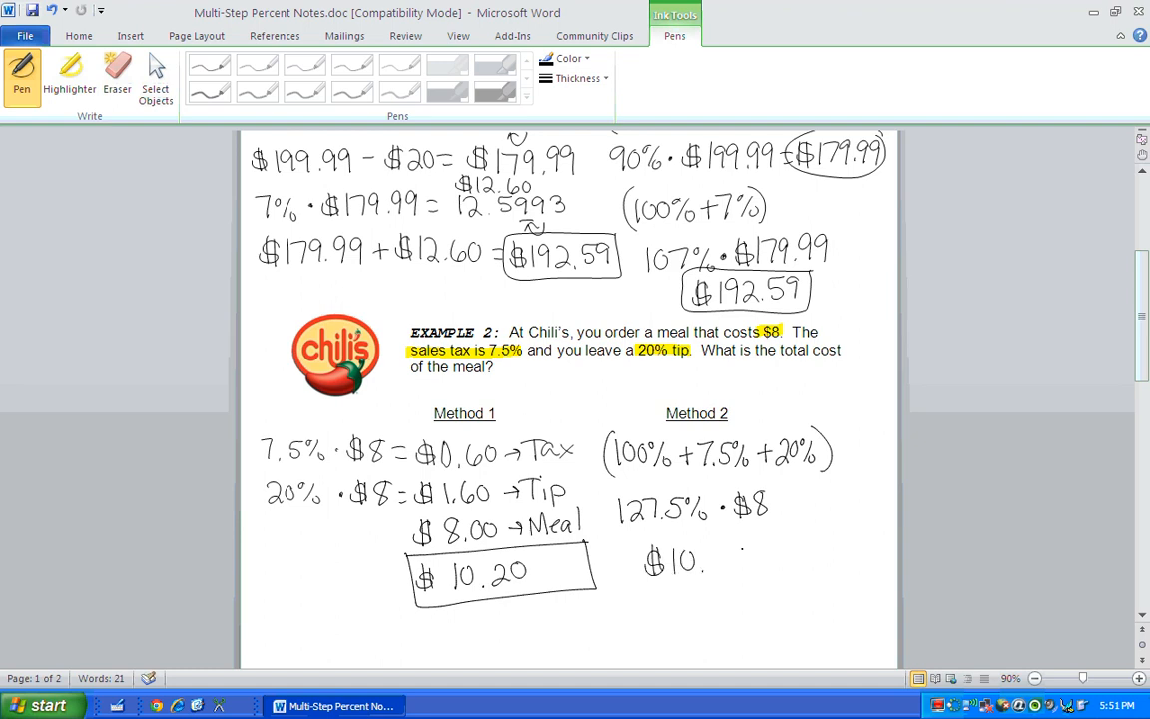
pyautogui.moveTo(649, 559); pyautogui.dragTo(758, 558)
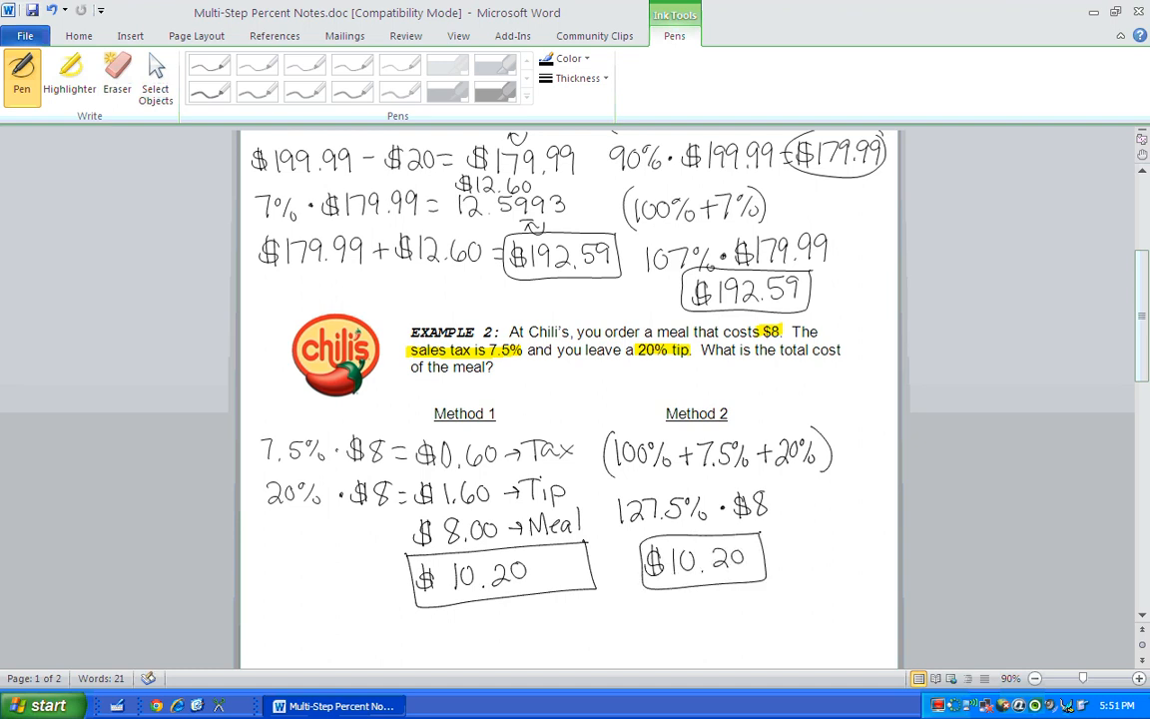
pyautogui.moveTo(902, 409)
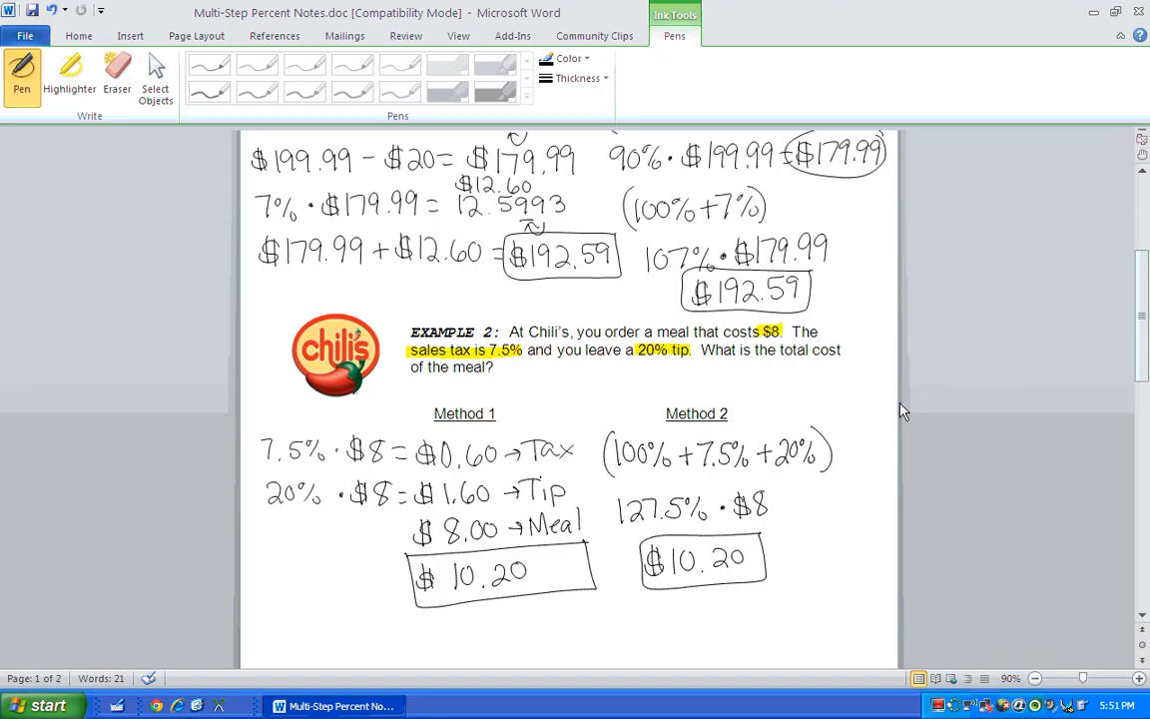
# Step: Scroll down to page 2 to show Example 3 about the $12.99 shirt
pyautogui.scroll(-3)
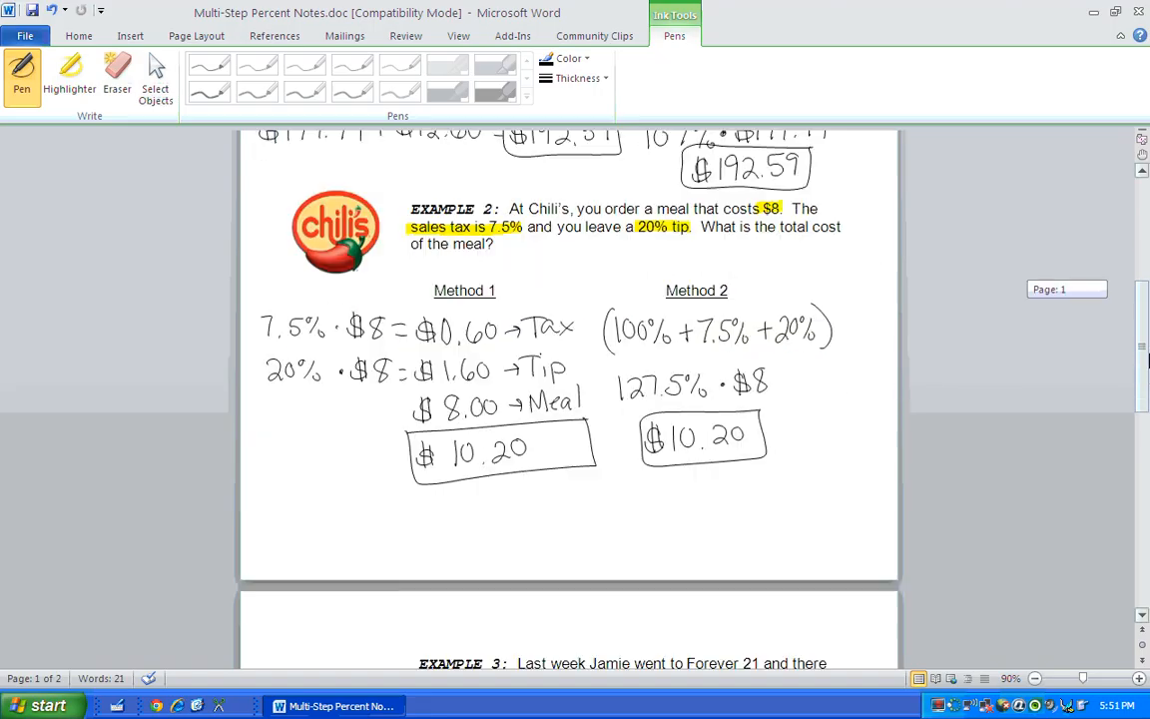
pyautogui.scroll(-3)
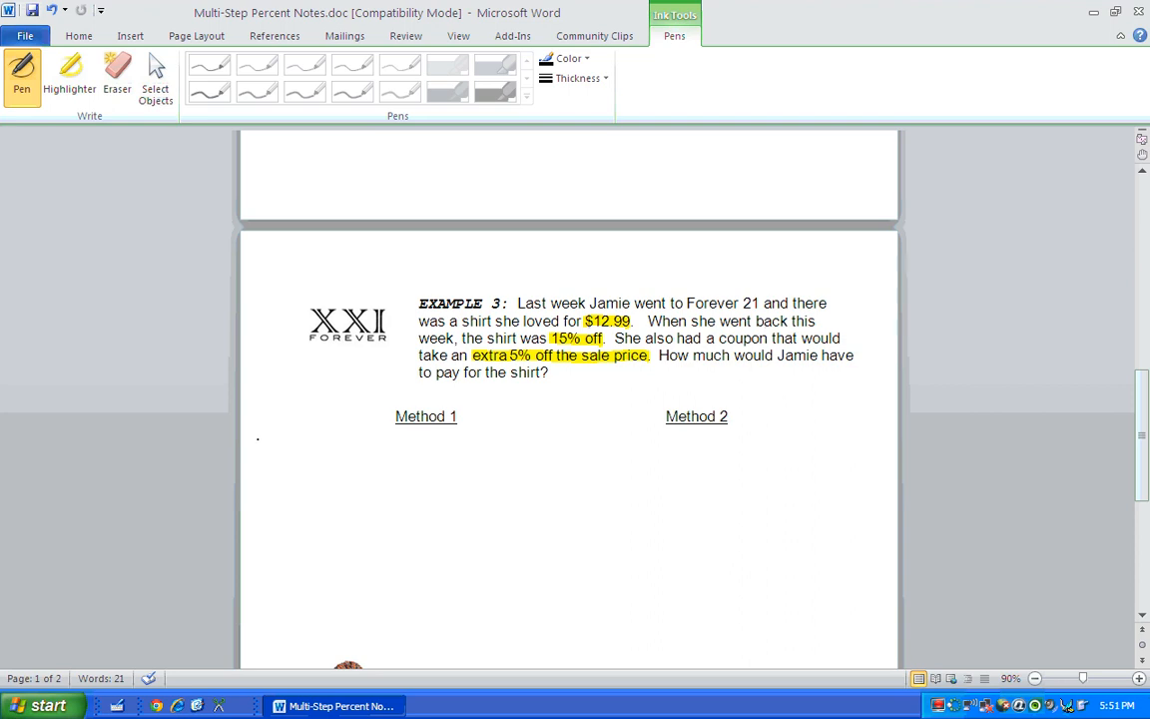
# Step: Handwrite 15% · $12.99 = $1.95, then $12.99 − $1.95 = $11.04
pyautogui.moveTo(261, 443); pyautogui.dragTo(310, 459)
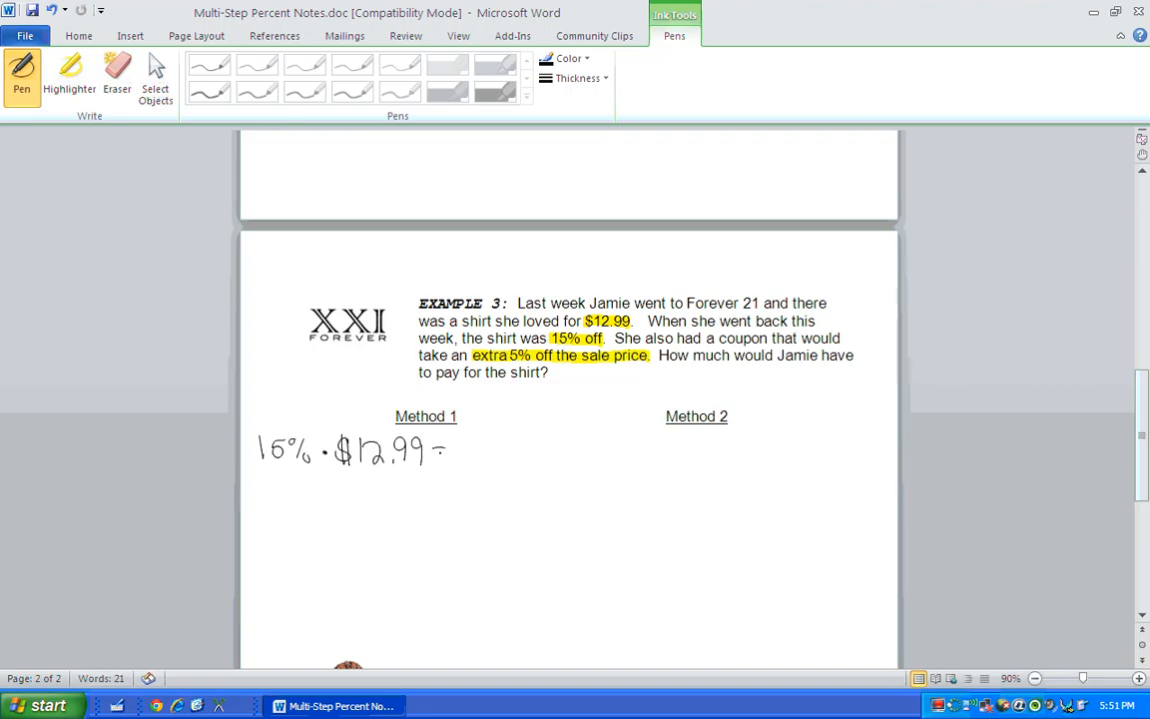
pyautogui.moveTo(443, 449); pyautogui.dragTo(477, 449)
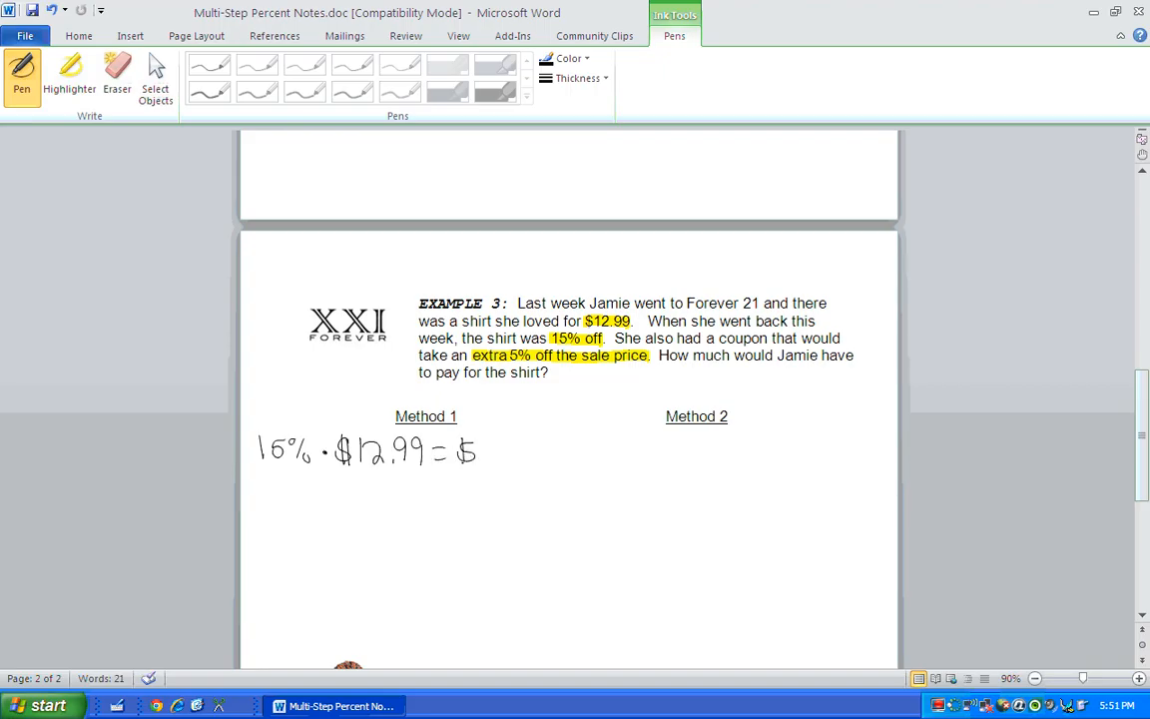
pyautogui.moveTo(475, 451); pyautogui.dragTo(523, 455)
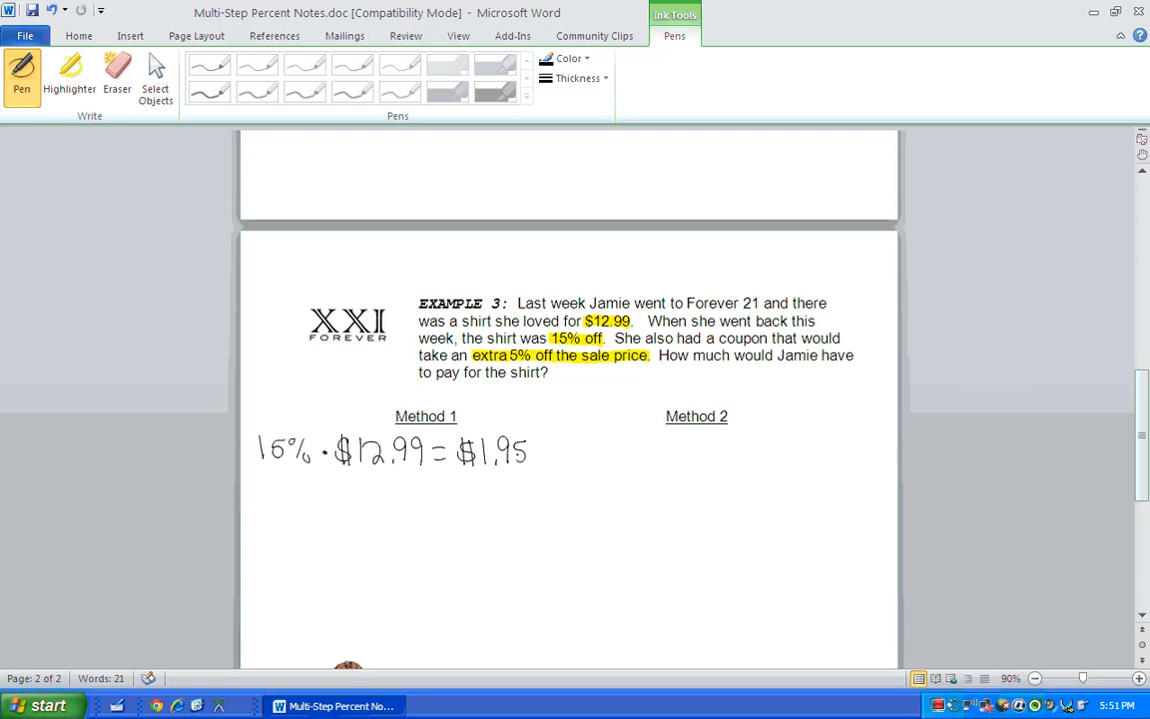
pyautogui.moveTo(262, 495); pyautogui.dragTo(299, 499)
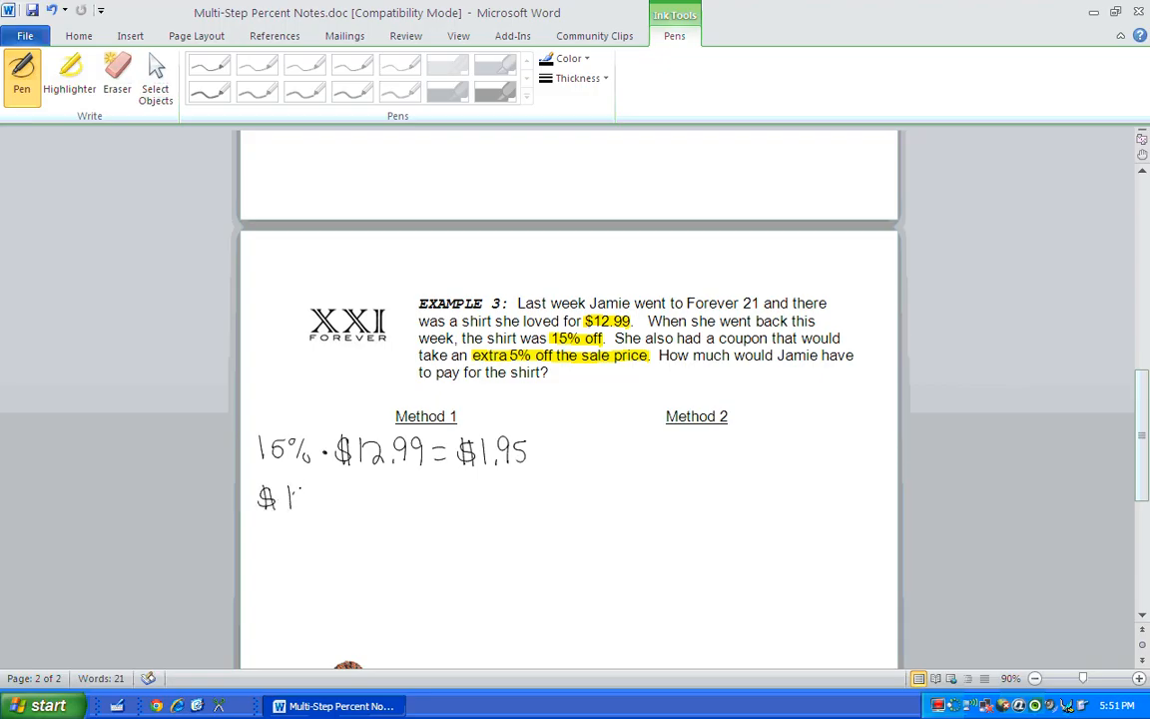
pyautogui.moveTo(290, 497); pyautogui.dragTo(350, 497)
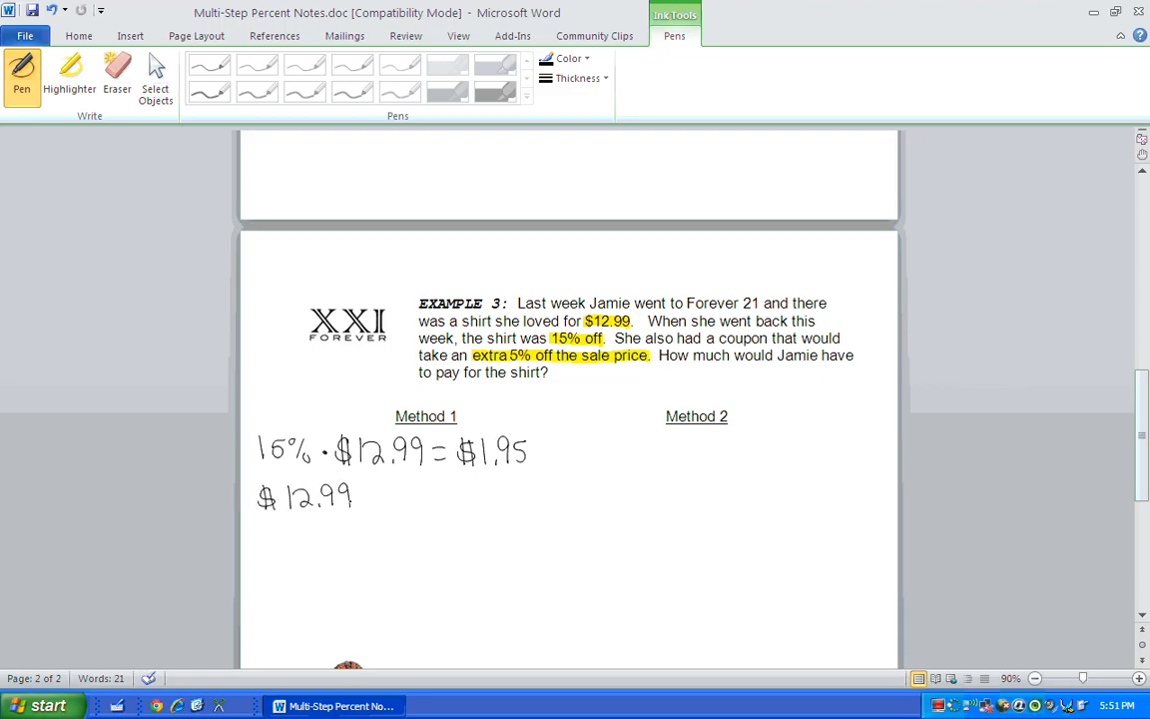
pyautogui.moveTo(371, 495); pyautogui.dragTo(403, 495)
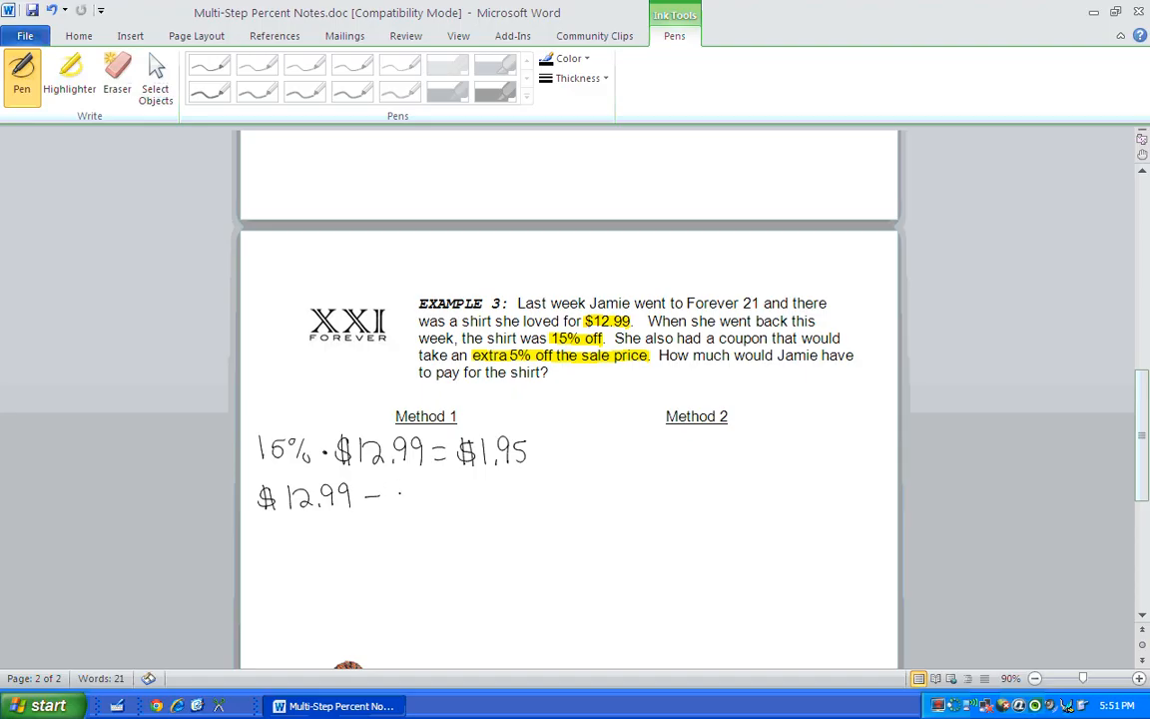
pyautogui.moveTo(383, 495); pyautogui.dragTo(447, 495)
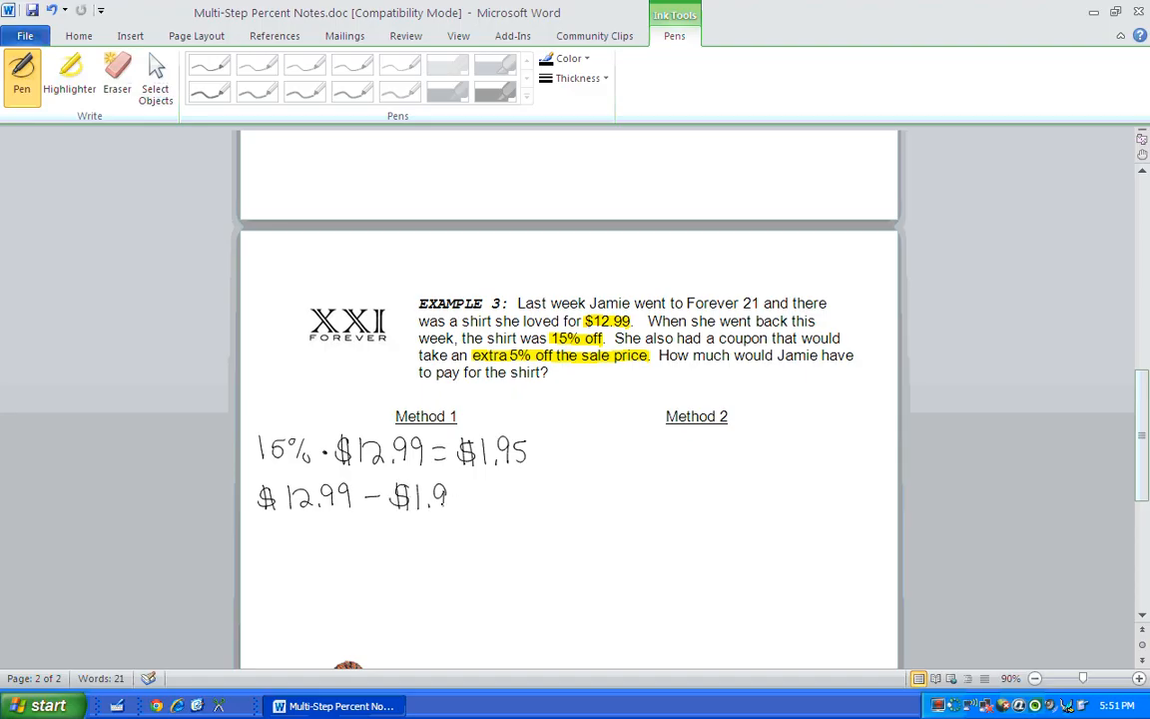
pyautogui.moveTo(449, 497); pyautogui.dragTo(503, 497)
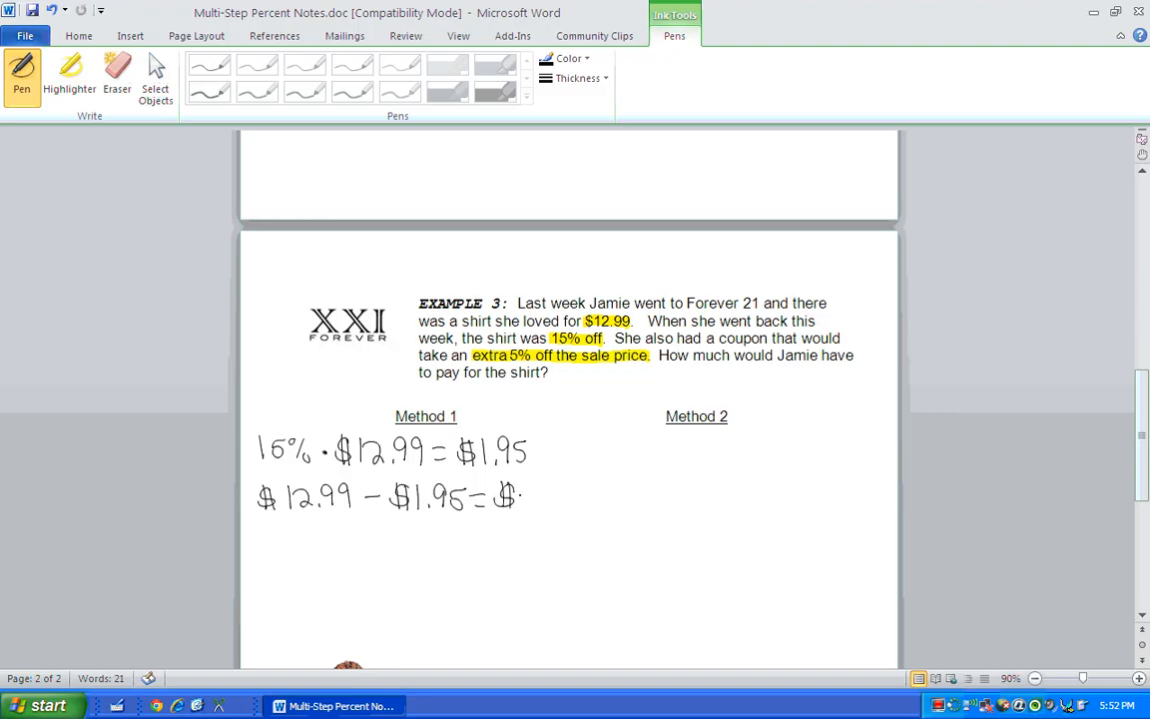
pyautogui.moveTo(499, 495); pyautogui.dragTo(575, 496)
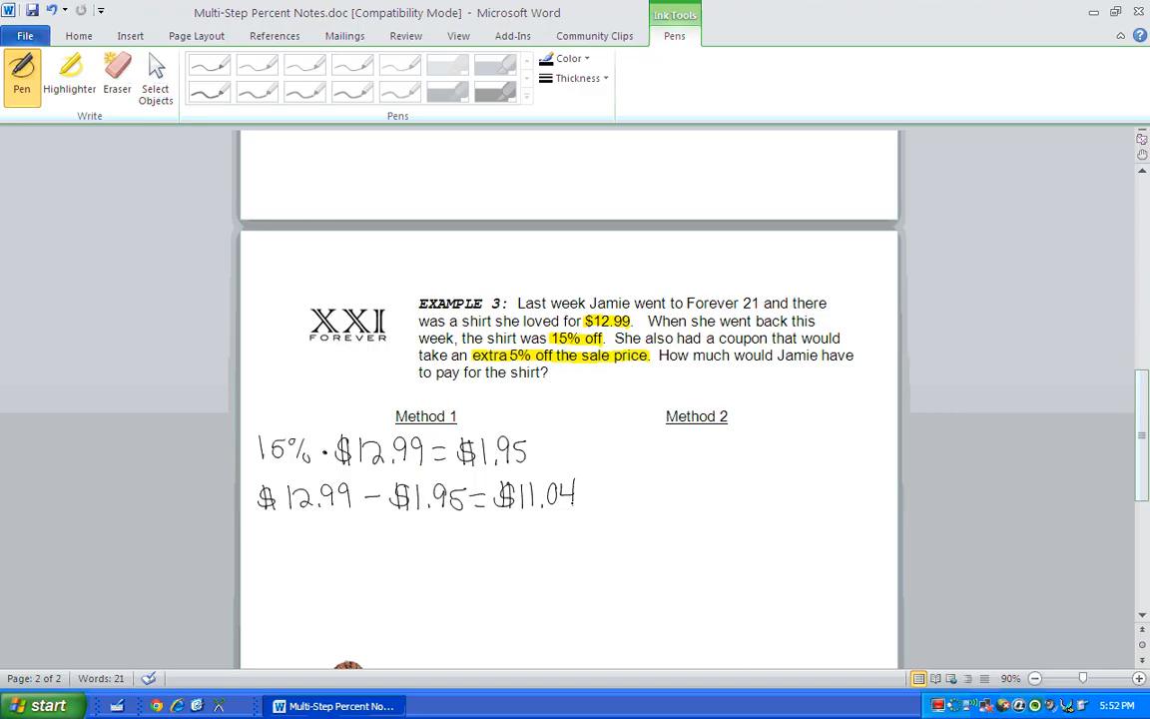
# Step: Handwrite 5% · $11.04 = $0.55, circling the $11.04 sale price
pyautogui.moveTo(259, 535); pyautogui.dragTo(281, 555)
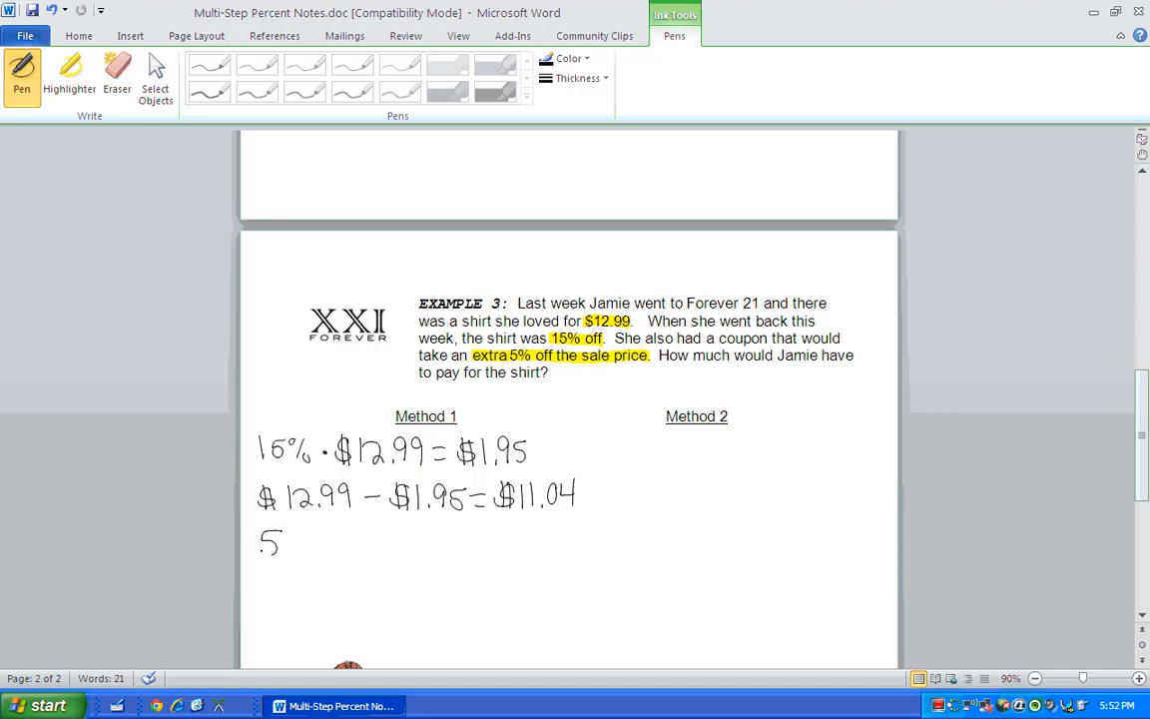
pyautogui.moveTo(279, 538); pyautogui.dragTo(319, 543)
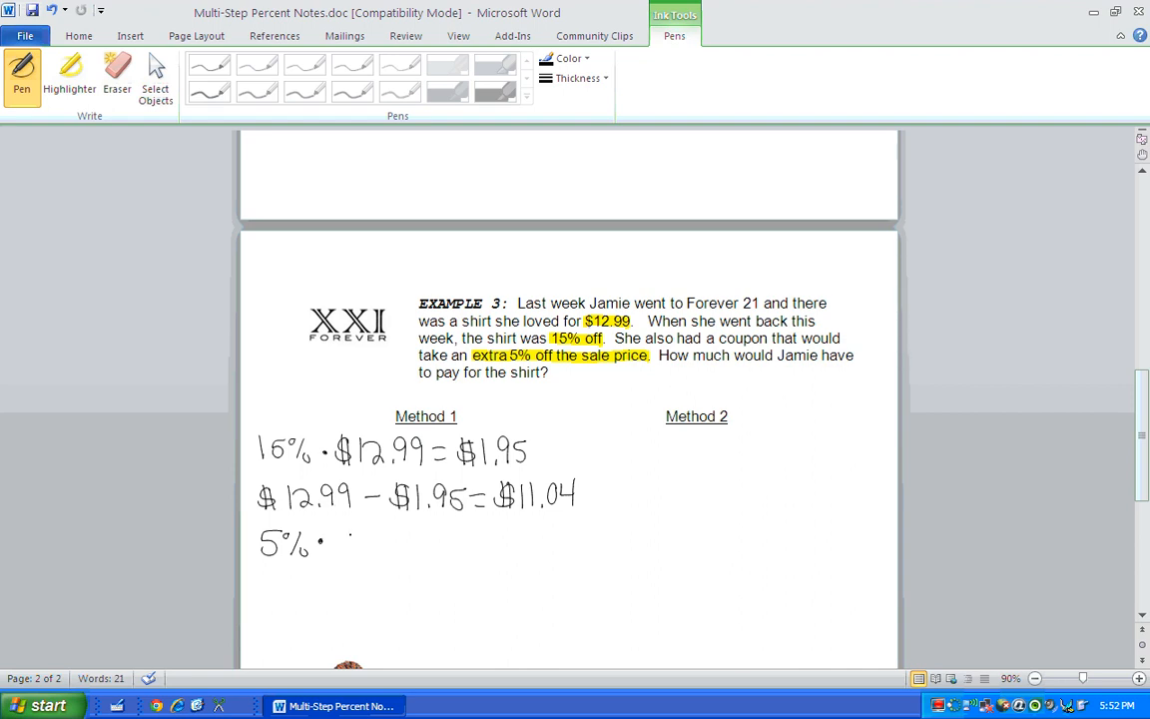
pyautogui.moveTo(337, 543); pyautogui.dragTo(395, 543)
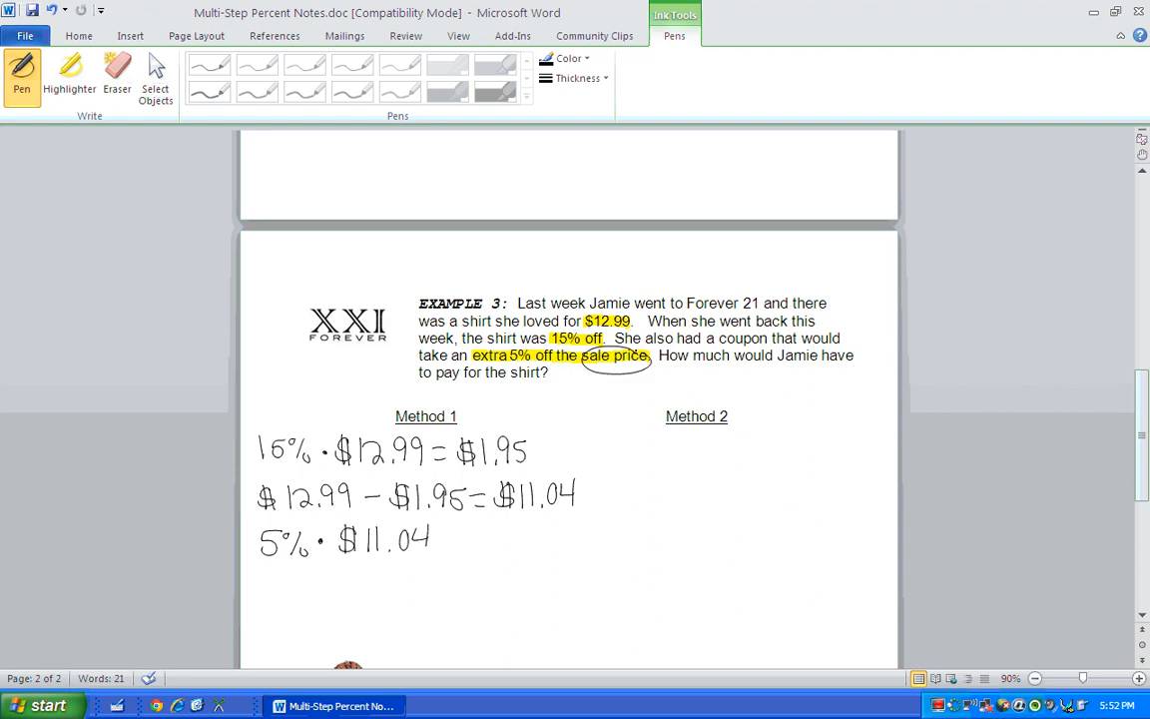
pyautogui.moveTo(489, 469); pyautogui.dragTo(589, 509)
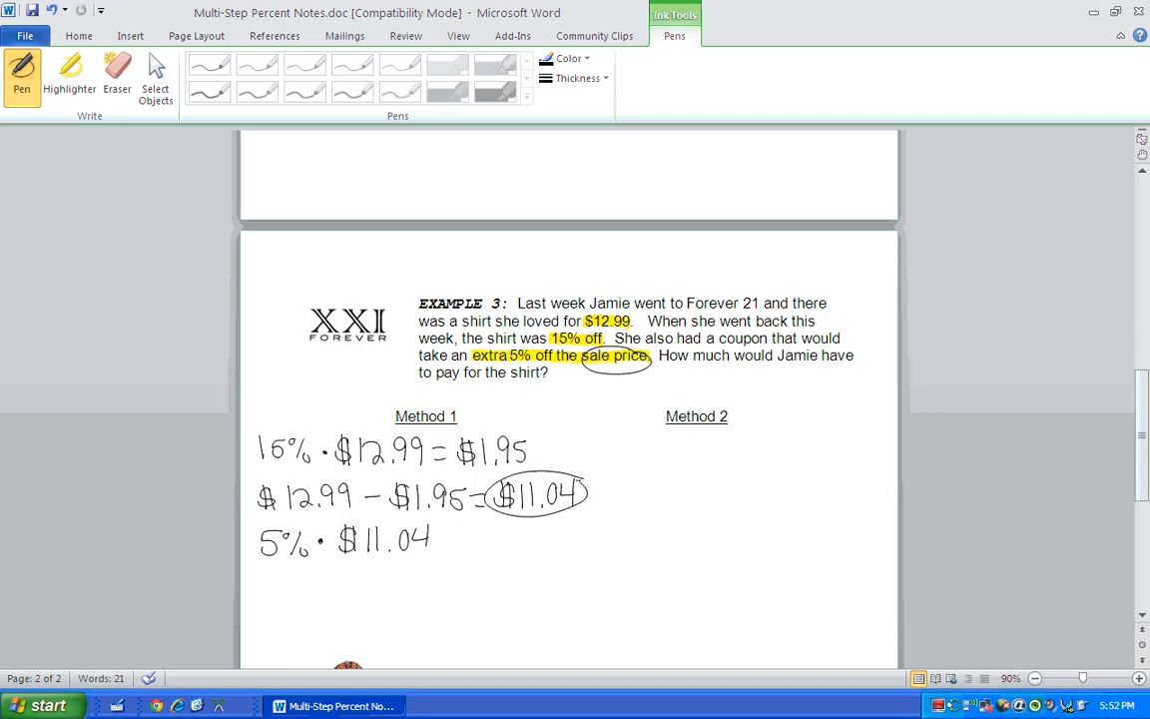
pyautogui.moveTo(455, 539); pyautogui.dragTo(483, 539)
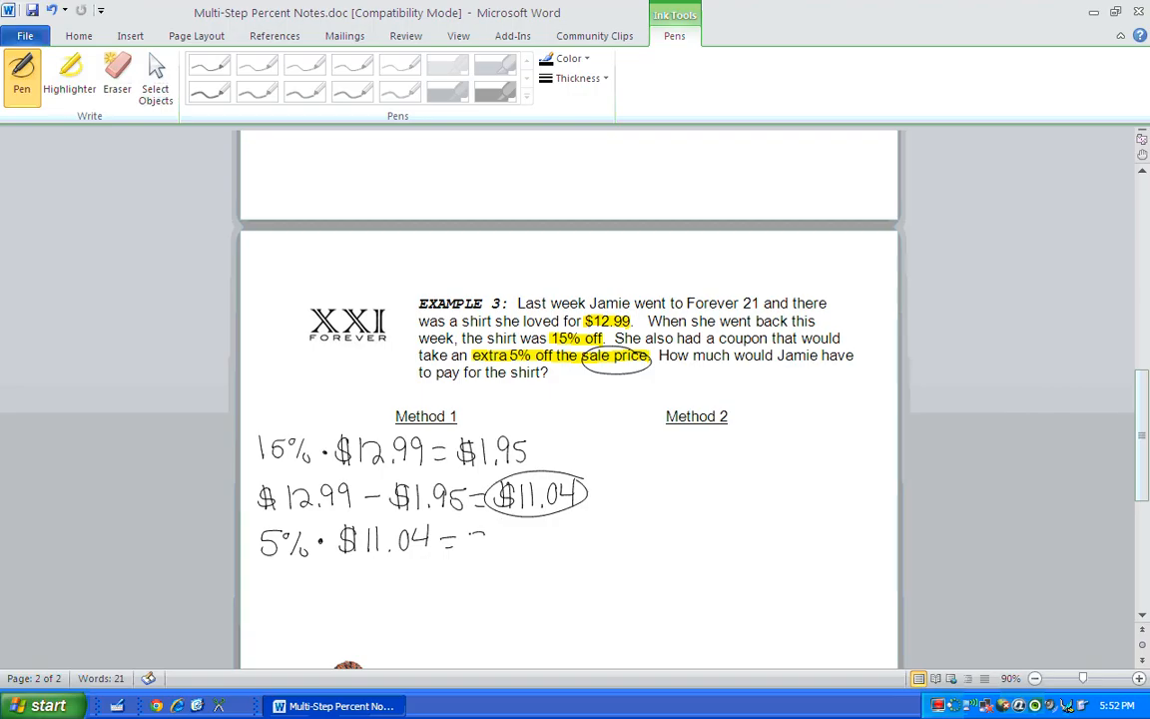
pyautogui.moveTo(469, 539); pyautogui.dragTo(543, 543)
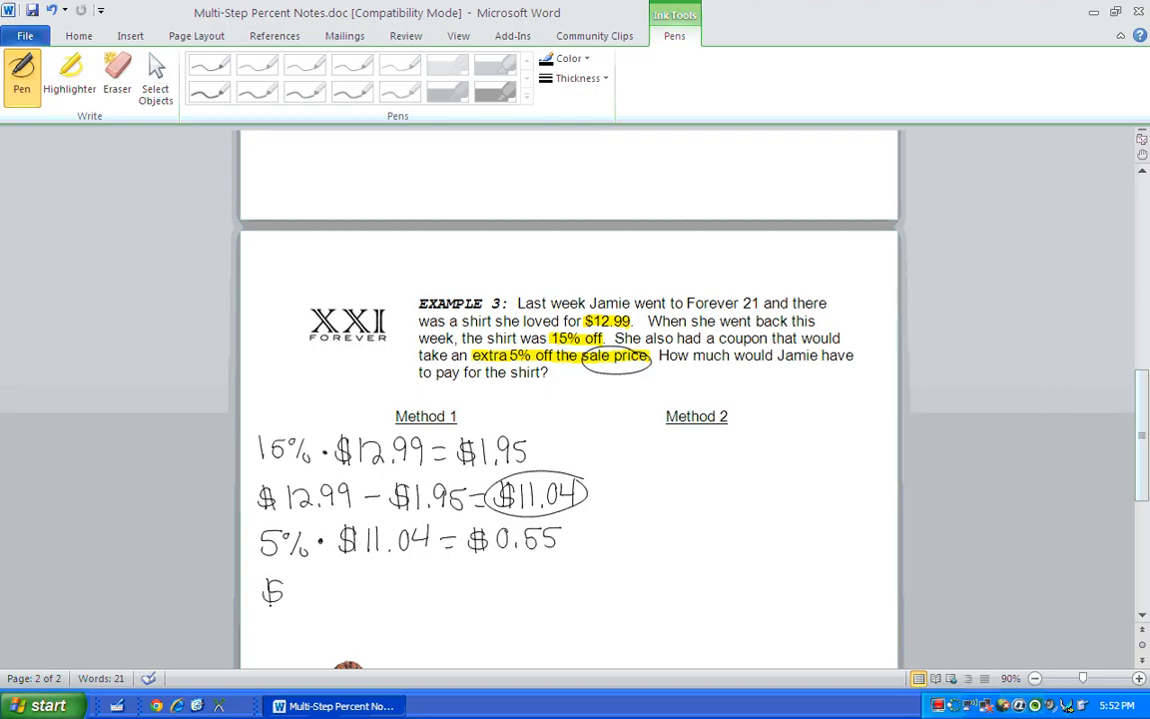
# Step: Handwrite $11.04 − $0.55 = $10.49 boxed, and begin Method 2 with (100% − 15%)
pyautogui.moveTo(263, 588); pyautogui.dragTo(336, 589)
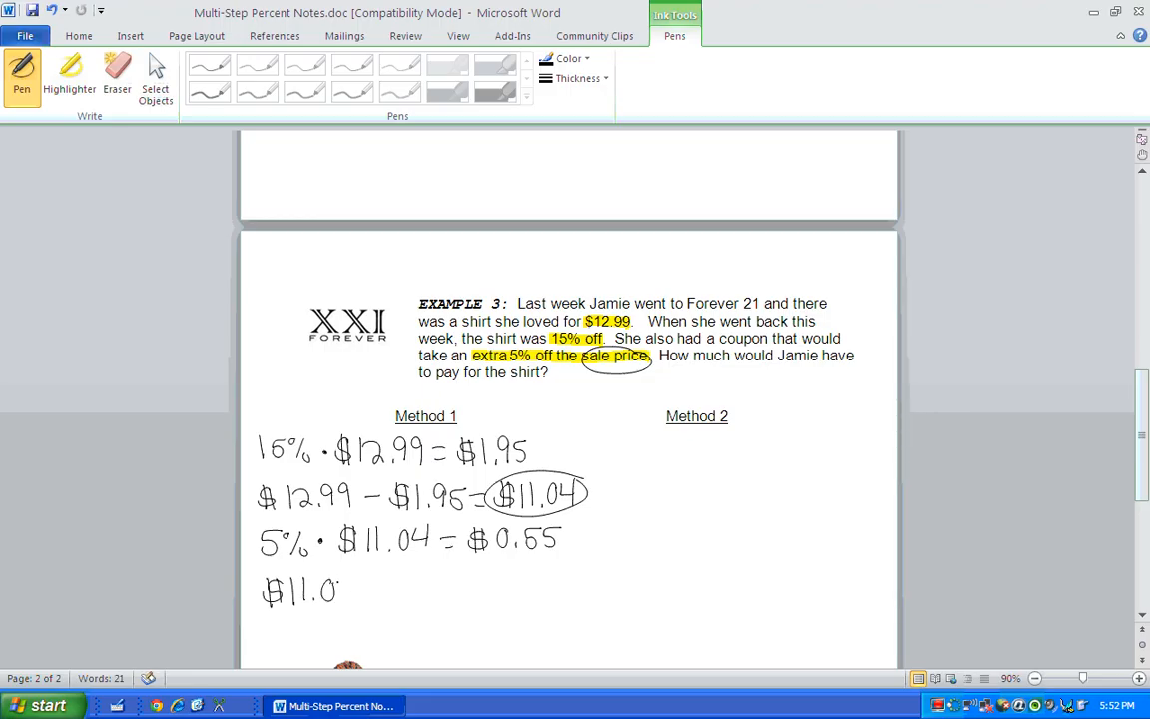
pyautogui.moveTo(340, 589); pyautogui.dragTo(395, 587)
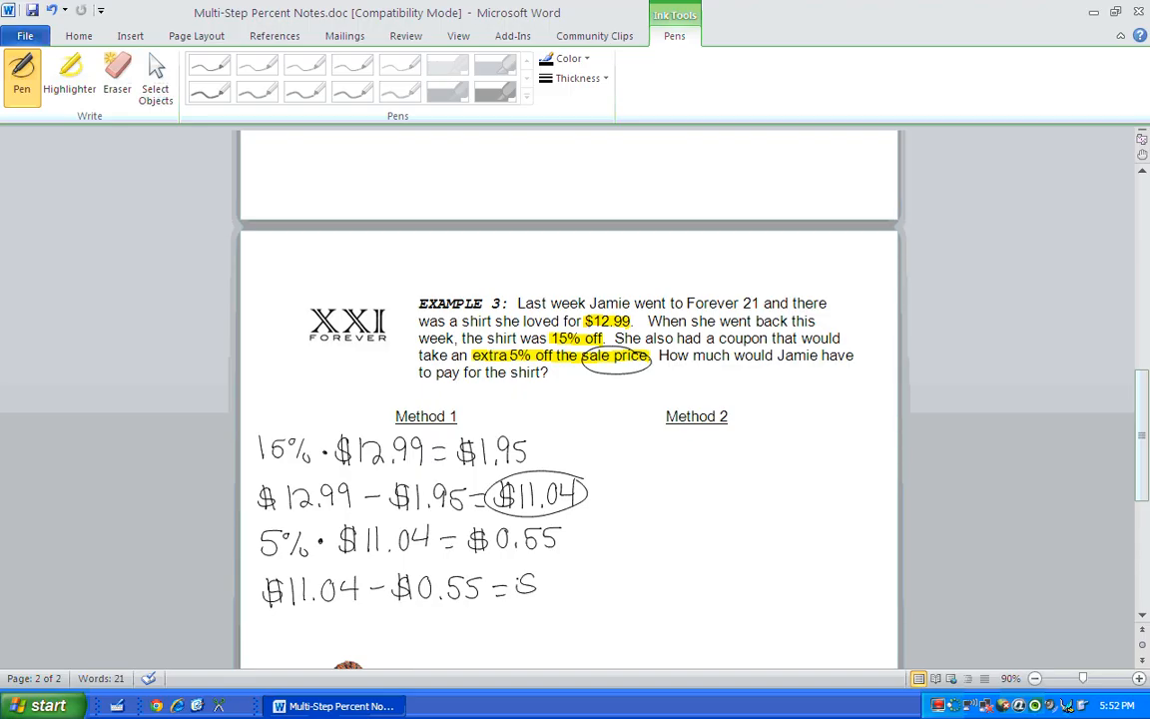
pyautogui.moveTo(515, 588); pyautogui.dragTo(589, 589)
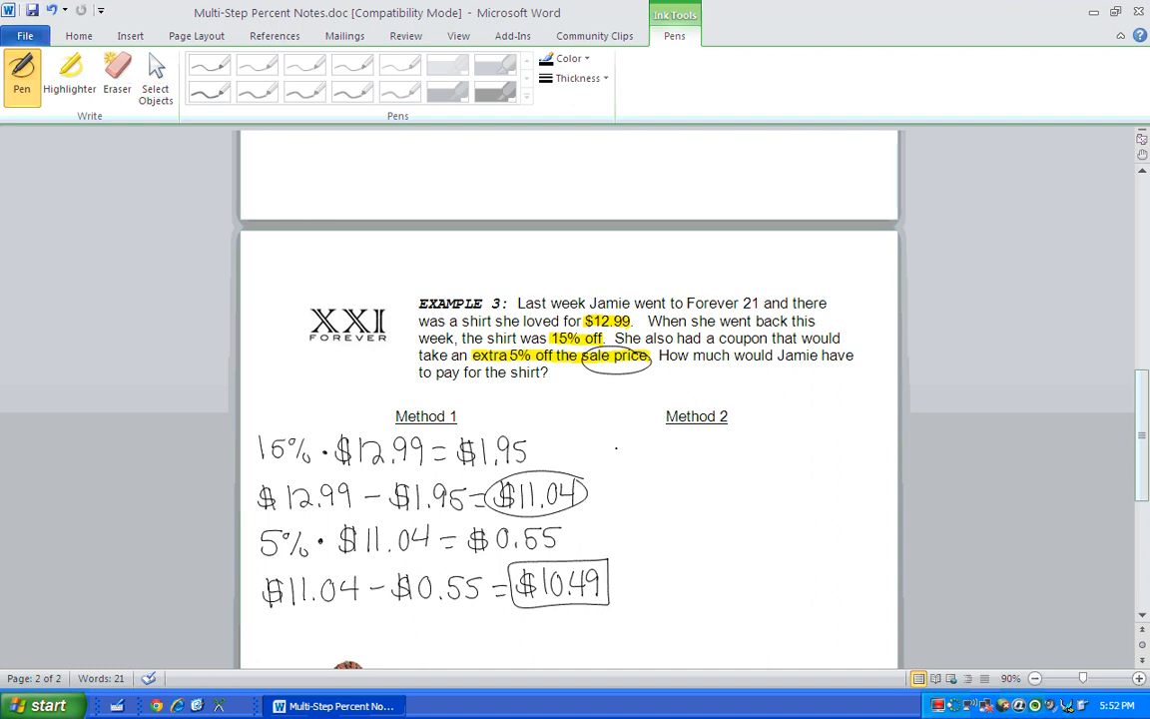
pyautogui.moveTo(618, 449); pyautogui.dragTo(649, 455)
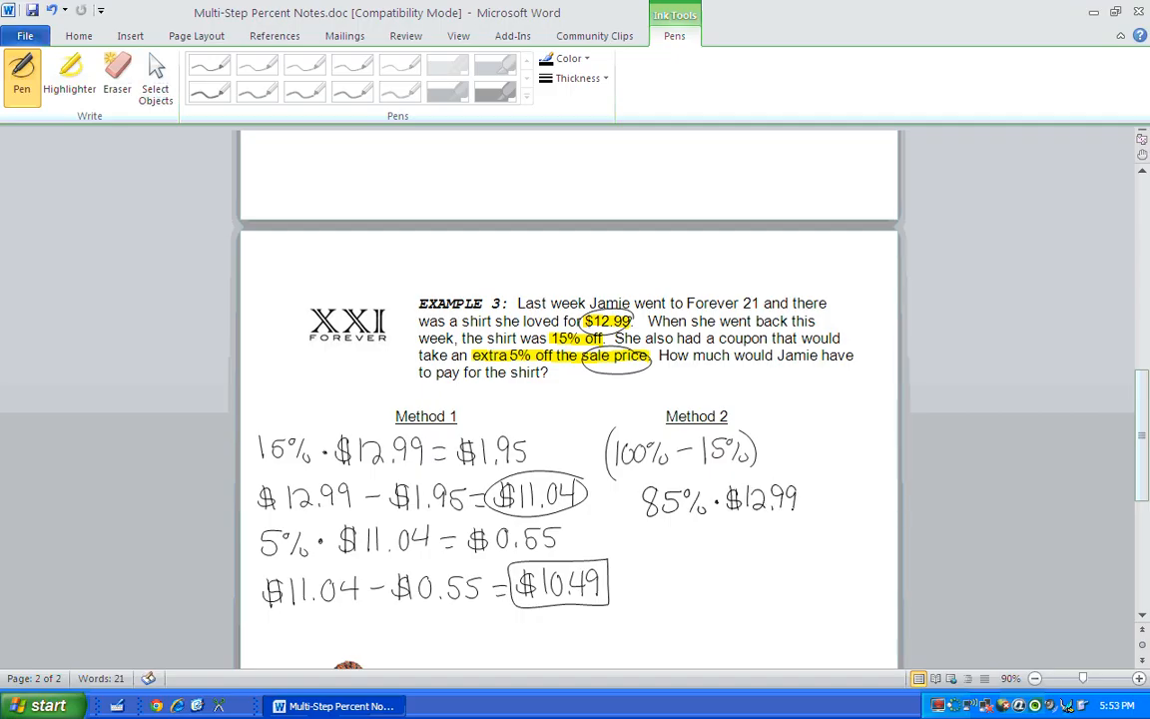
# Step: Finish 85% · $12.99 = $11.04, circling it as the new 100%, and write 100% −
pyautogui.moveTo(814, 497); pyautogui.dragTo(838, 497)
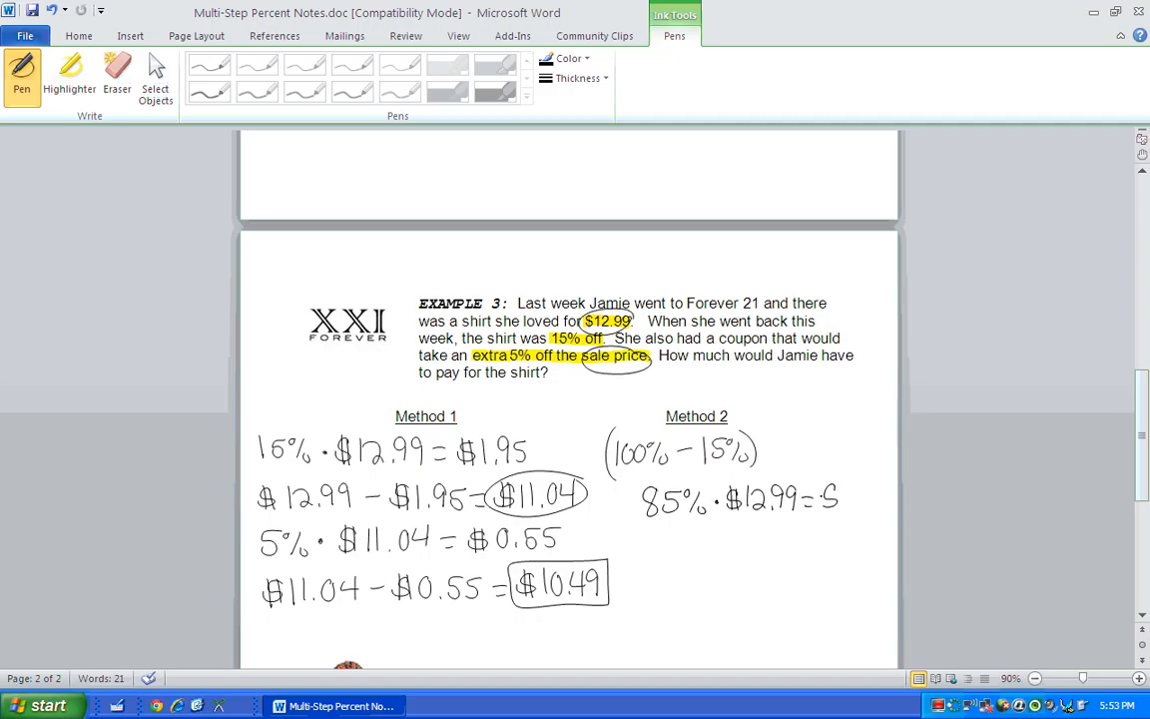
pyautogui.moveTo(829, 495); pyautogui.dragTo(894, 495)
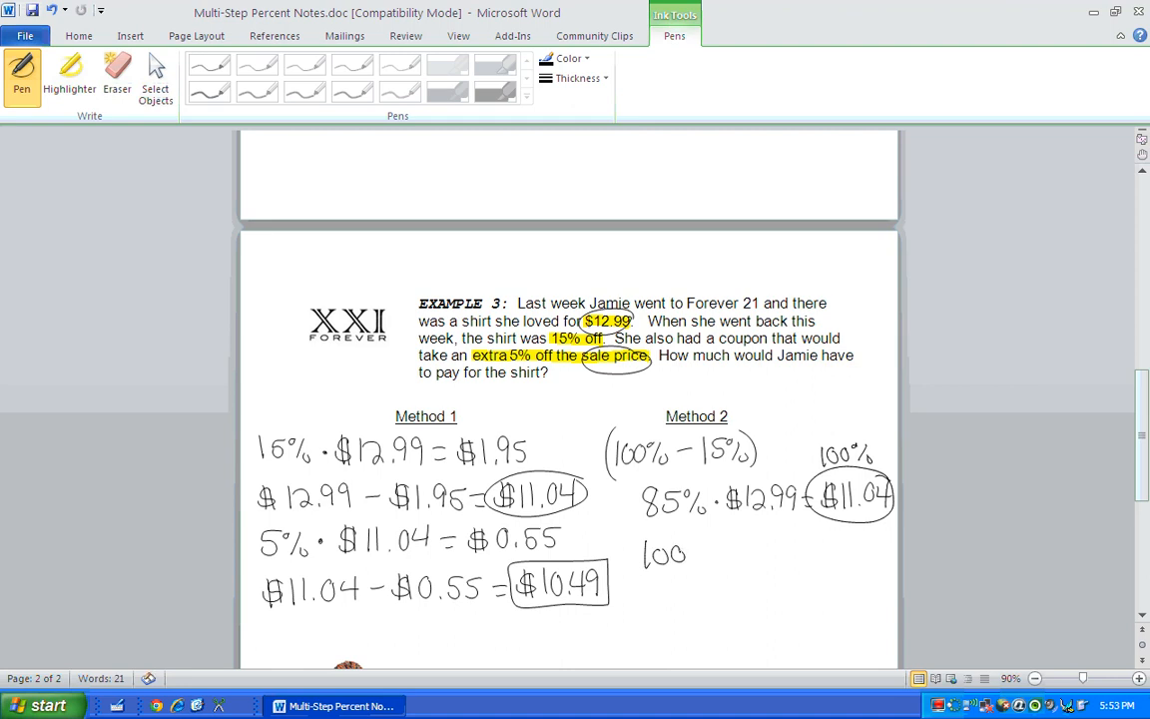
pyautogui.moveTo(687, 555); pyautogui.dragTo(759, 547)
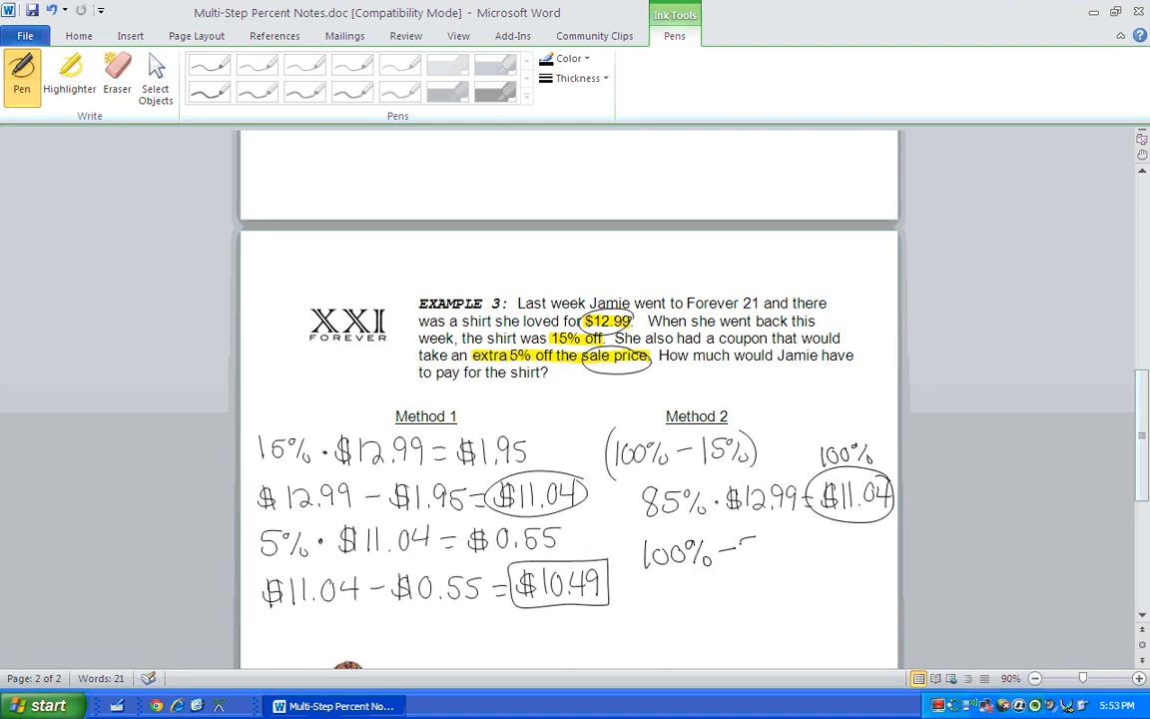
pyautogui.moveTo(639, 555); pyautogui.dragTo(794, 555)
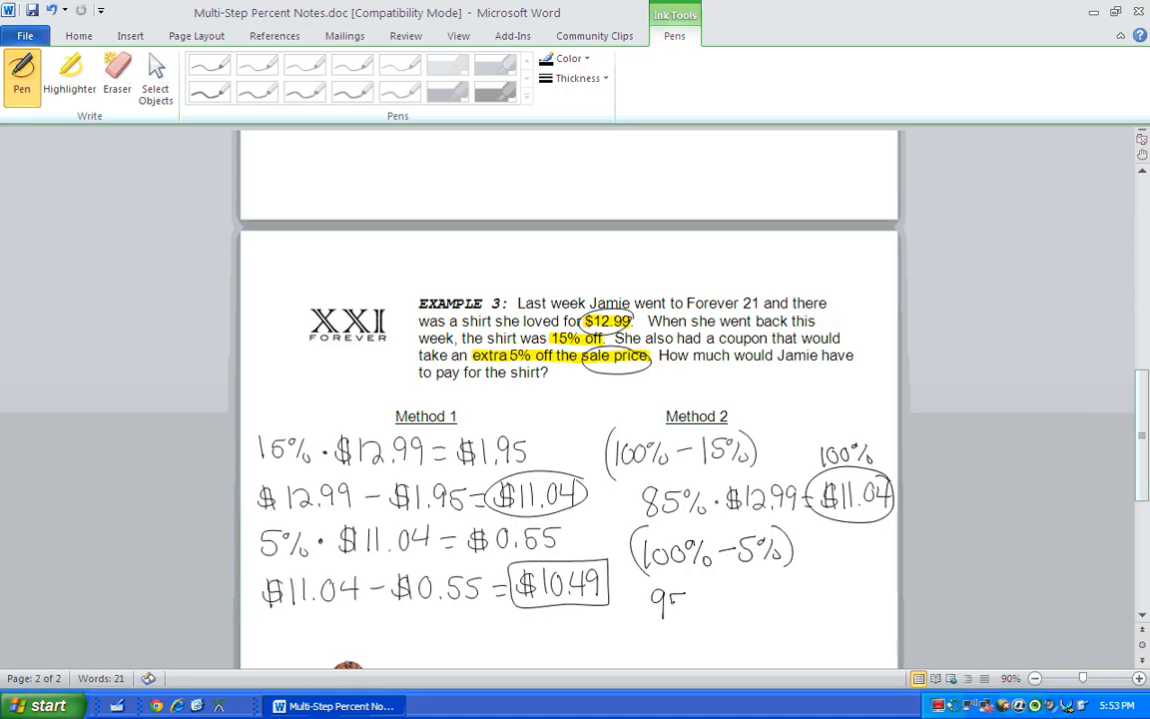
# Step: Handwrite (100% − 5%) then 95% · $11.04 = $10.49
pyautogui.moveTo(687, 598); pyautogui.dragTo(729, 599)
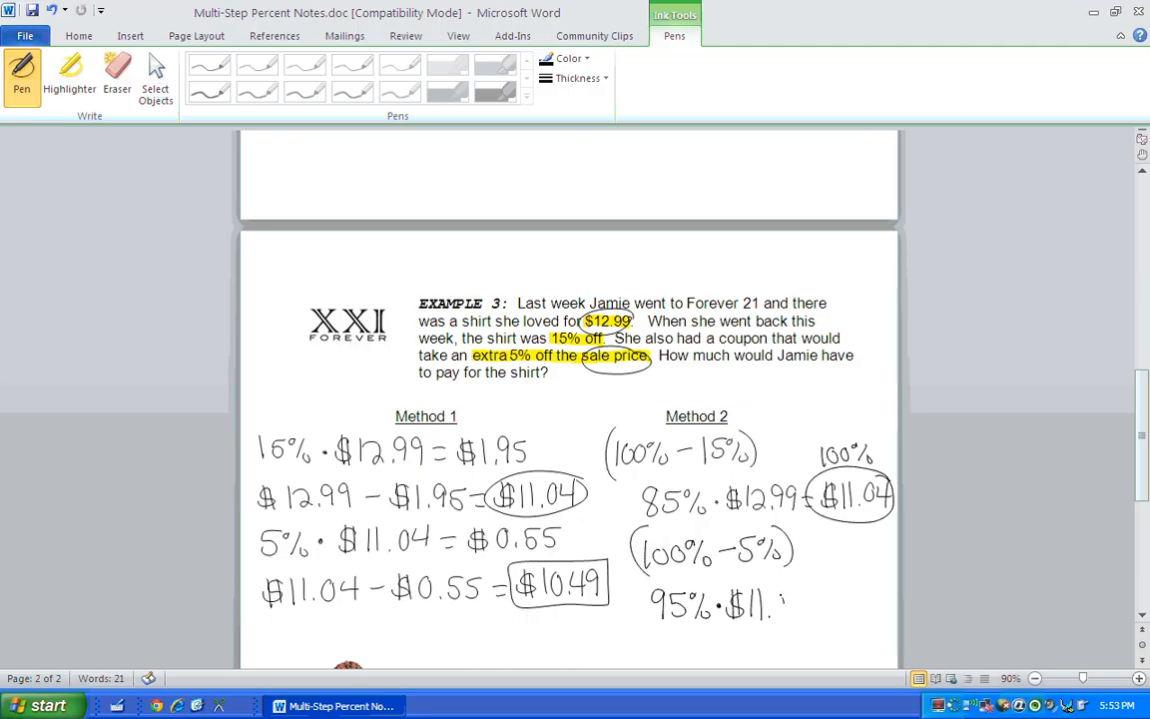
pyautogui.moveTo(788, 603); pyautogui.dragTo(848, 599)
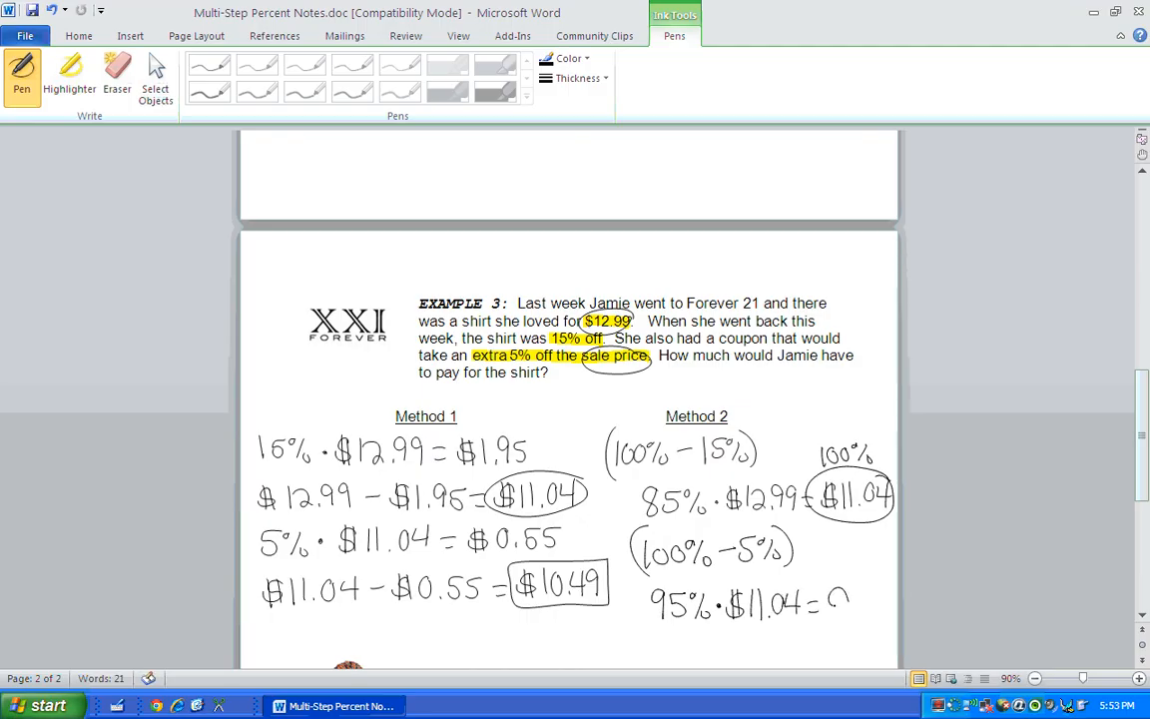
pyautogui.moveTo(842, 599); pyautogui.dragTo(874, 599)
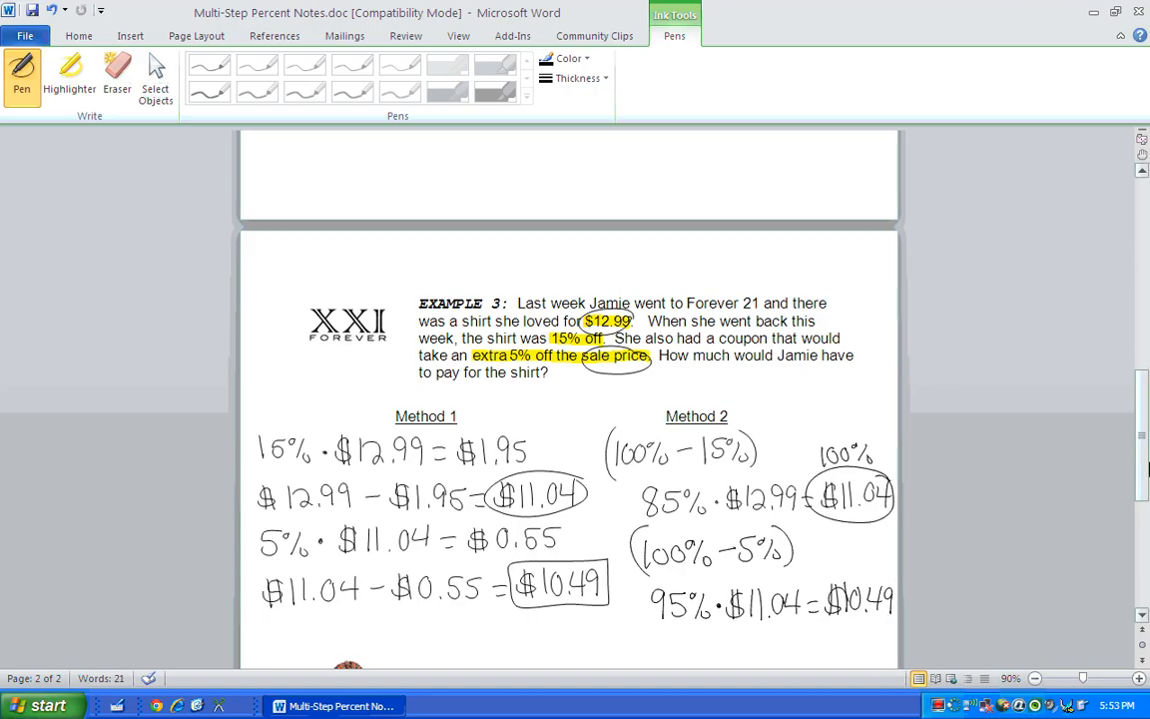
# Step: Scroll down to the stocking cap Your Turn problem
pyautogui.scroll(-3)
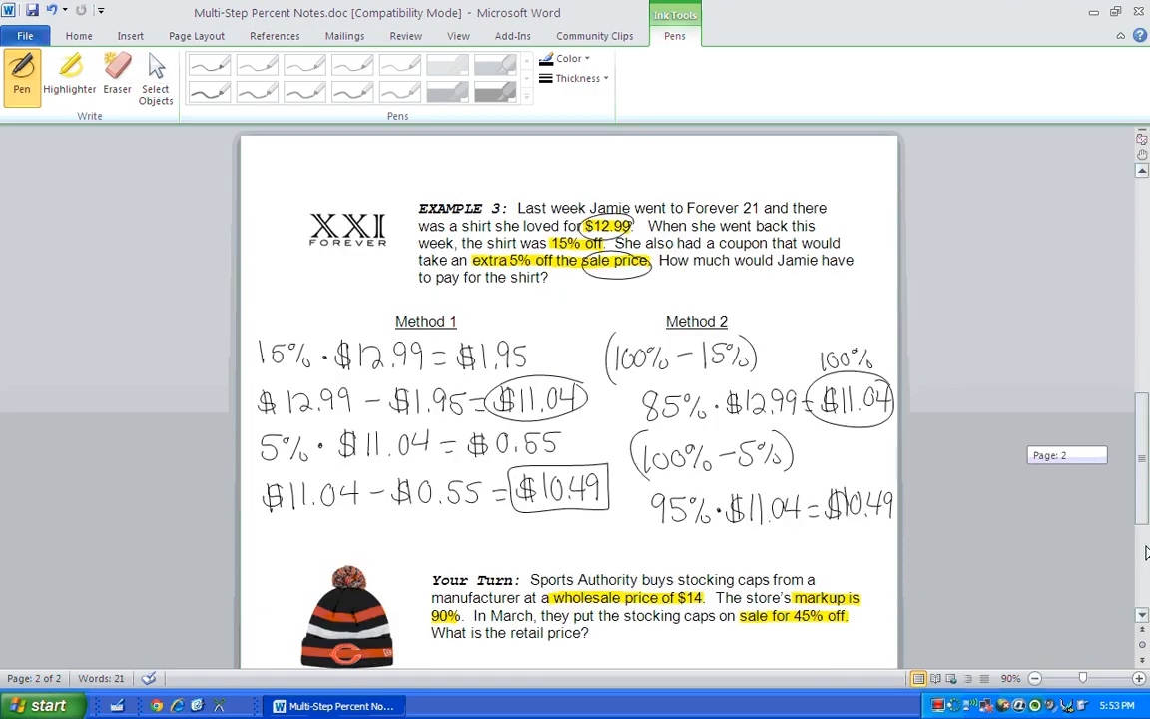
pyautogui.scroll(-3)
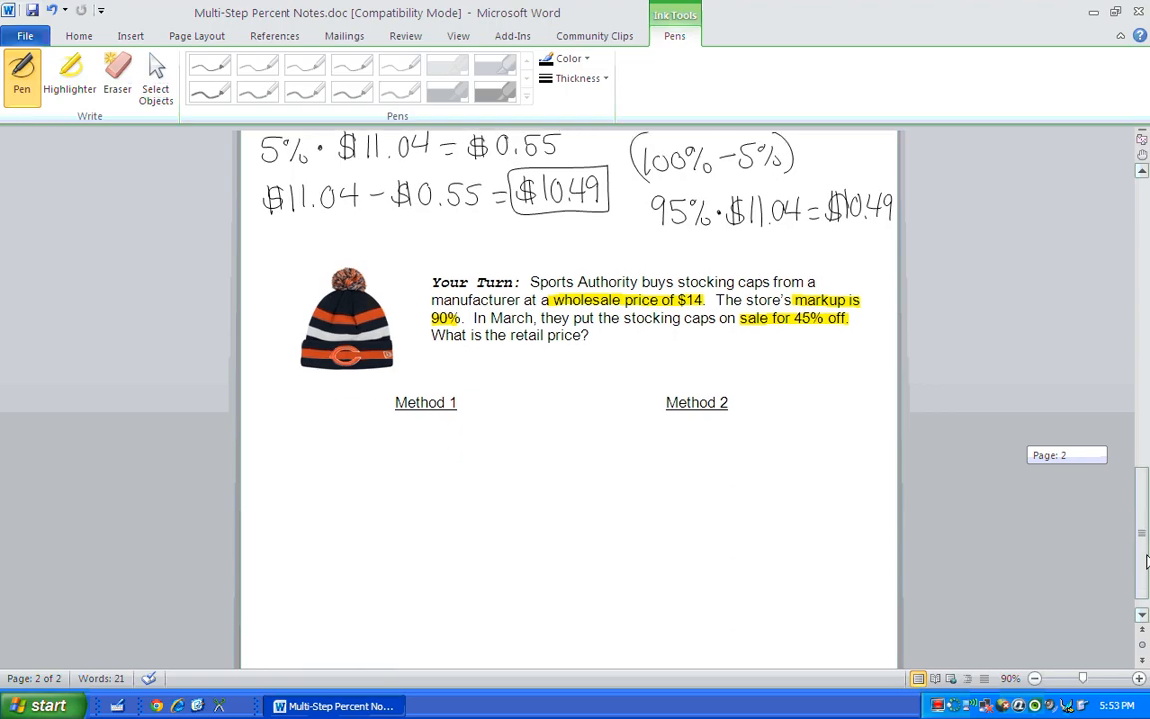
pyautogui.scroll(-3)
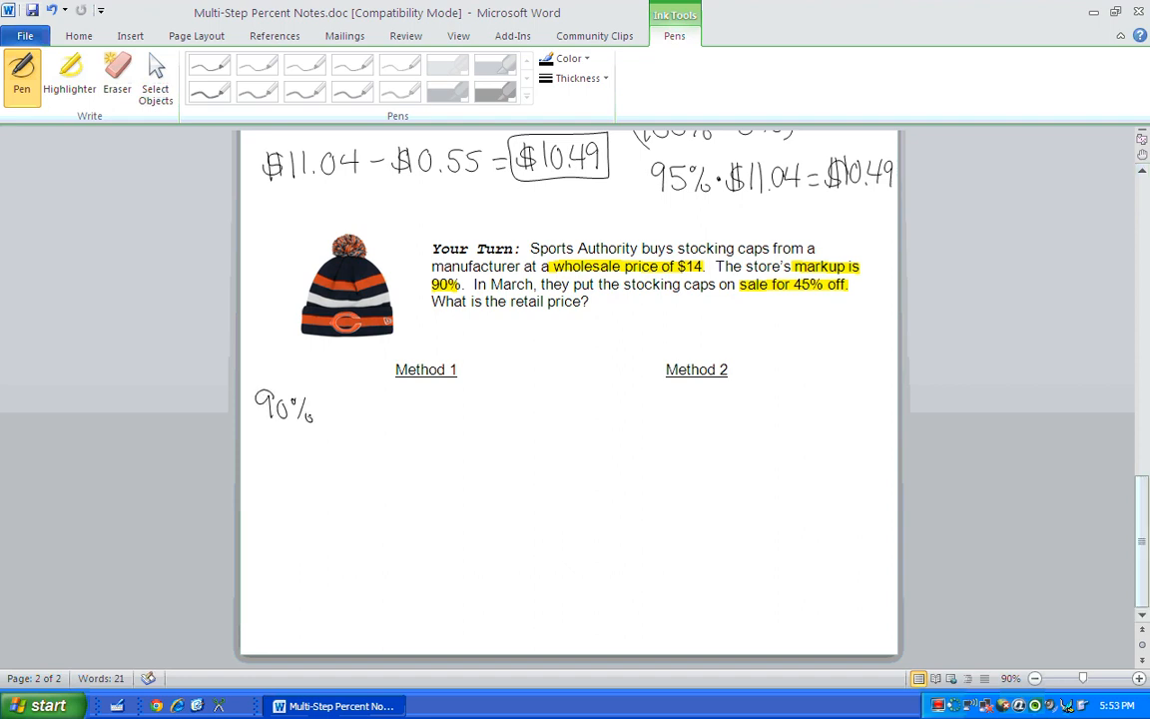
# Step: Handwrite 90% · $14 = $12.60 markup, circle 'markup', then $14 + $12.60 = $26.60
pyautogui.moveTo(323, 409); pyautogui.dragTo(360, 403)
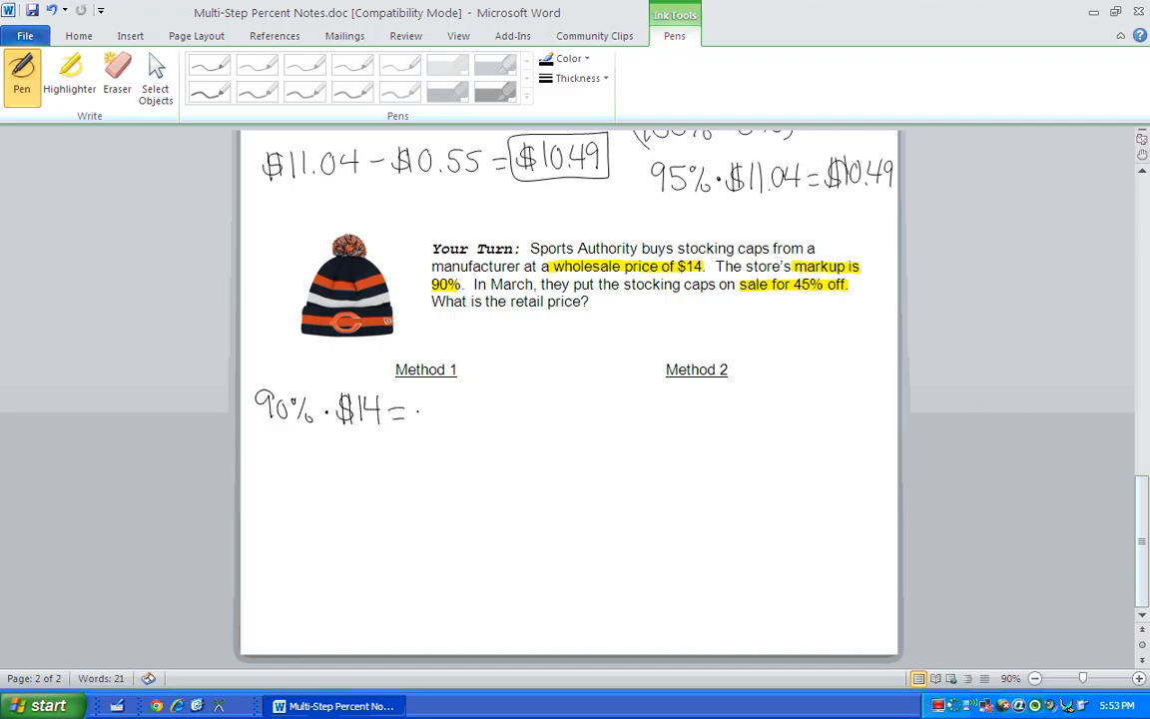
pyautogui.moveTo(409, 409); pyautogui.dragTo(439, 409)
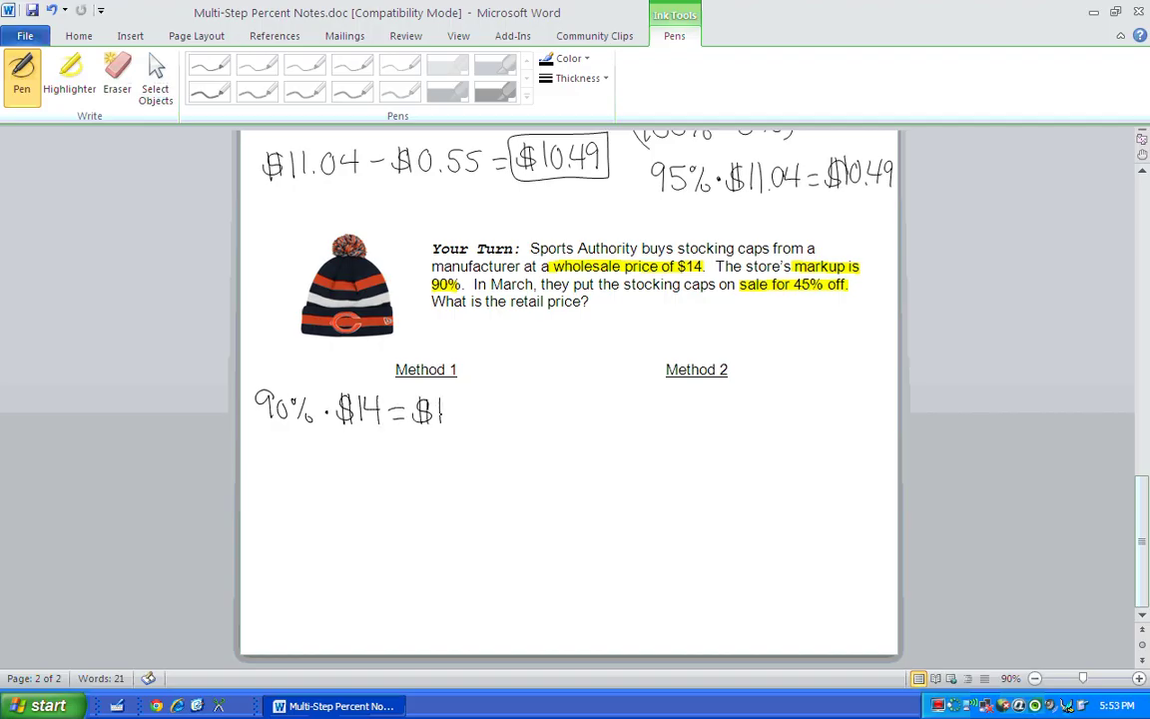
pyautogui.moveTo(443, 409); pyautogui.dragTo(509, 409)
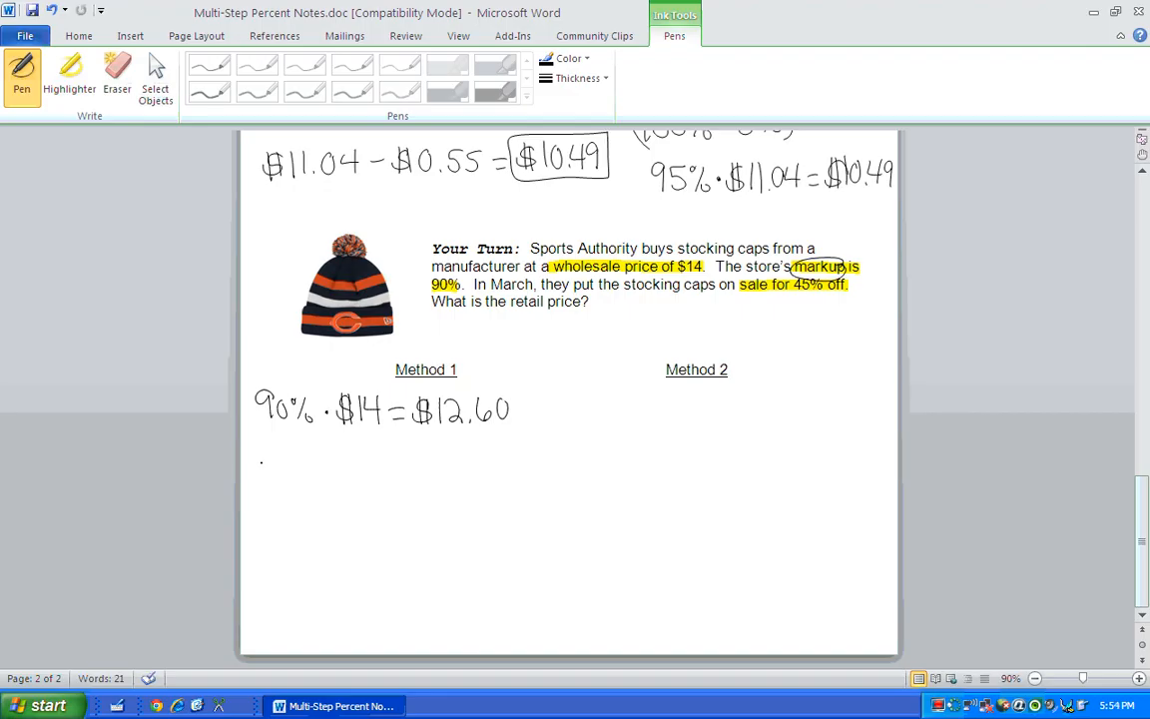
pyautogui.moveTo(263, 459); pyautogui.dragTo(284, 463)
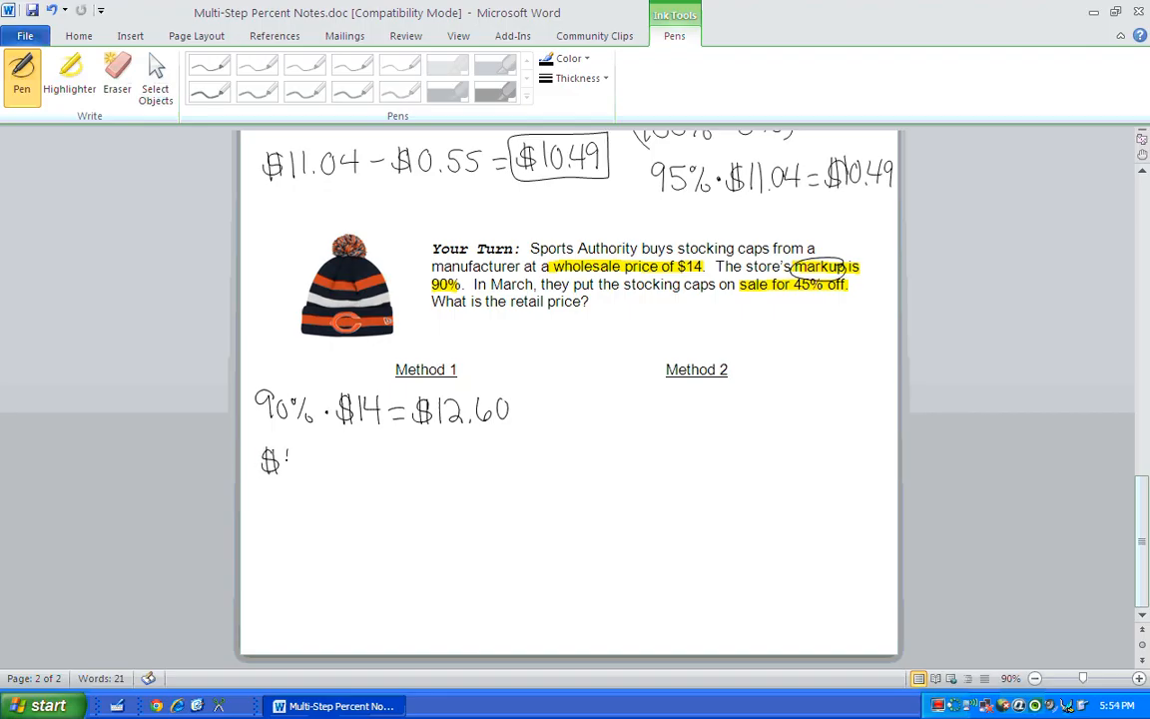
pyautogui.moveTo(279, 461); pyautogui.dragTo(359, 461)
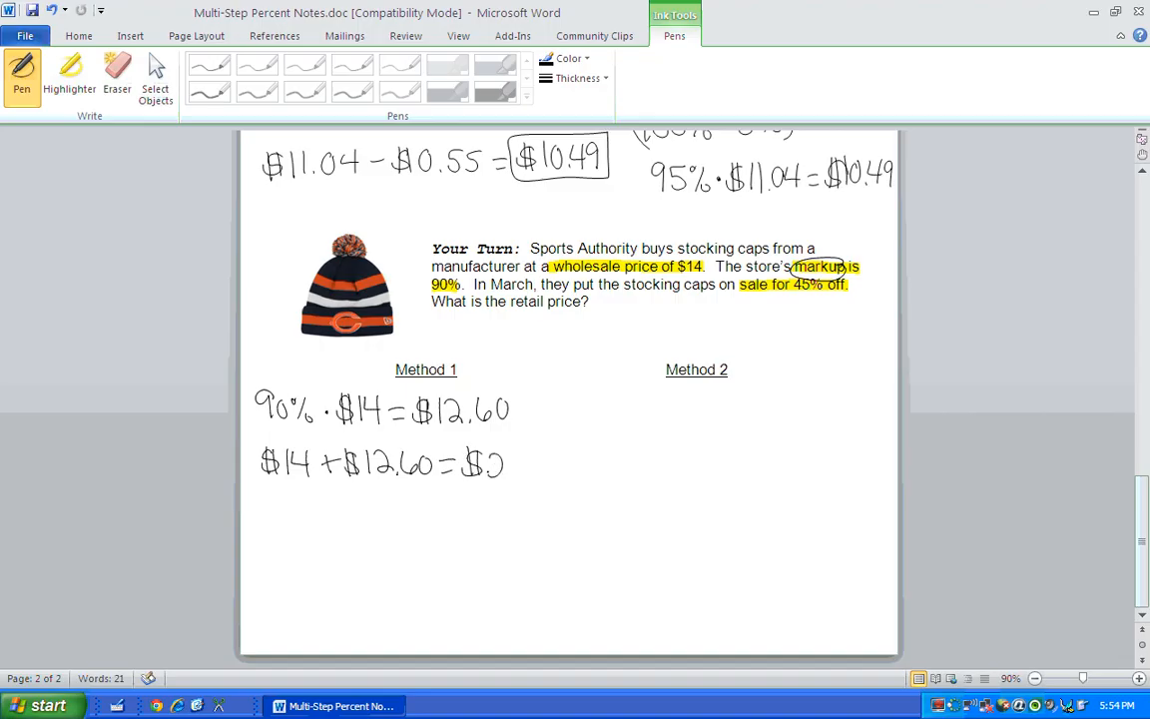
pyautogui.moveTo(489, 464); pyautogui.dragTo(562, 463)
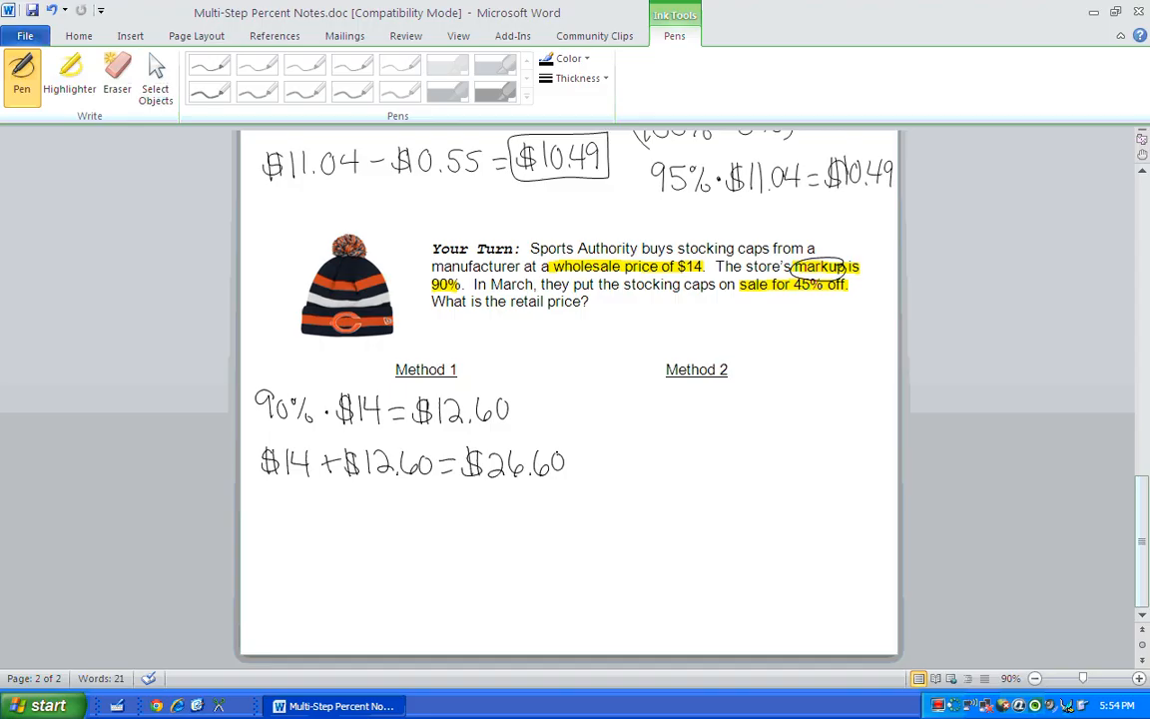
# Step: Handwrite the discount line 45% · $26.60 = $11.97
pyautogui.moveTo(268, 503); pyautogui.dragTo(279, 527)
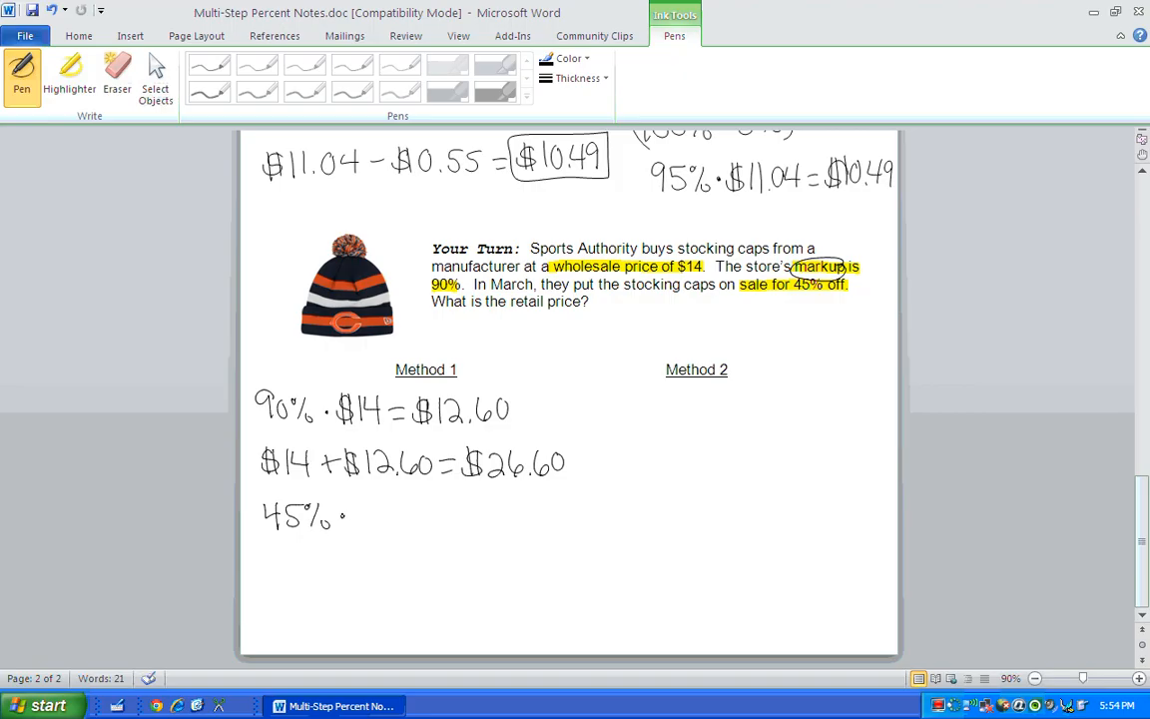
pyautogui.moveTo(343, 515); pyautogui.dragTo(409, 515)
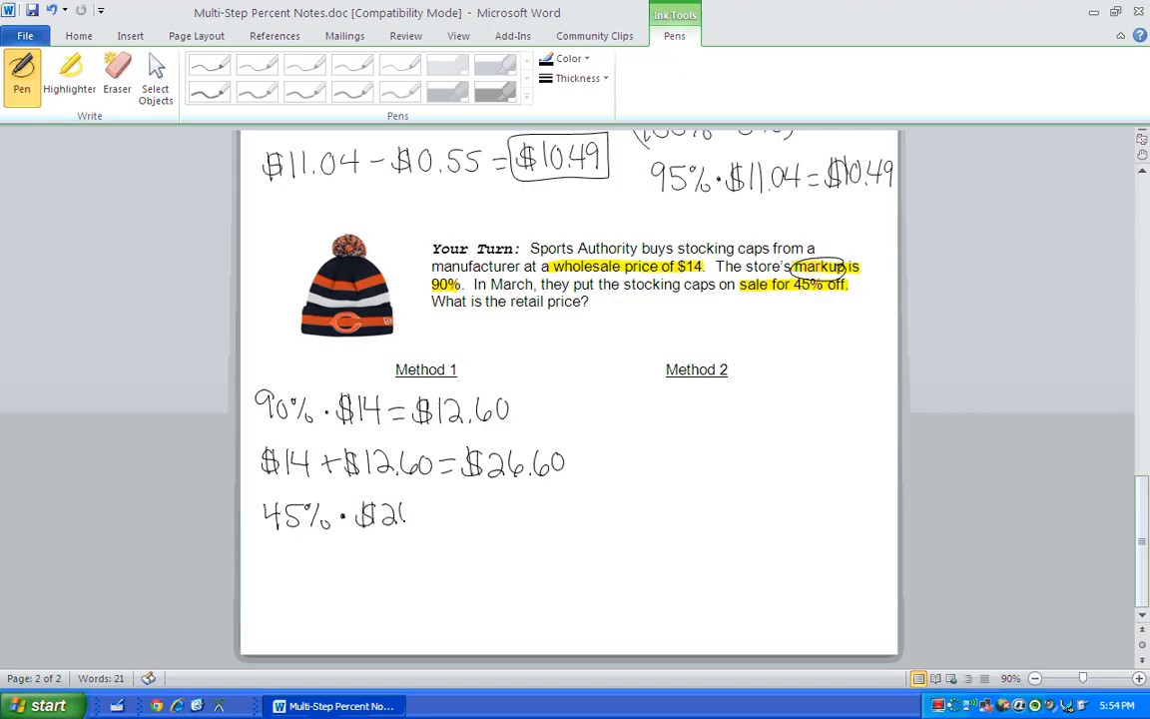
pyautogui.moveTo(403, 515); pyautogui.dragTo(489, 515)
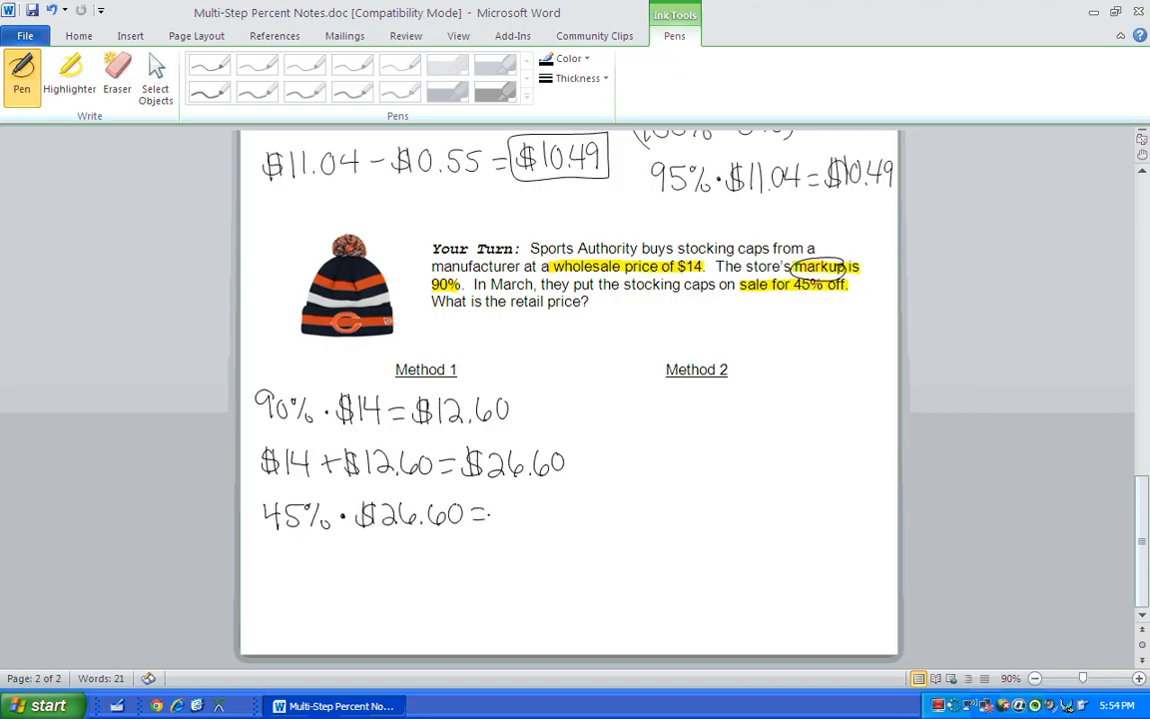
pyautogui.moveTo(499, 522); pyautogui.dragTo(515, 503)
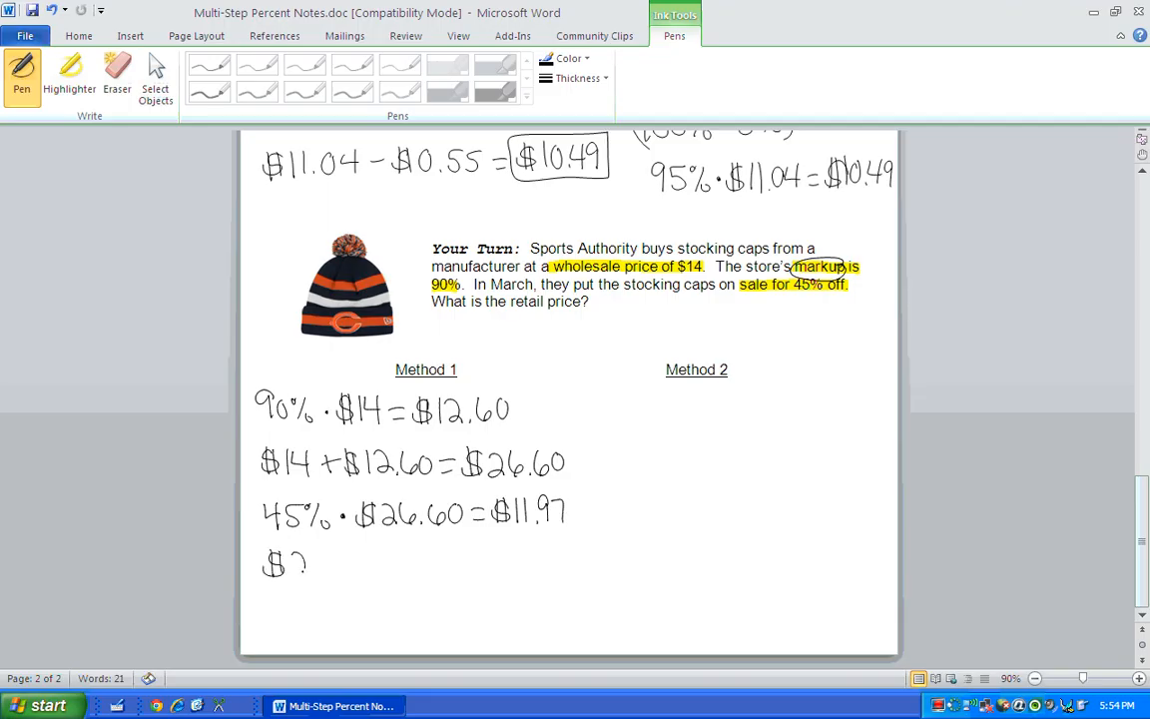
# Step: Handwrite $26.60 − $11.97 = $14.63 and box the $14.63 retail price
pyautogui.moveTo(263, 563); pyautogui.dragTo(396, 563)
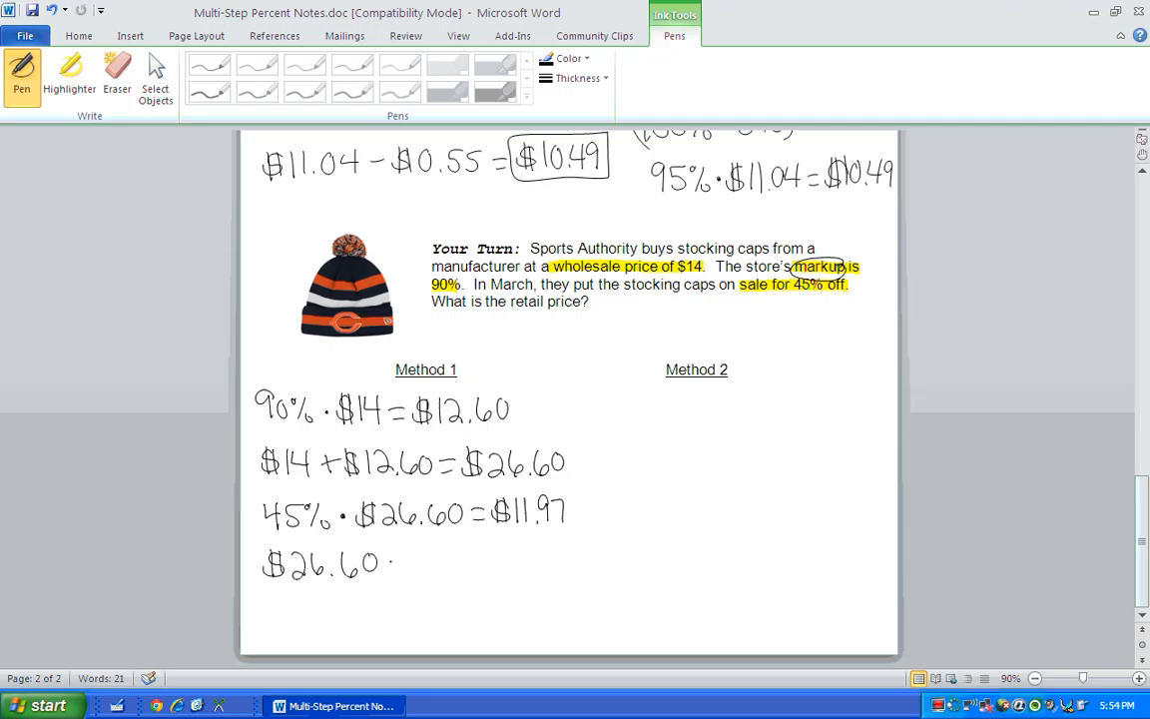
pyautogui.moveTo(397, 560); pyautogui.dragTo(459, 561)
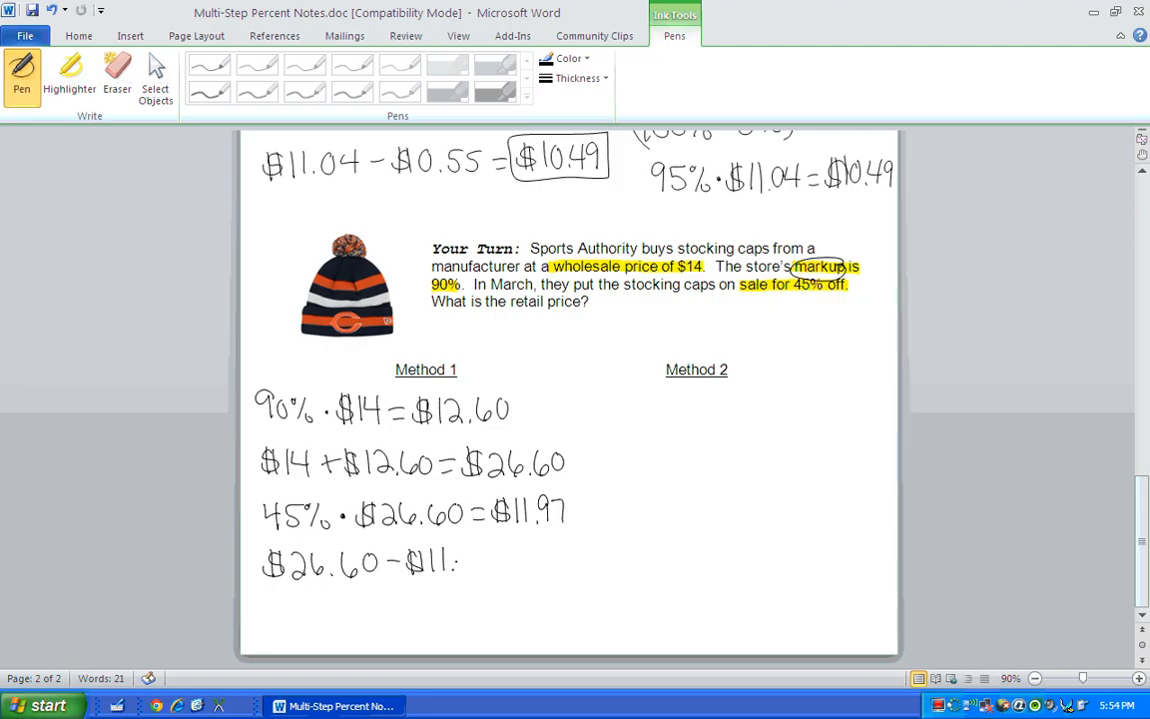
pyautogui.moveTo(459, 559); pyautogui.dragTo(509, 559)
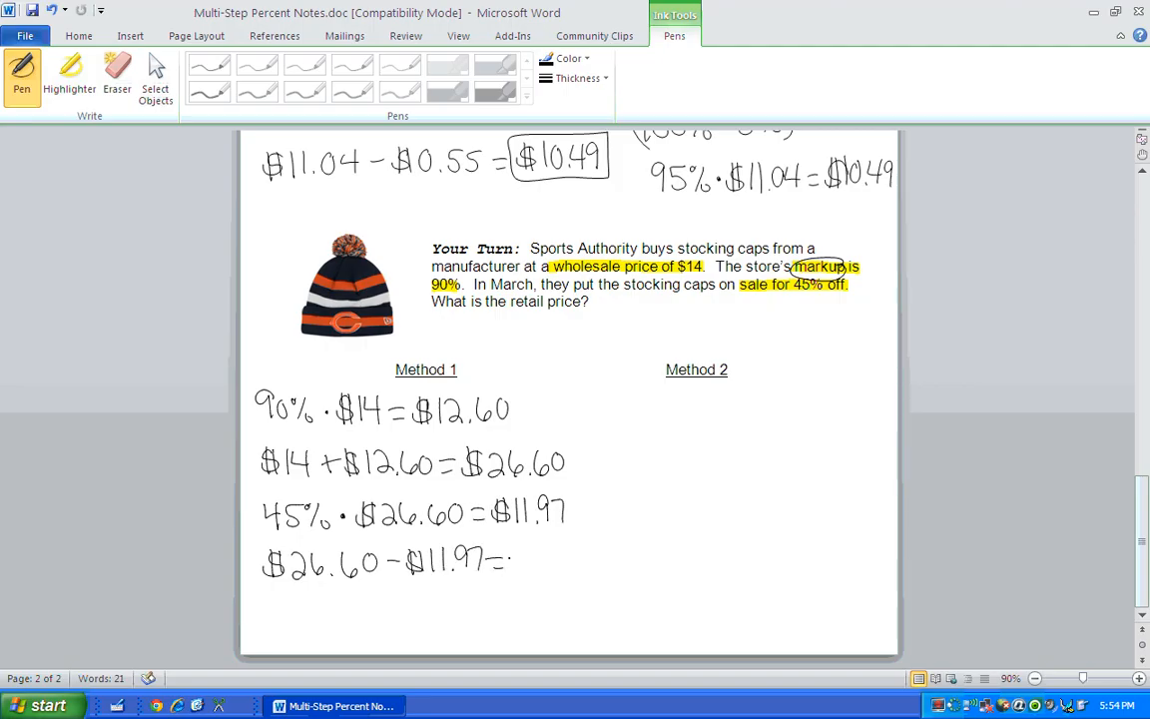
pyautogui.moveTo(515, 559); pyautogui.dragTo(543, 559)
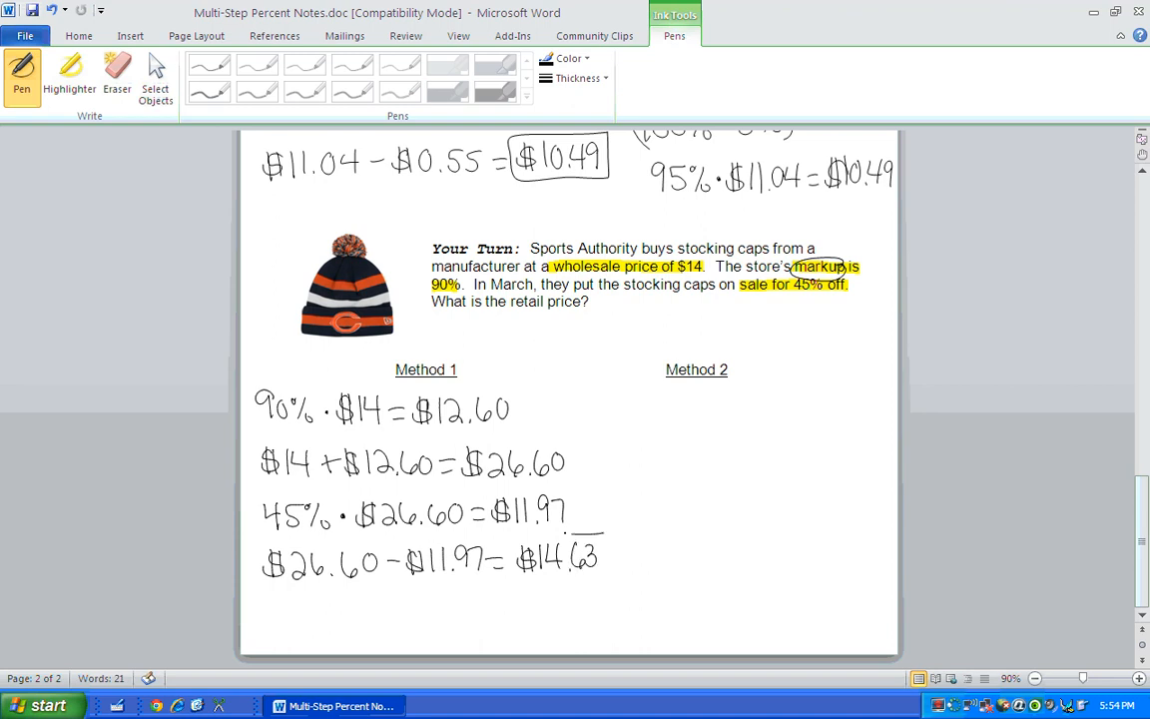
pyautogui.moveTo(515, 539); pyautogui.dragTo(602, 577)
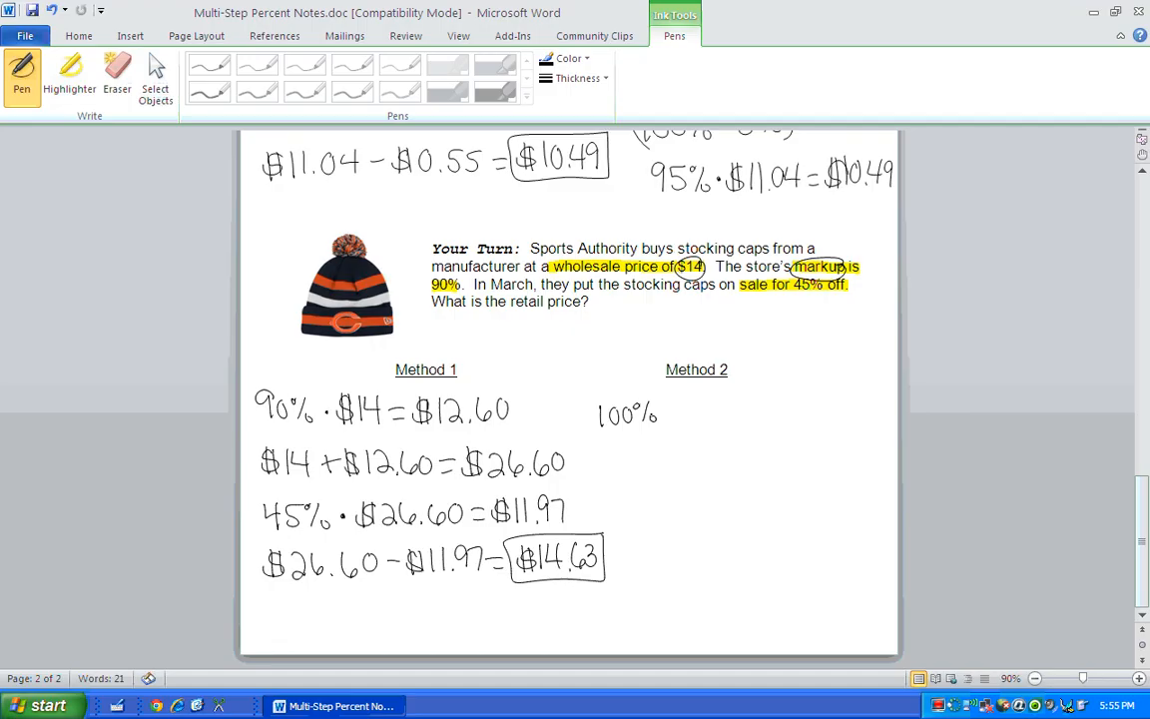
# Step: Handwrite (100% + 90%), 190% · $14 = $26.60, and (100% − 45%) under Method 2
pyautogui.moveTo(663, 411); pyautogui.dragTo(715, 409)
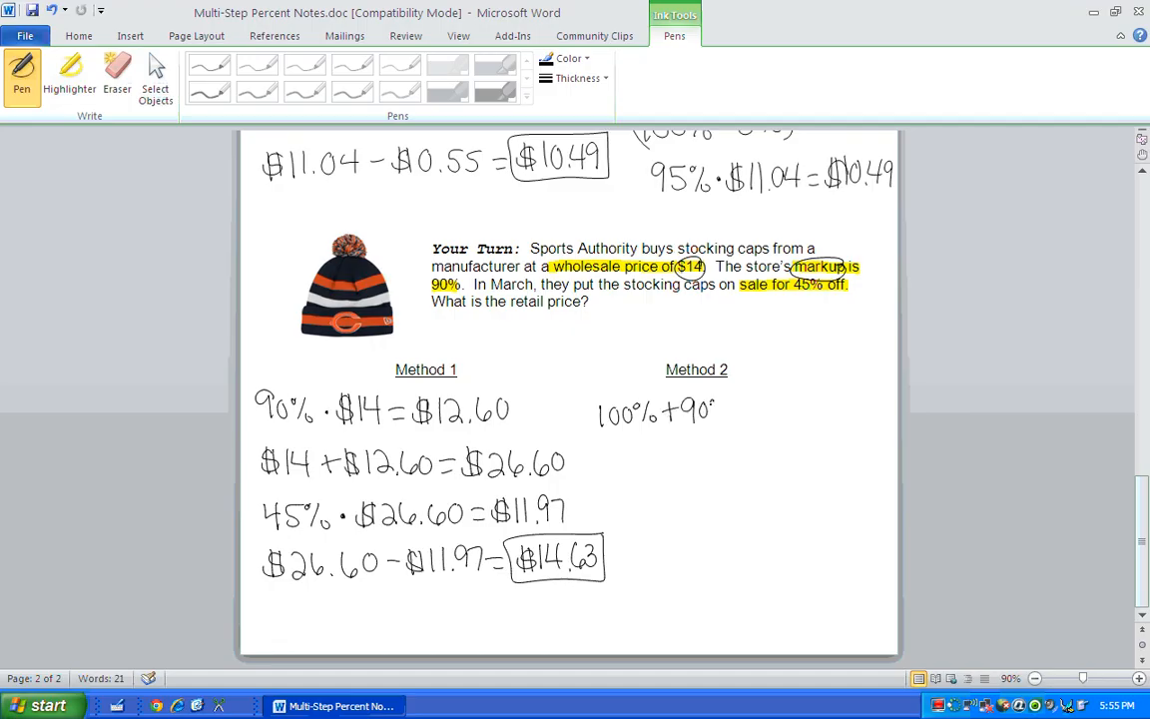
pyautogui.moveTo(588, 390); pyautogui.dragTo(739, 429)
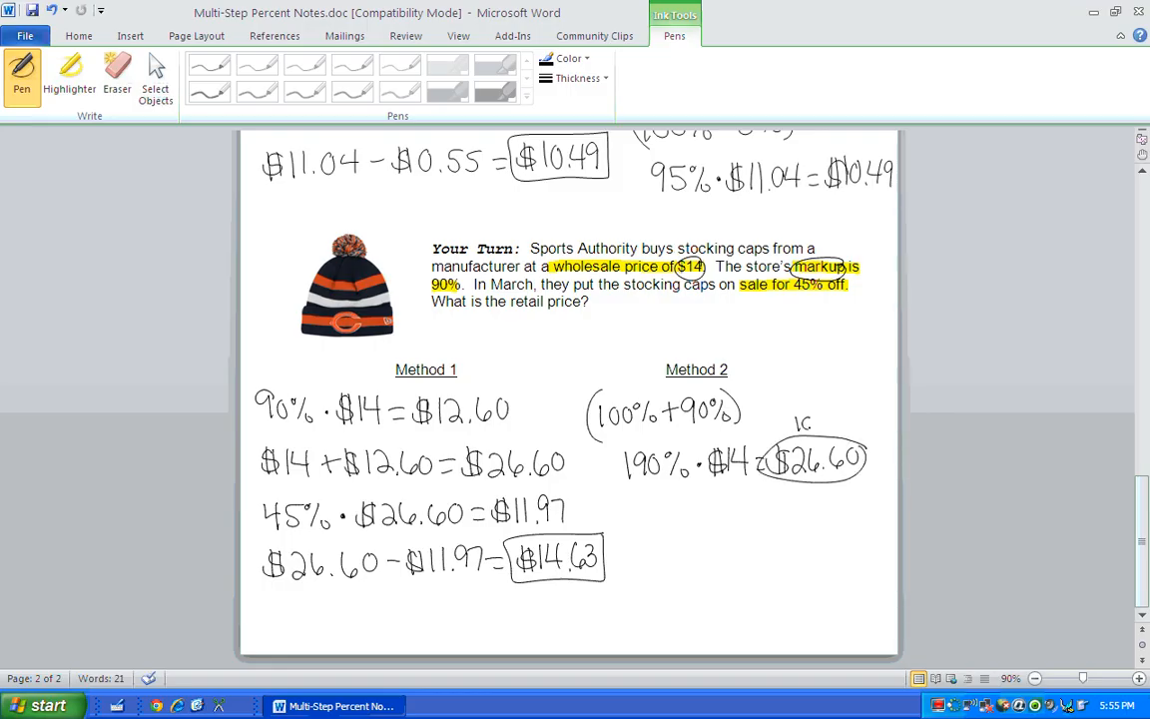
pyautogui.moveTo(794, 419); pyautogui.dragTo(848, 423)
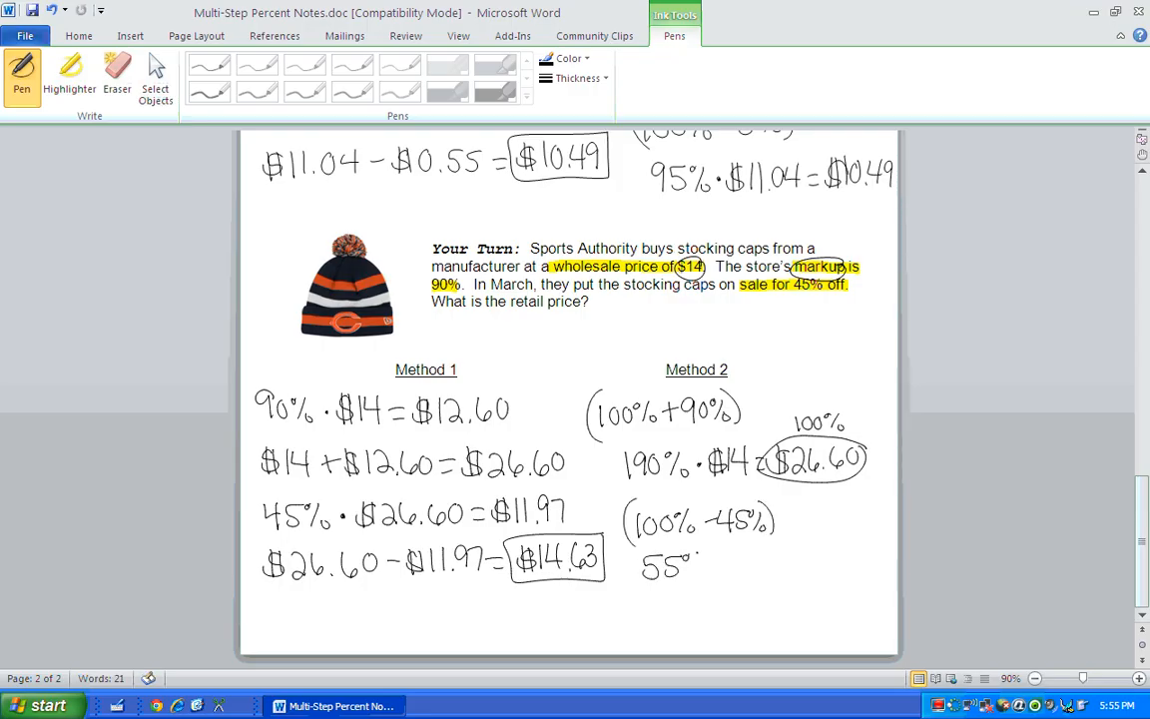
# Step: Handwrite 55% · $26.60 = $14.63 and box the $14.63 answer
pyautogui.moveTo(702, 563); pyautogui.dragTo(735, 563)
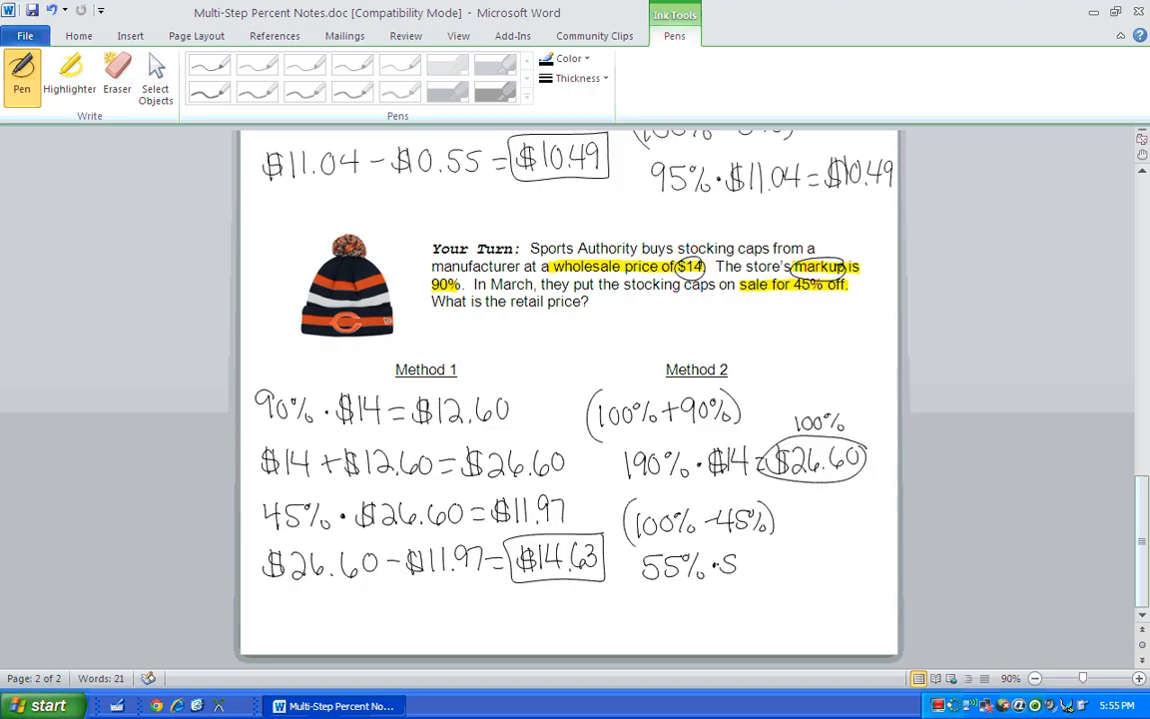
pyautogui.moveTo(742, 559); pyautogui.dragTo(783, 559)
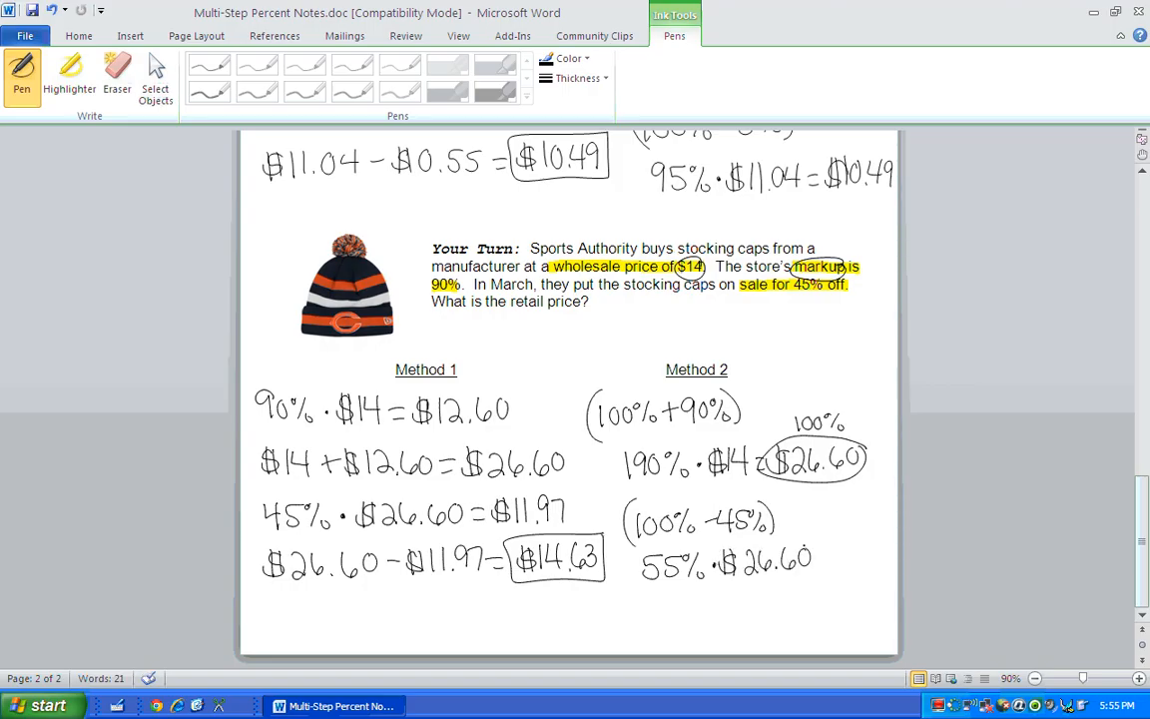
pyautogui.moveTo(674, 599); pyautogui.dragTo(708, 618)
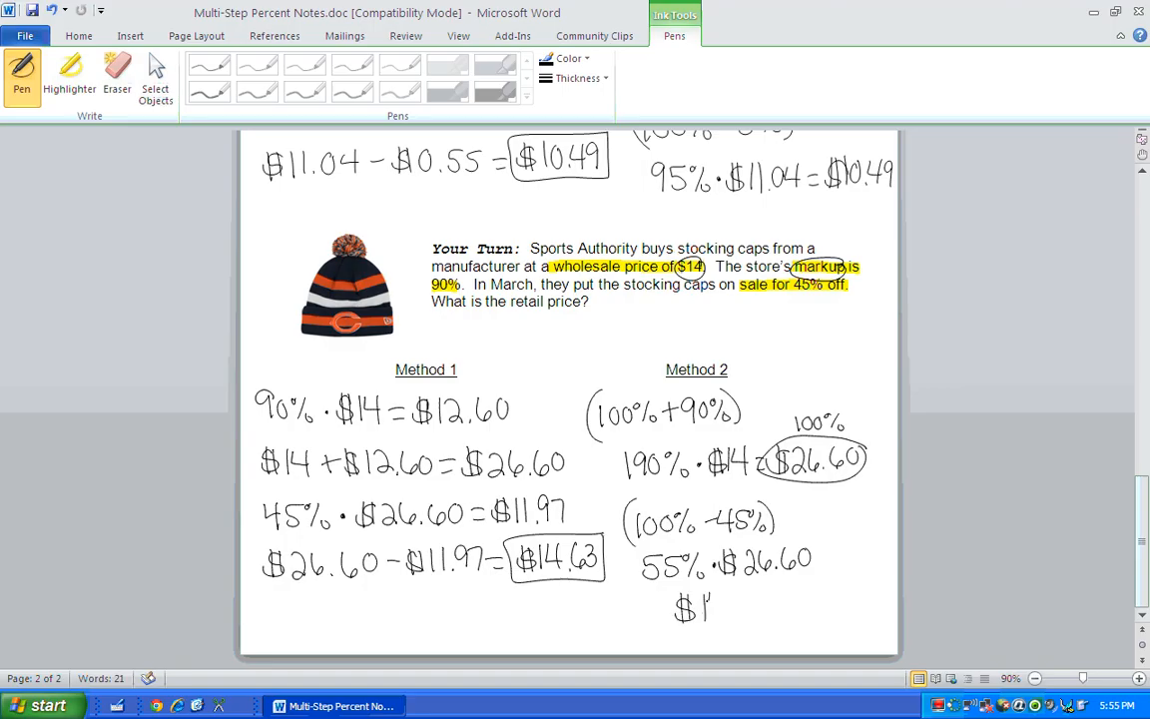
pyautogui.moveTo(699, 603); pyautogui.dragTo(778, 615)
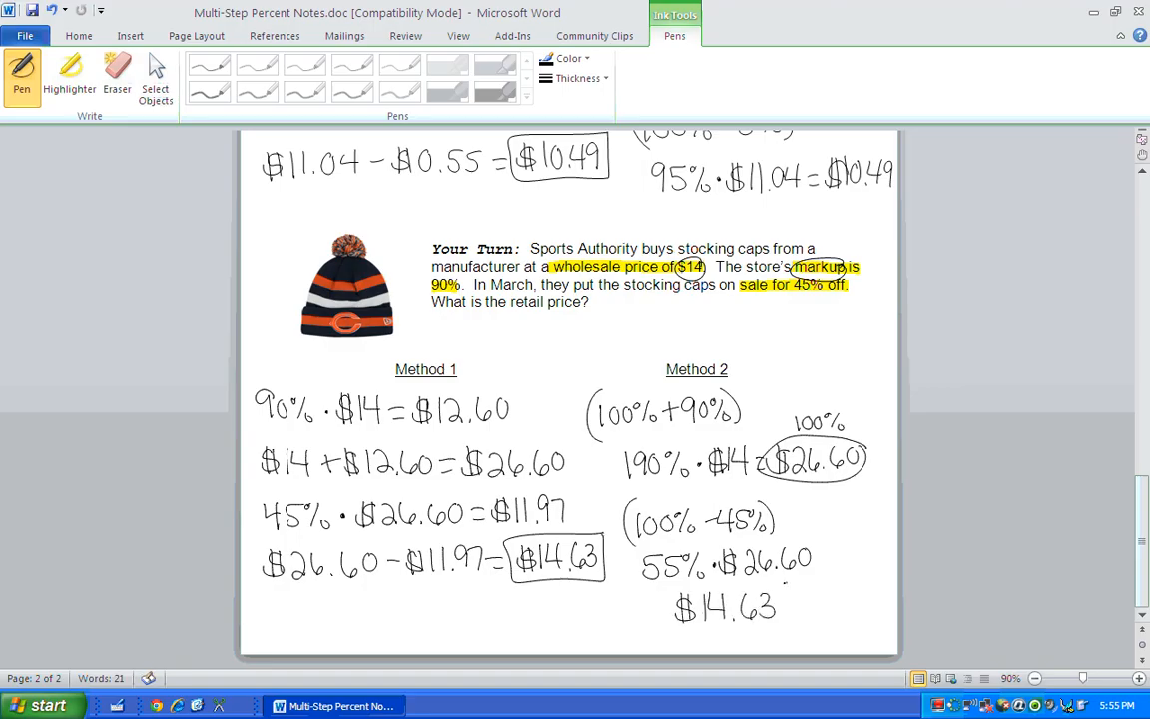
pyautogui.moveTo(659, 583); pyautogui.dragTo(788, 629)
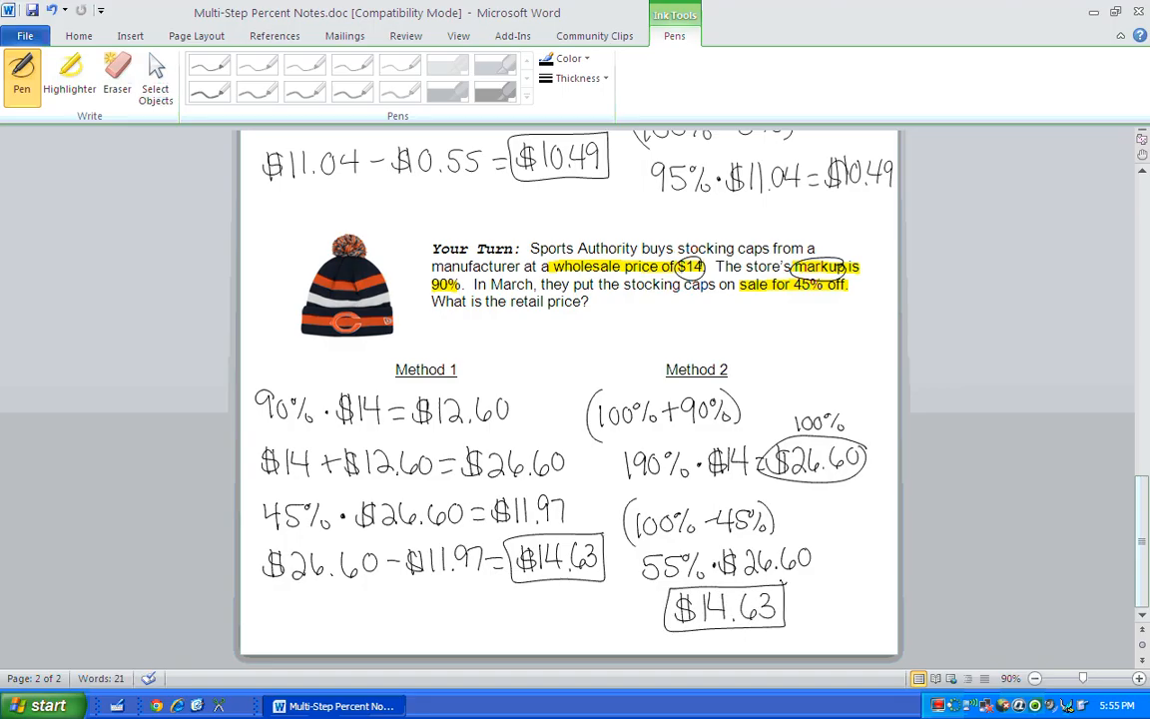